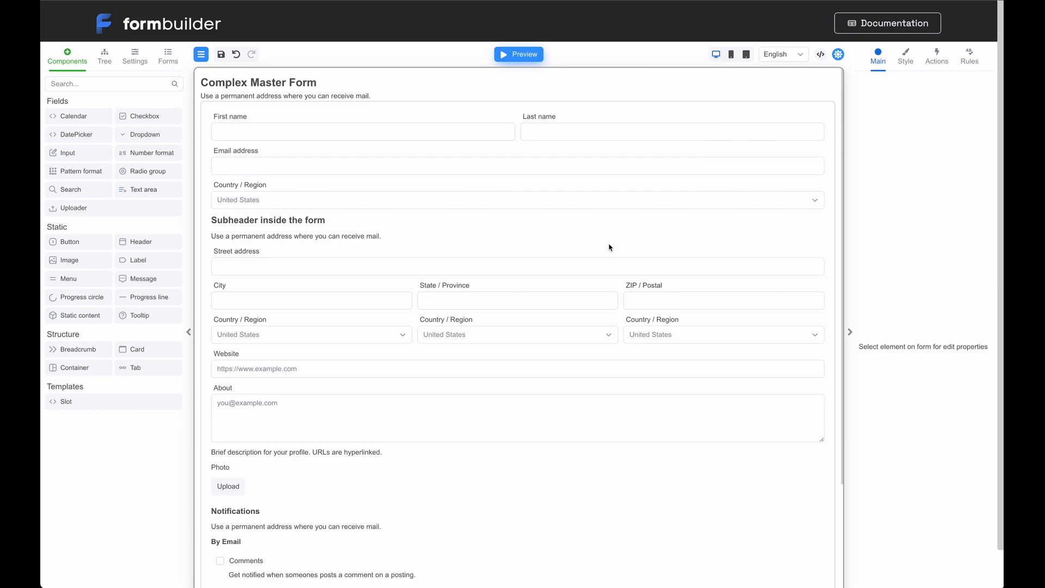
pyautogui.moveTo(181, 141)
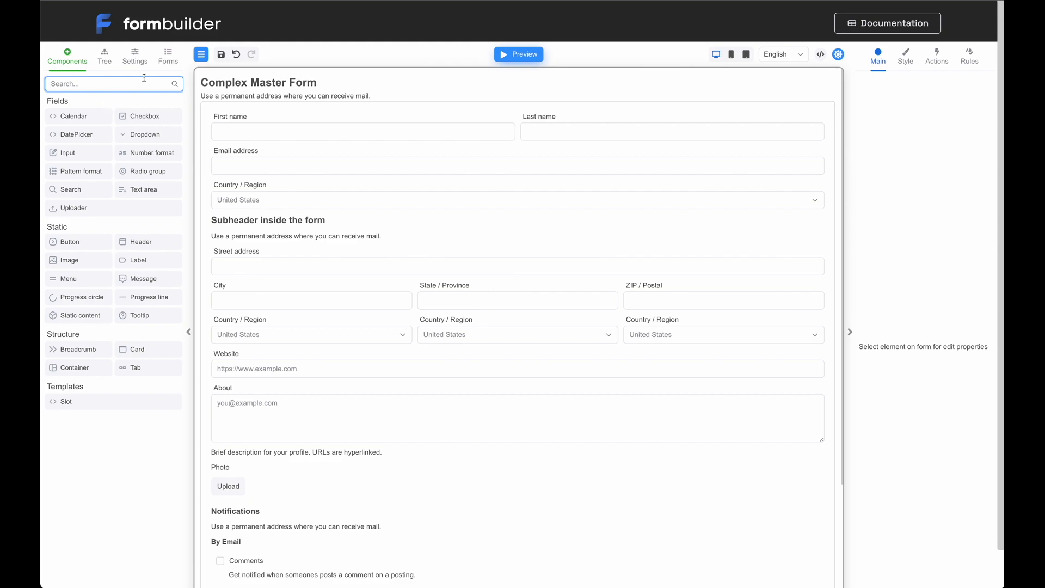
# Step: Show the project's forms list with SampleForm and the Complex Master Form sample
pyautogui.click(168, 57)
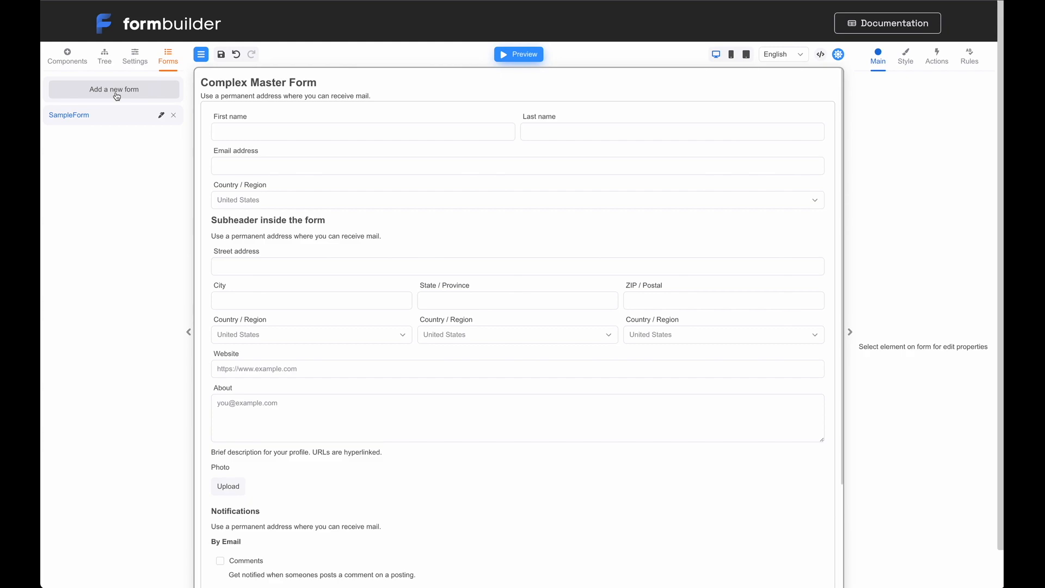
pyautogui.moveTo(138, 96)
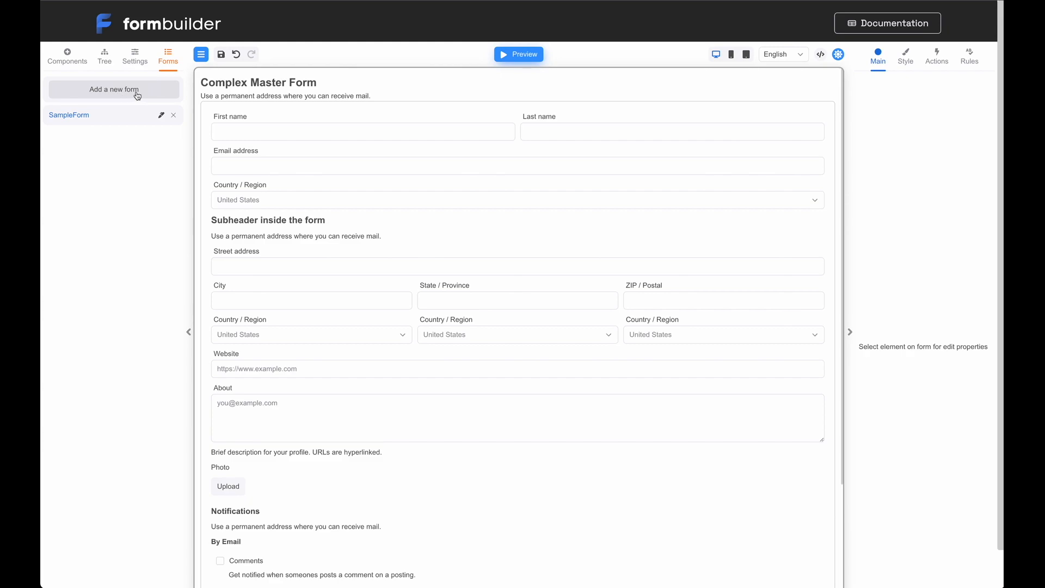
# Step: Create a new form named header
pyautogui.click(113, 89)
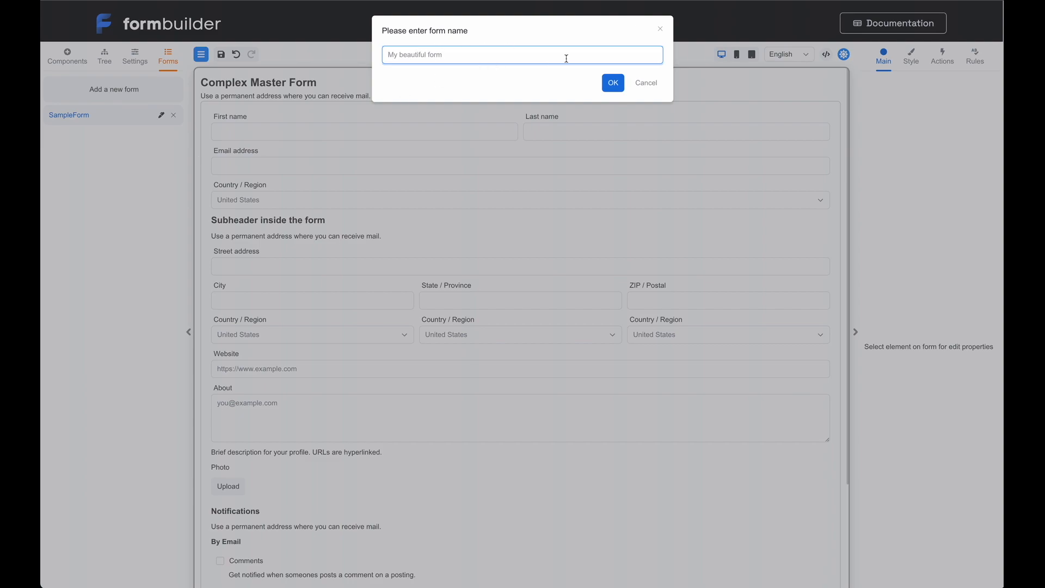
pyautogui.write('header')
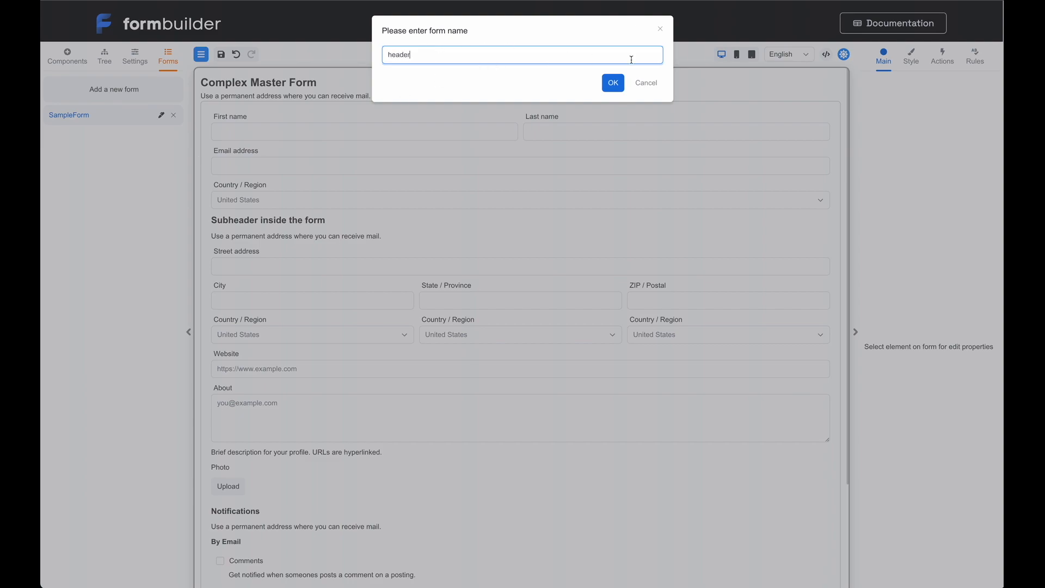
pyautogui.click(613, 83)
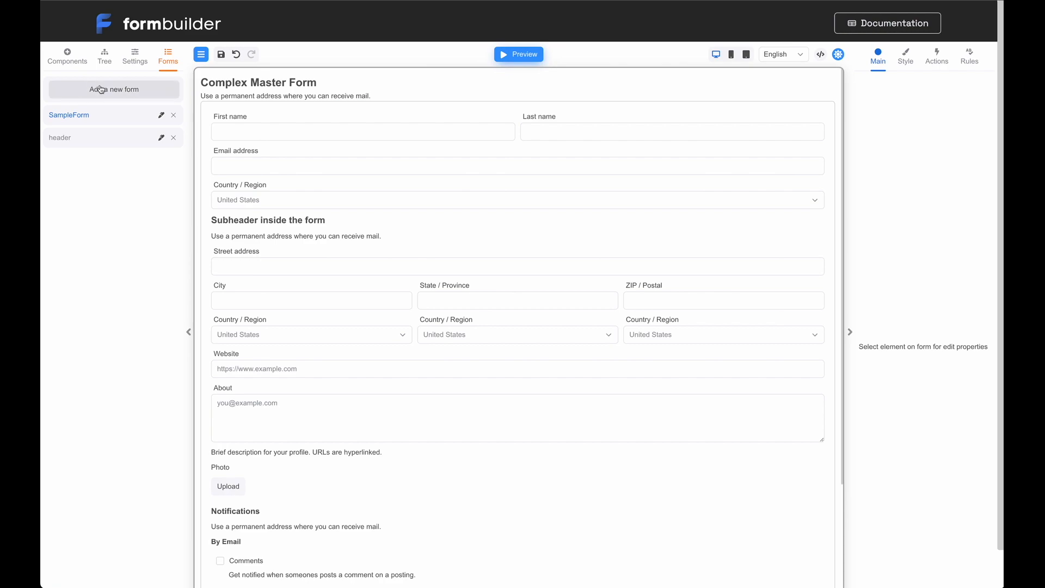
# Step: Create two more forms named footer and content
pyautogui.click(113, 89)
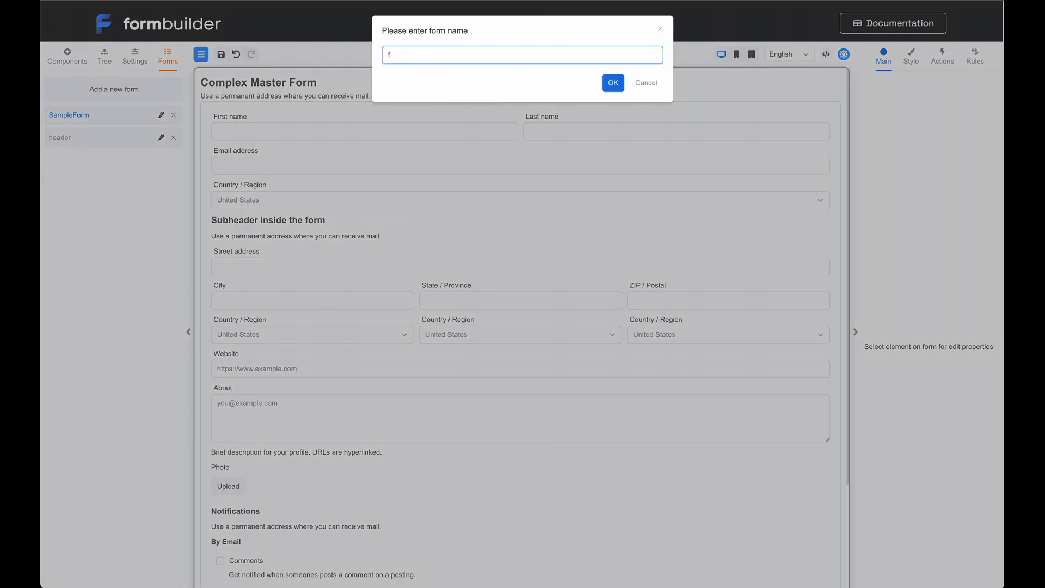
pyautogui.write('footer')
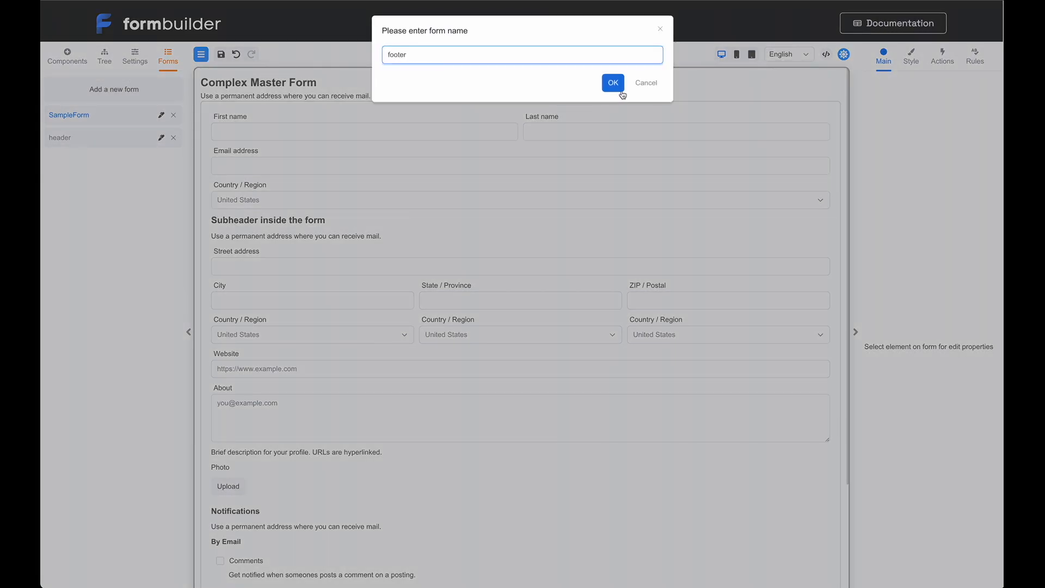
pyautogui.click(613, 83)
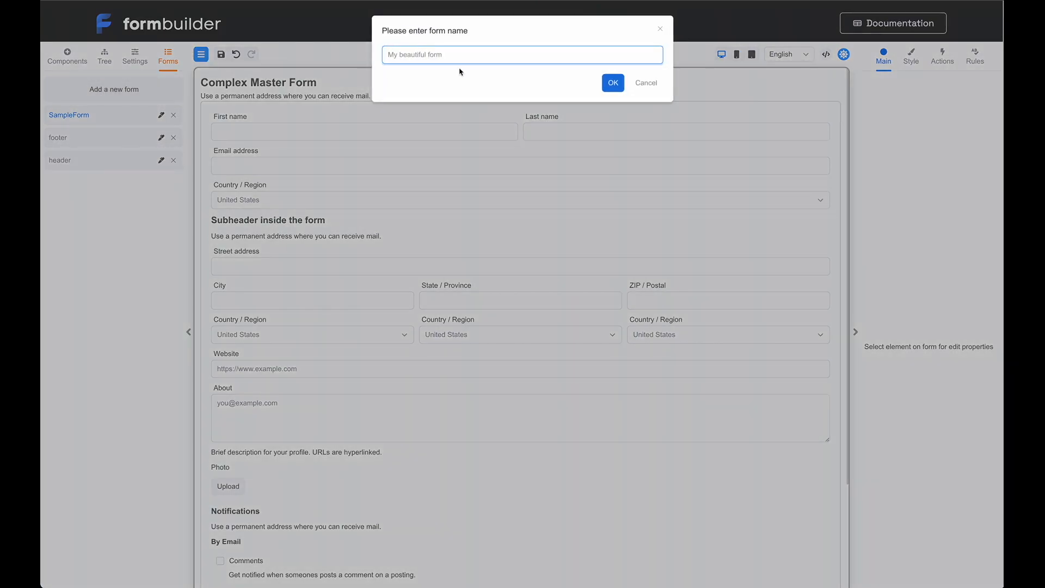
pyautogui.write('content')
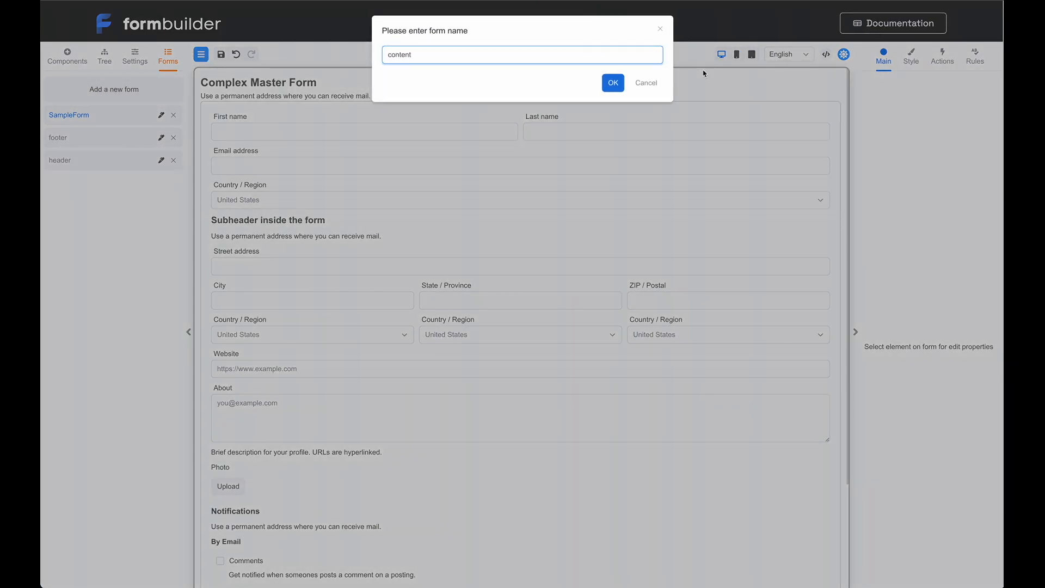
pyautogui.click(611, 83)
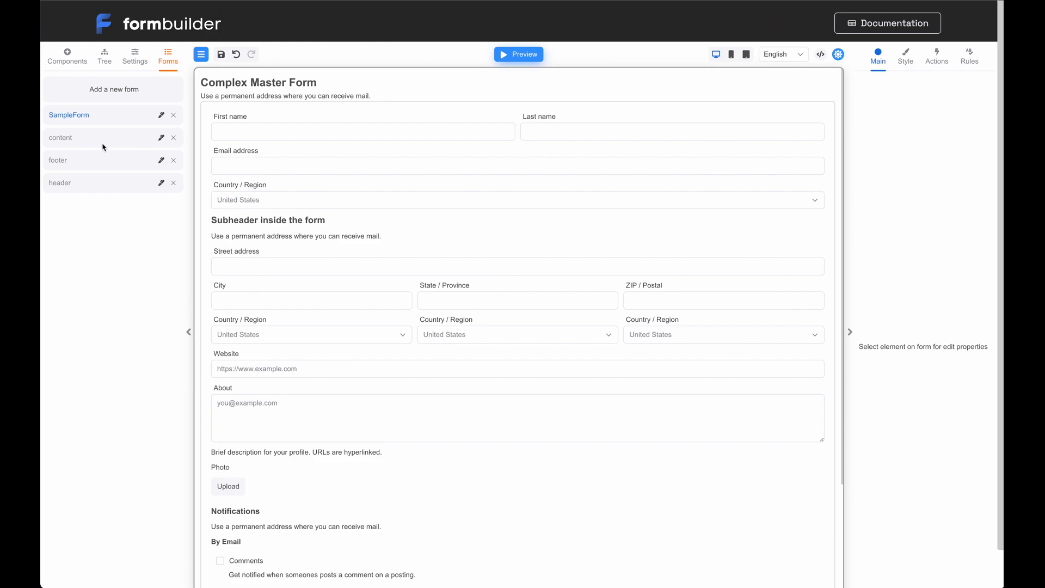
pyautogui.moveTo(162, 183)
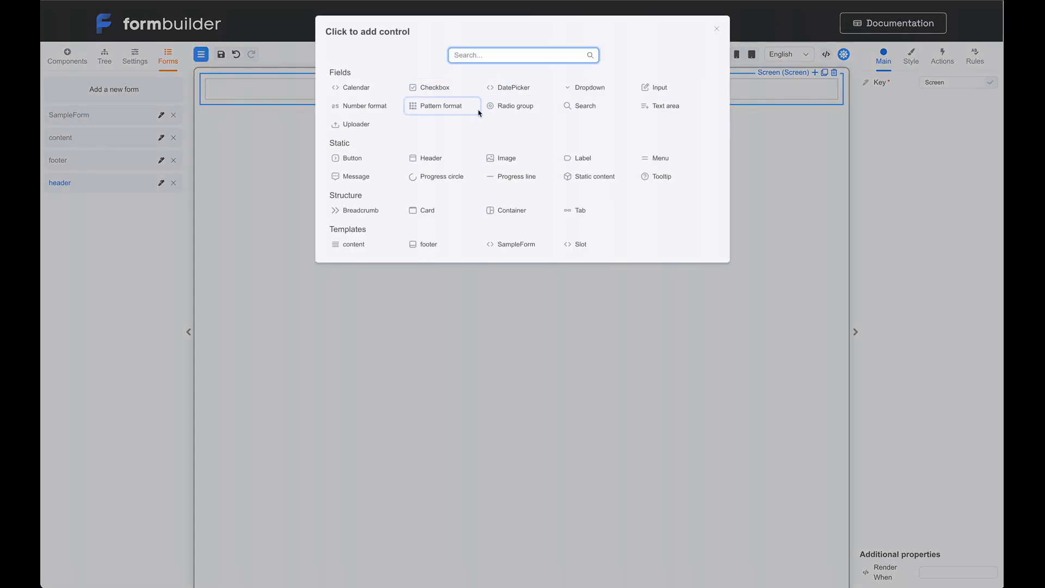
# Step: Add an H1 Header component to the header form, centred, with content Hello!
pyautogui.write('head')
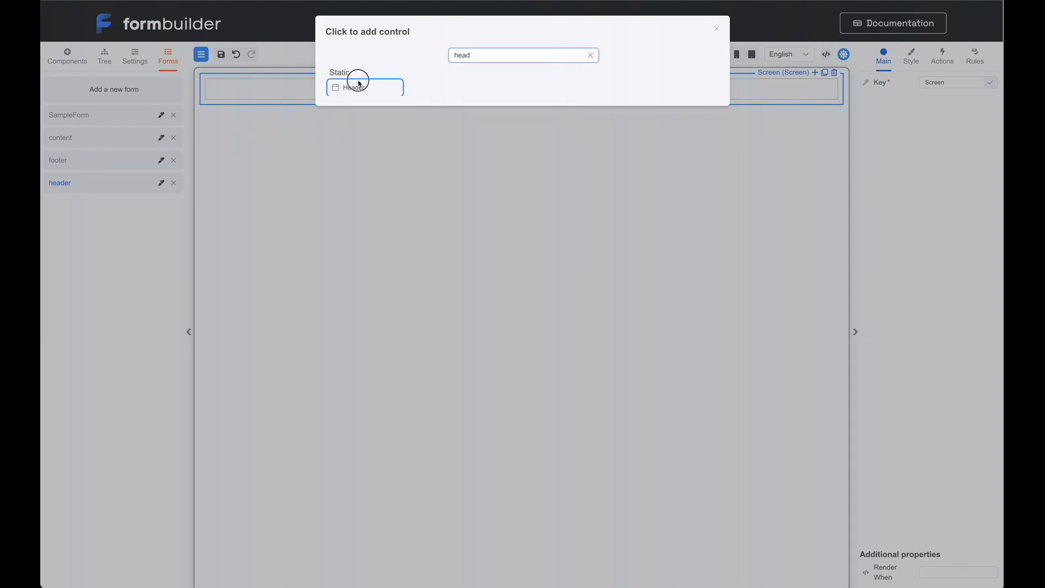
pyautogui.click(354, 87)
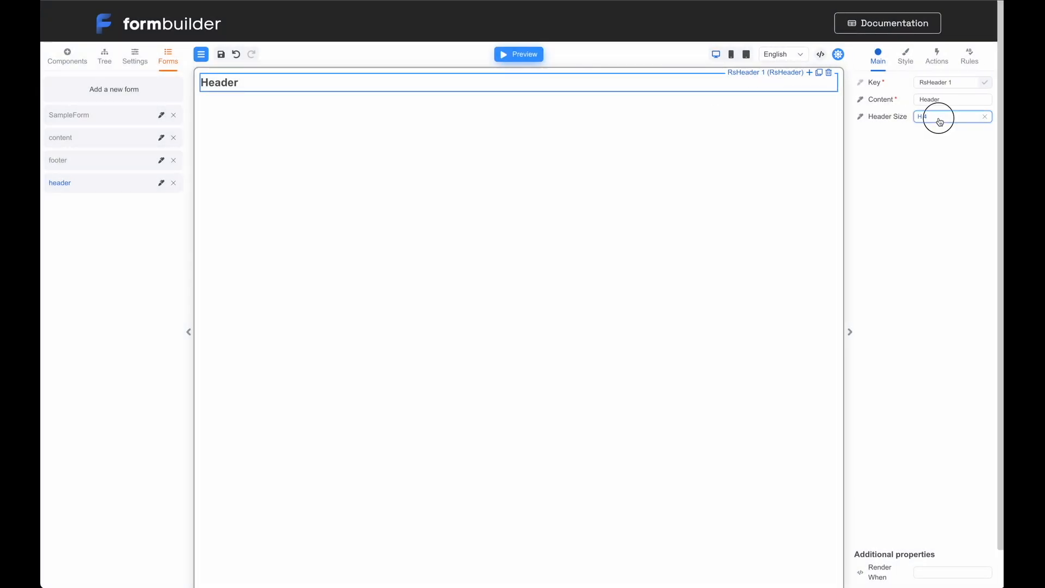
pyautogui.click(943, 116)
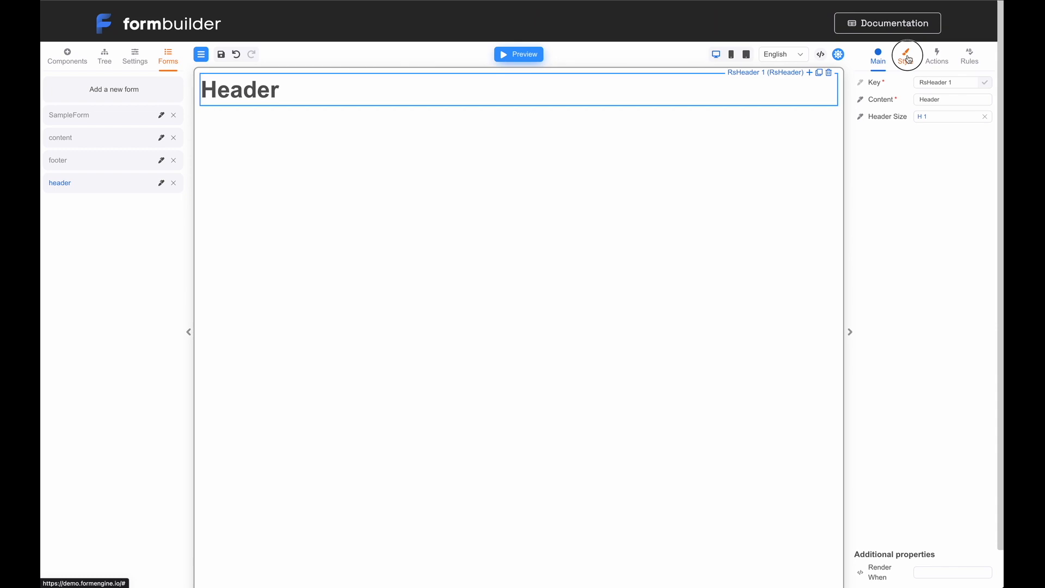
pyautogui.click(906, 55)
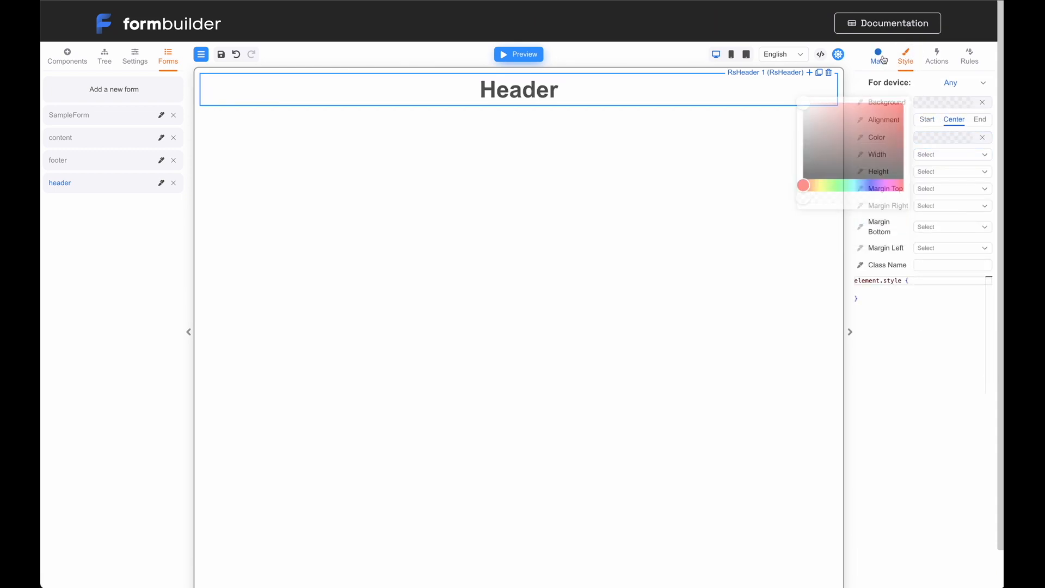
pyautogui.click(878, 54)
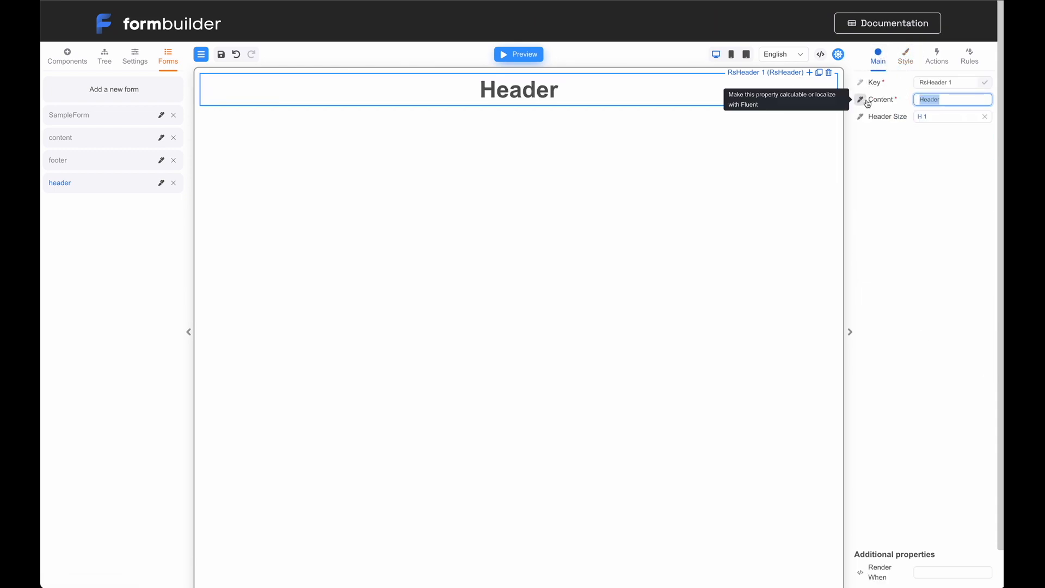
pyautogui.write('Hello!')
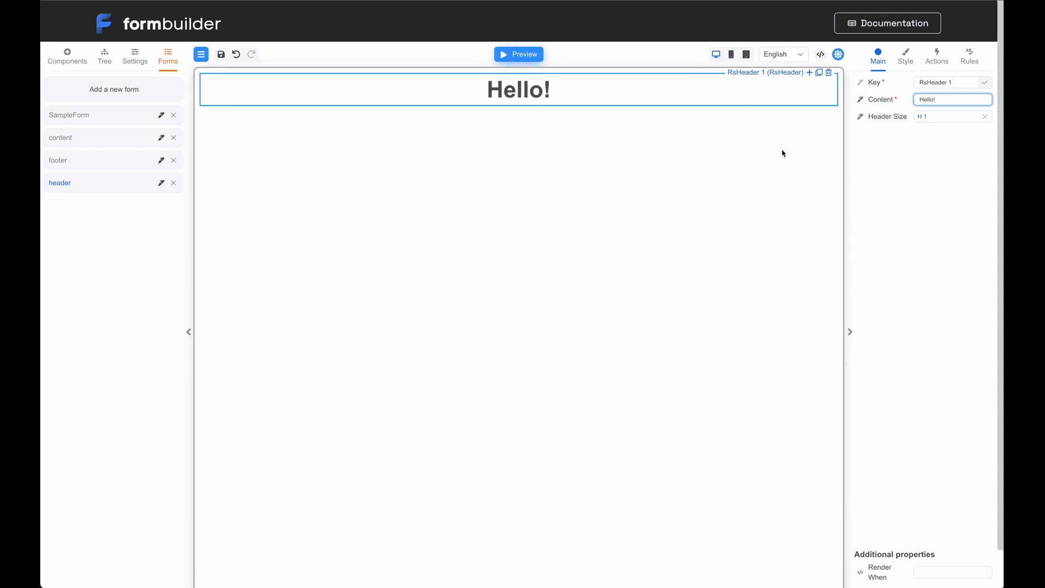
pyautogui.moveTo(376, 233)
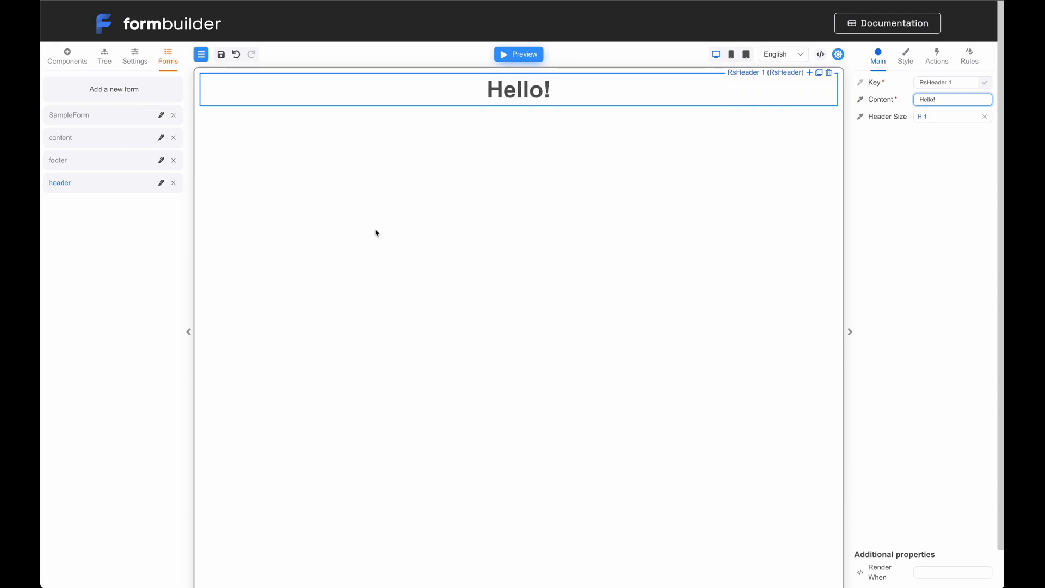
pyautogui.moveTo(821, 55)
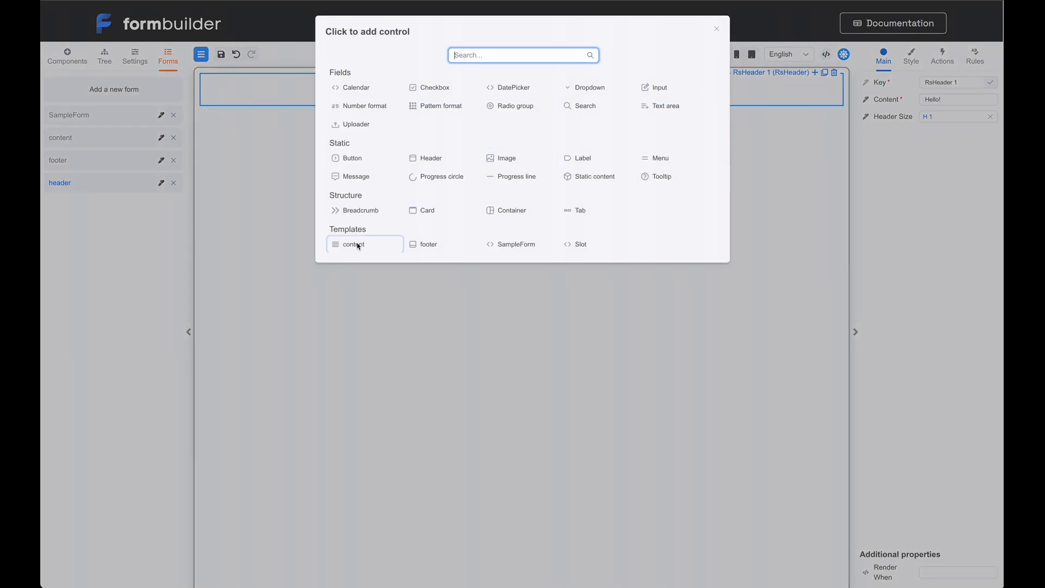
pyautogui.moveTo(566, 248)
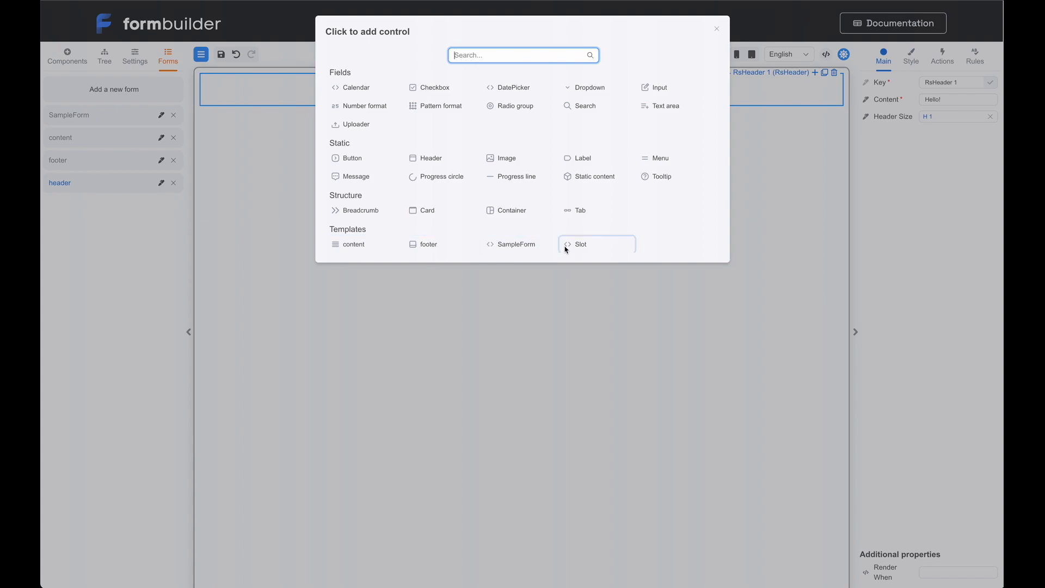
# Step: Insert a Slot under the Hello! heading and key it 'header slot'
pyautogui.click(580, 244)
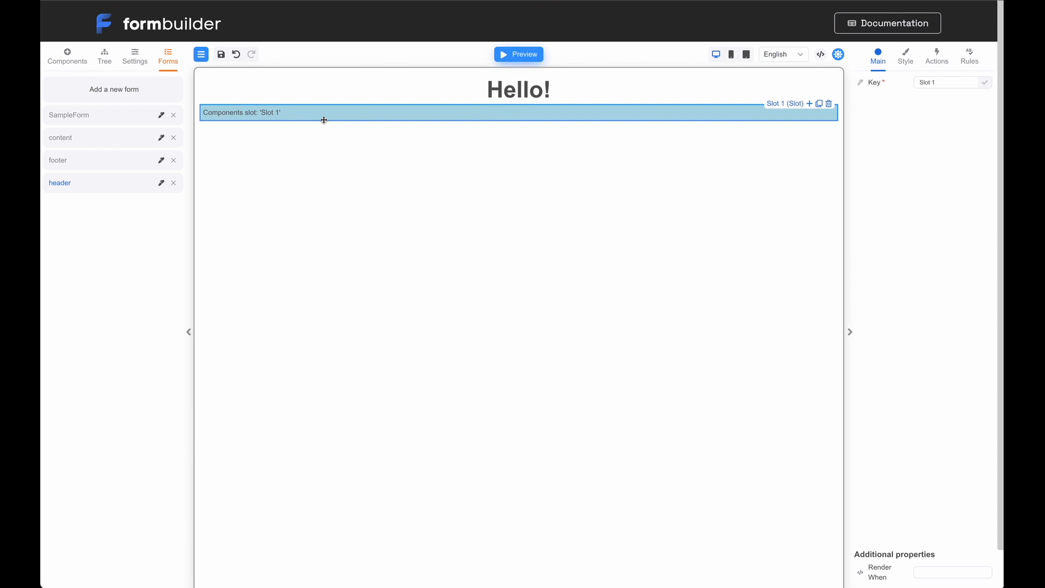
pyautogui.moveTo(890, 118)
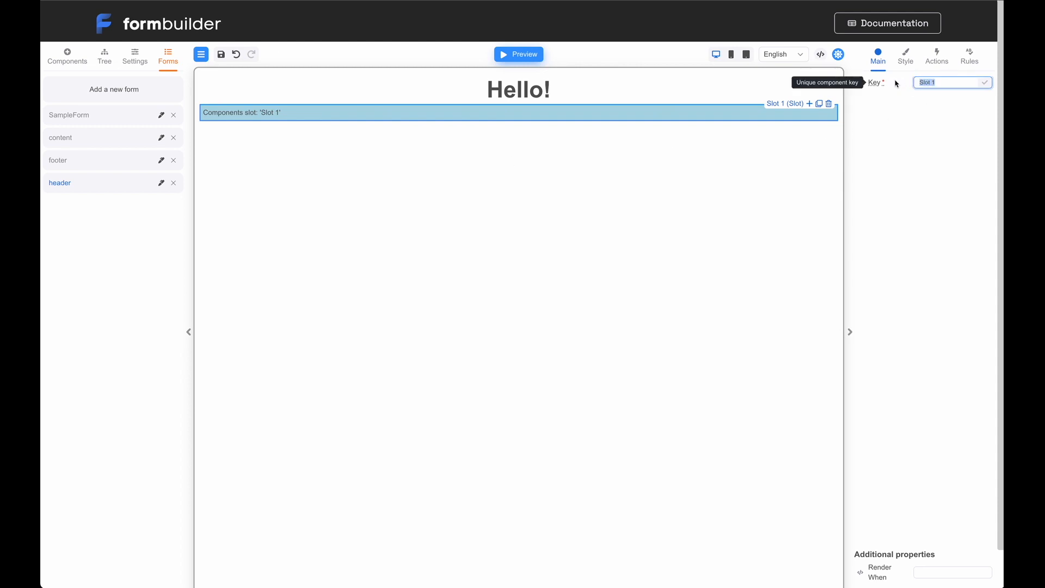
pyautogui.write('header s')
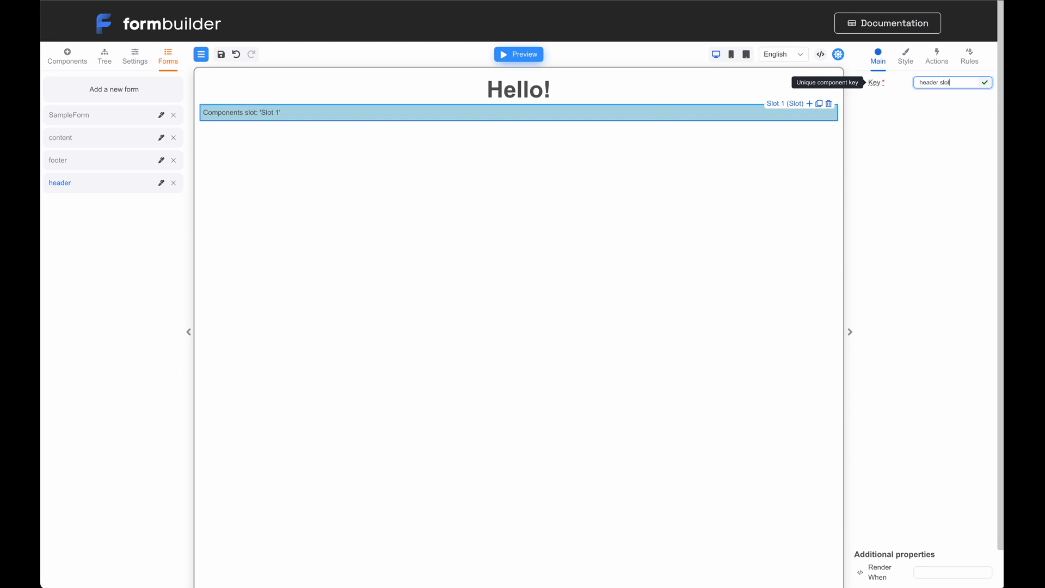
pyautogui.moveTo(982, 85)
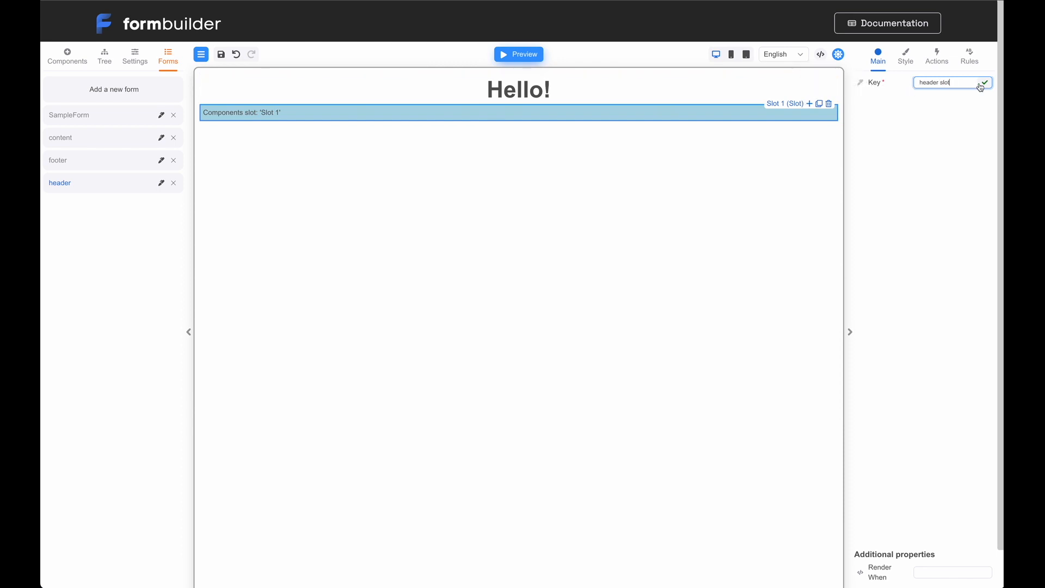
pyautogui.click(986, 83)
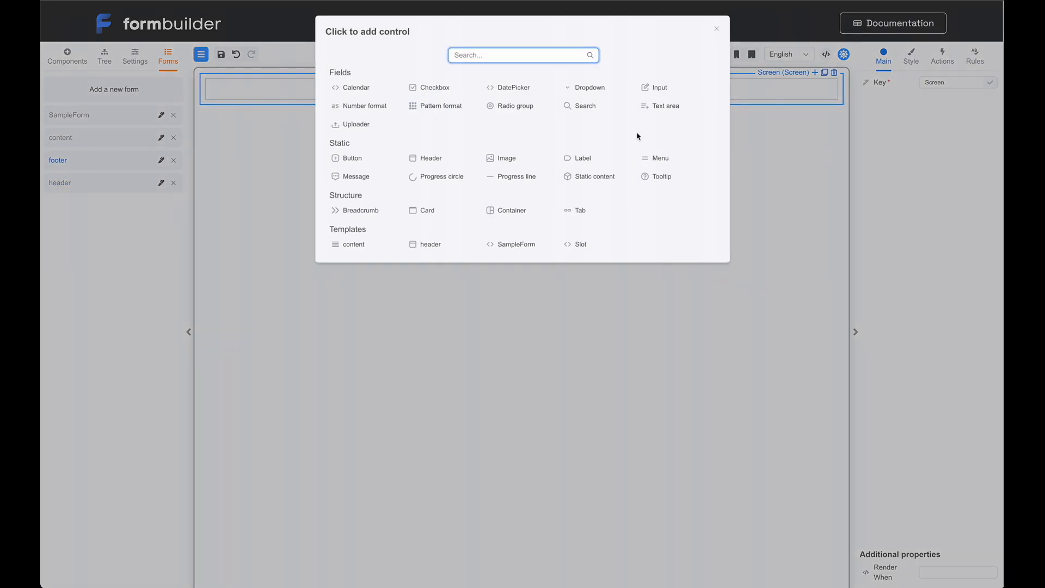
# Step: Add a small centred Header component reading Footer to the footer form
pyautogui.write('head')
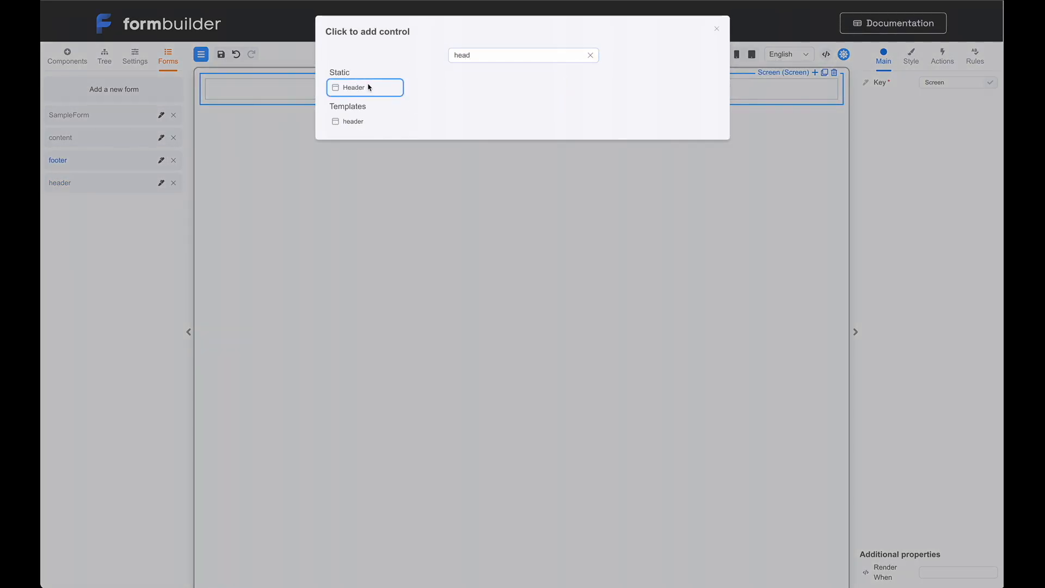
pyautogui.click(353, 87)
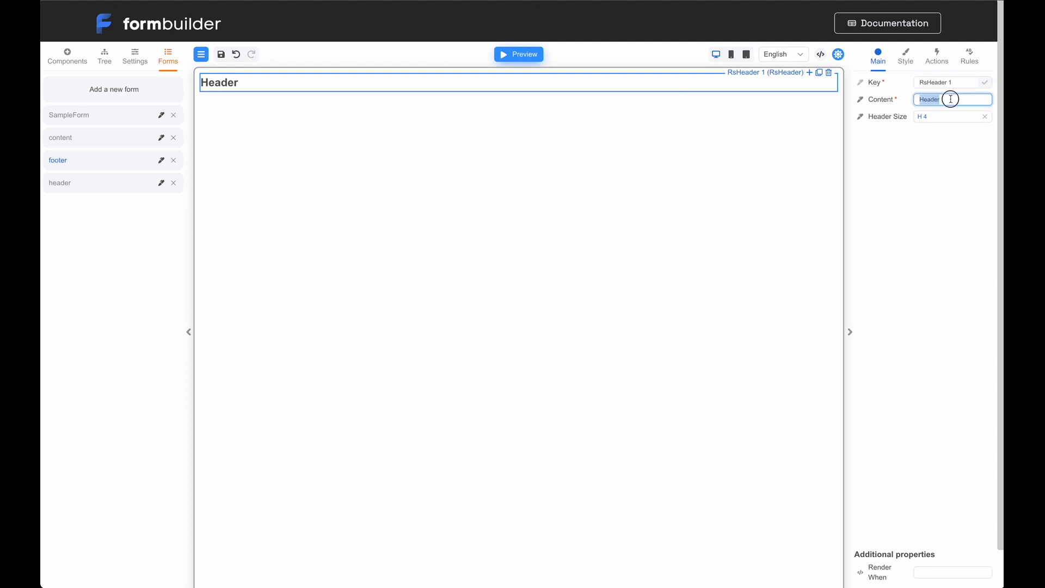
pyautogui.write('Co')
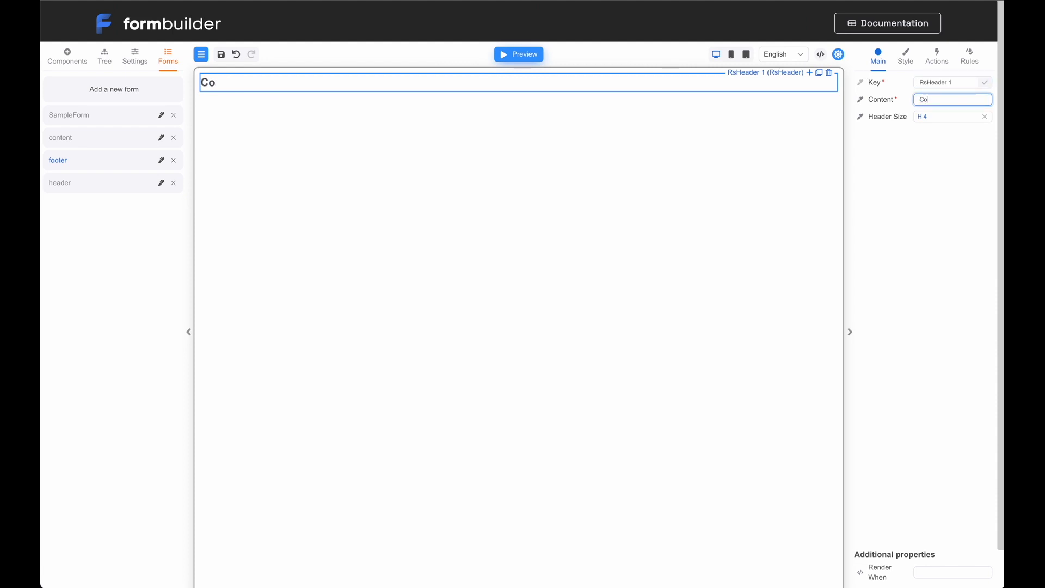
pyautogui.write('Footer')
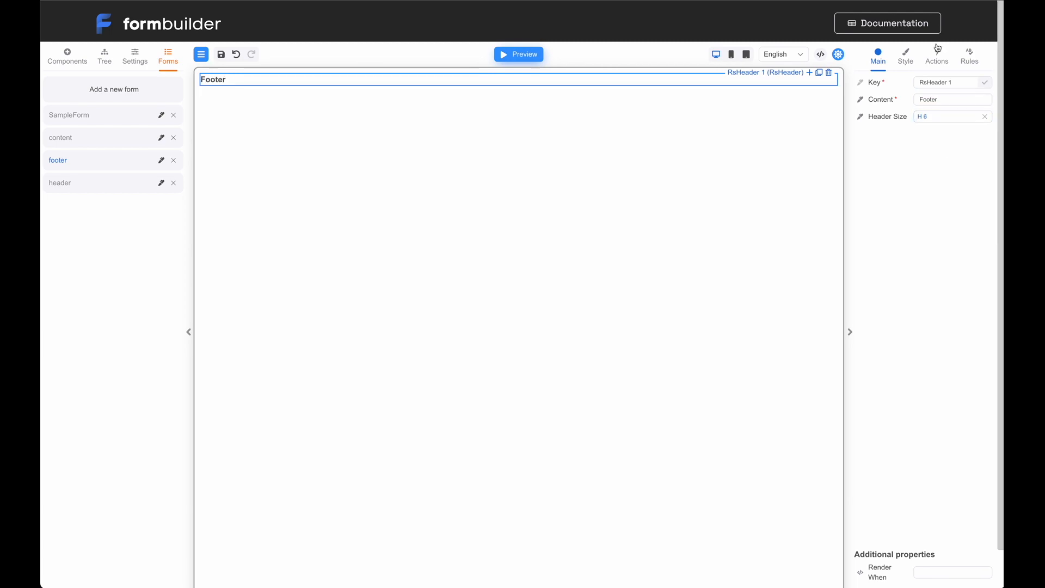
pyautogui.click(905, 54)
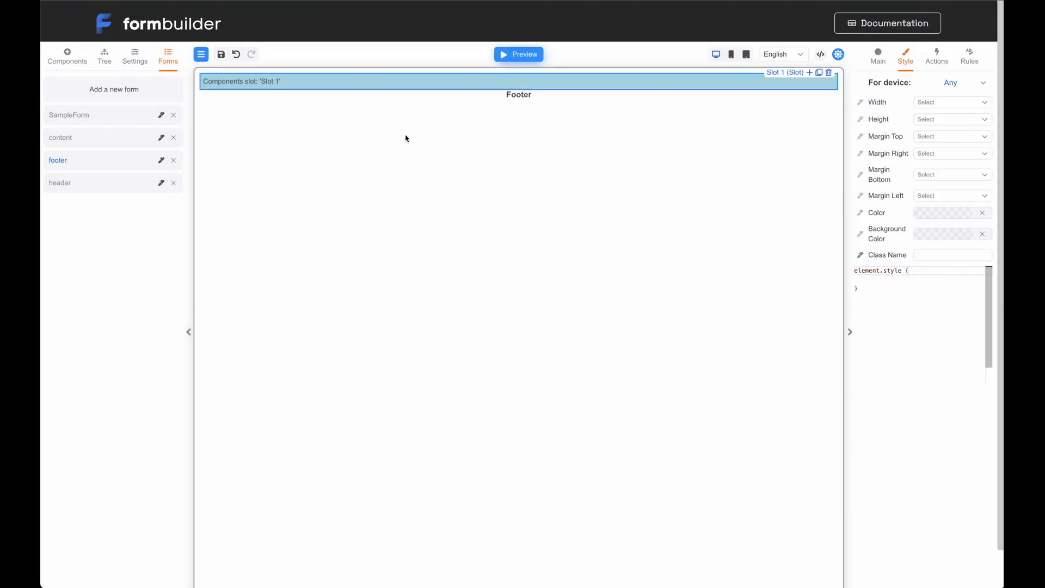
# Step: Key the footer slot 'footer slot', save the footer template, and switch to the content form
pyautogui.click(877, 54)
pyautogui.write('footer slot')
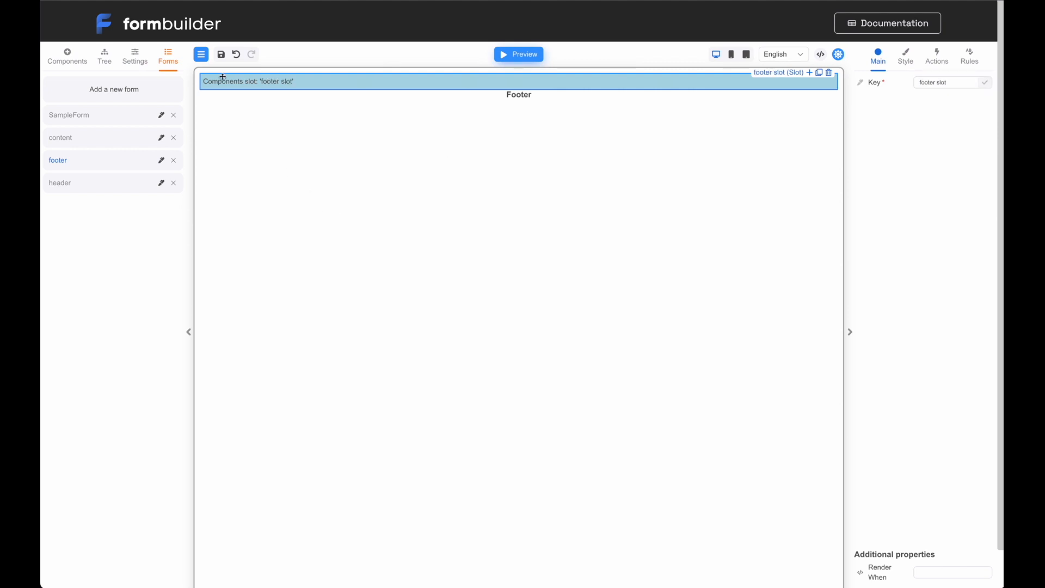
pyautogui.click(221, 55)
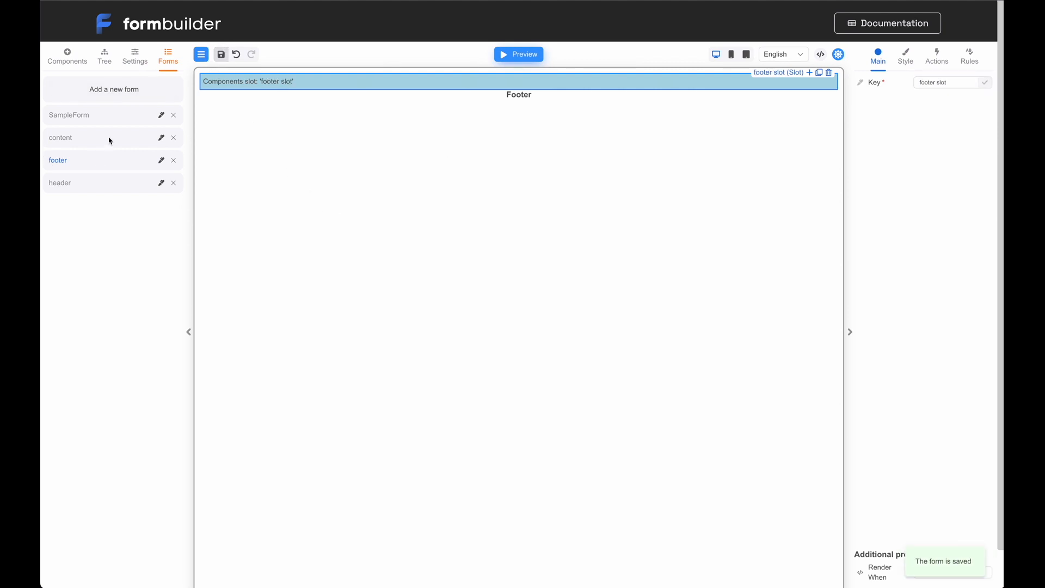
pyautogui.click(59, 138)
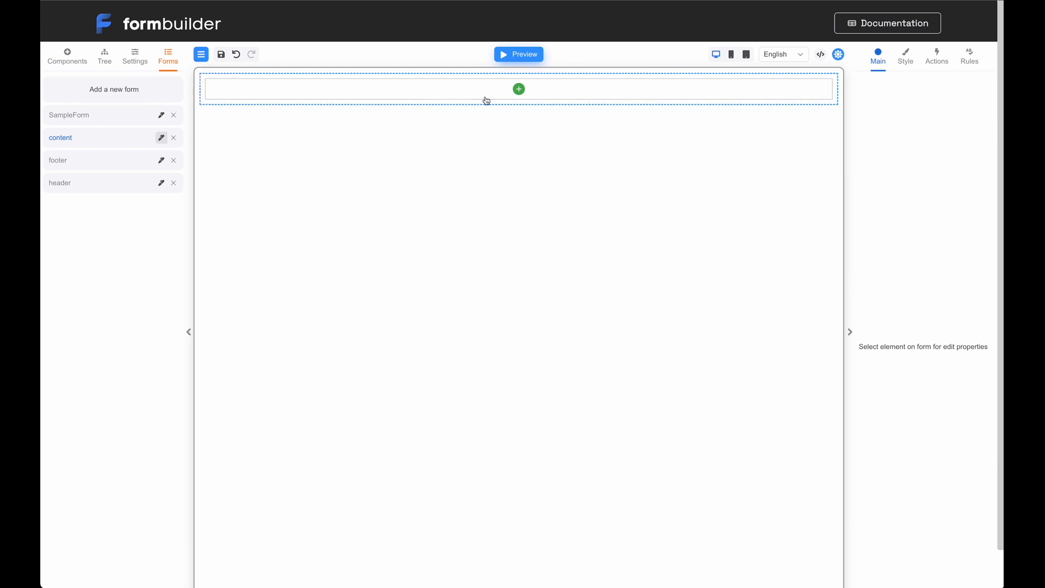
# Step: Add two stacked Input fields to the empty content form
pyautogui.click(518, 90)
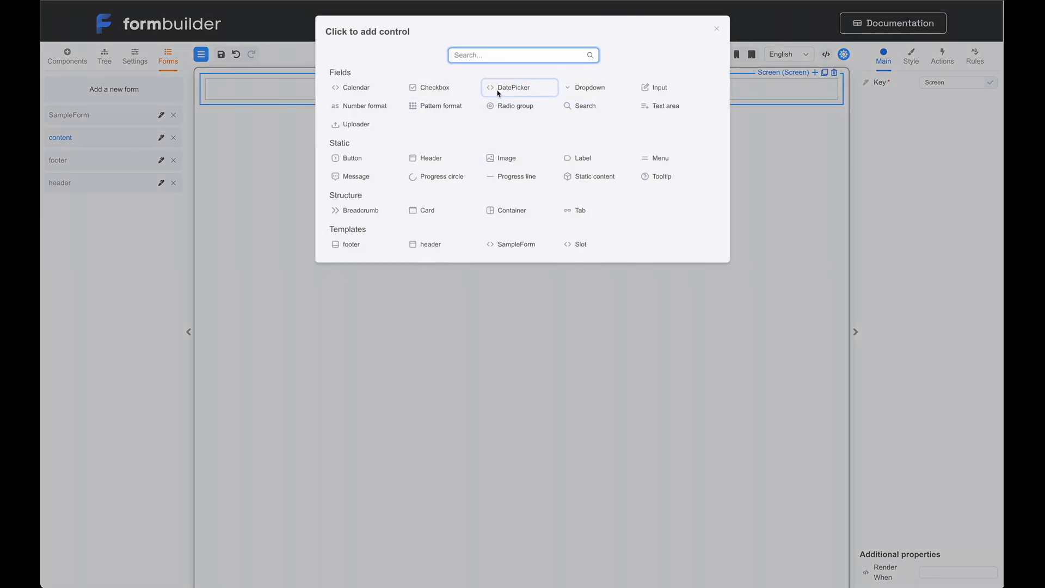
pyautogui.write('inp')
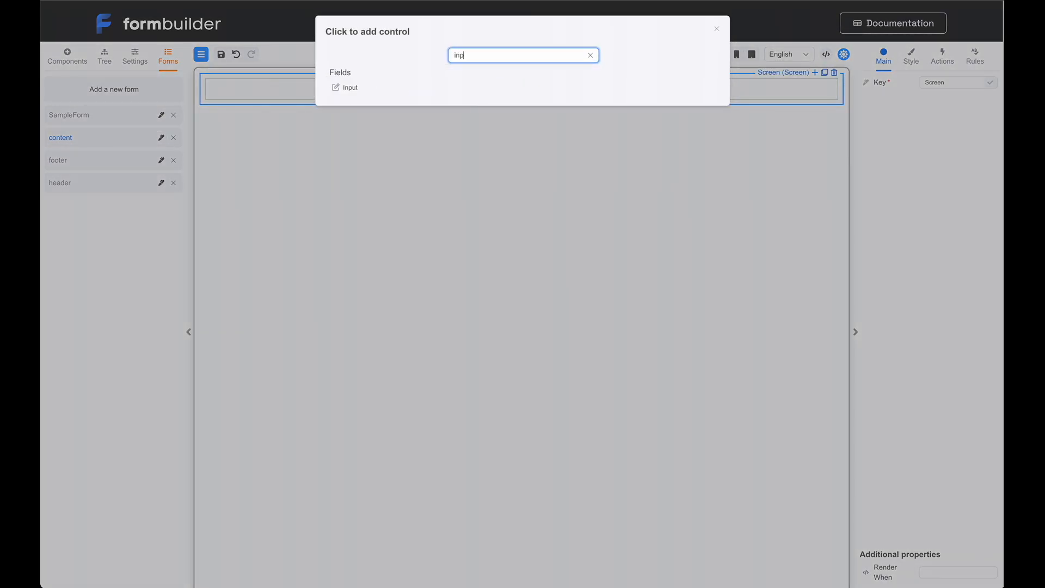
pyautogui.click(351, 87)
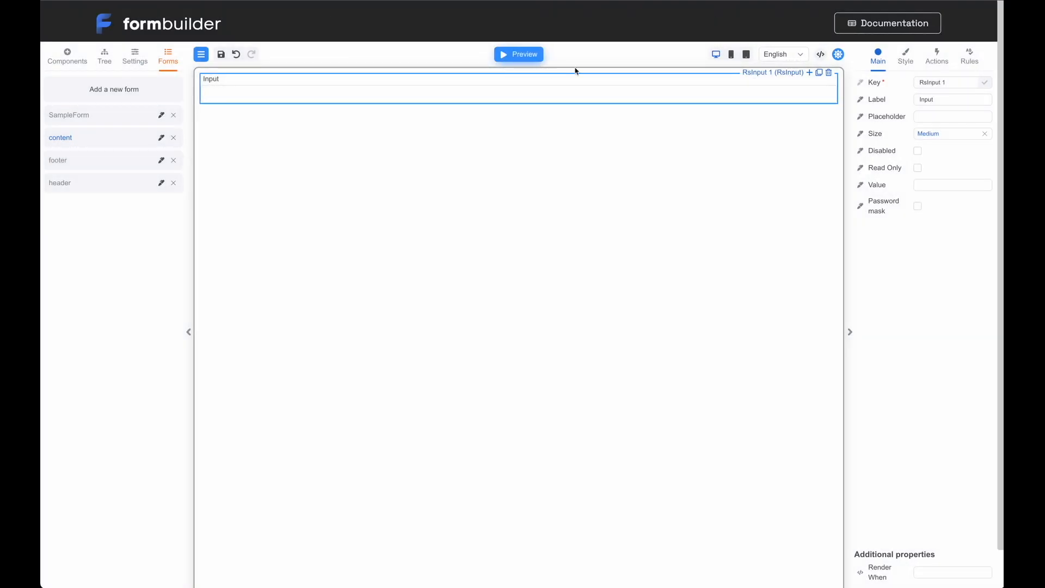
pyautogui.click(795, 72)
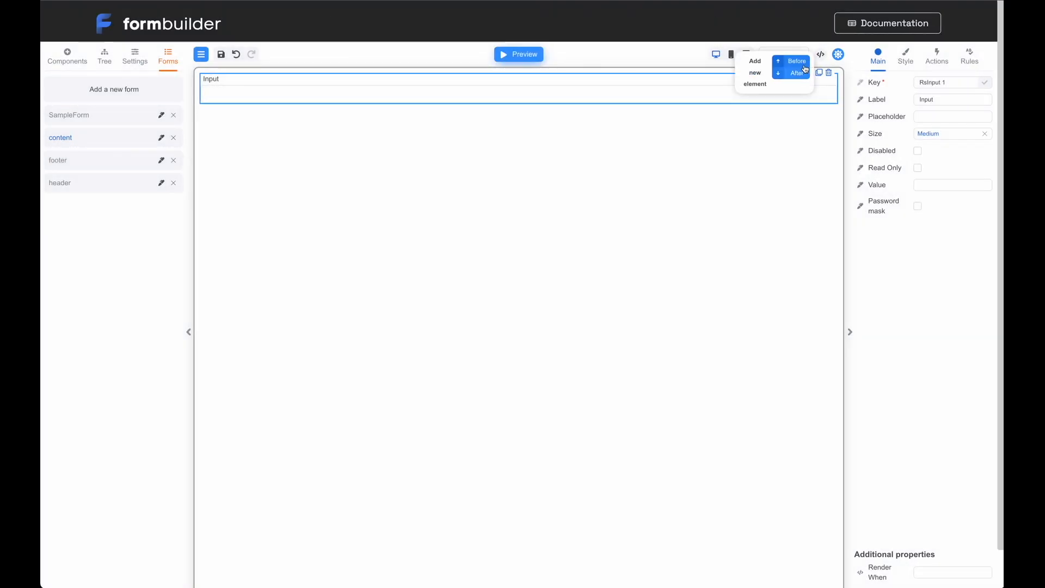
pyautogui.click(795, 66)
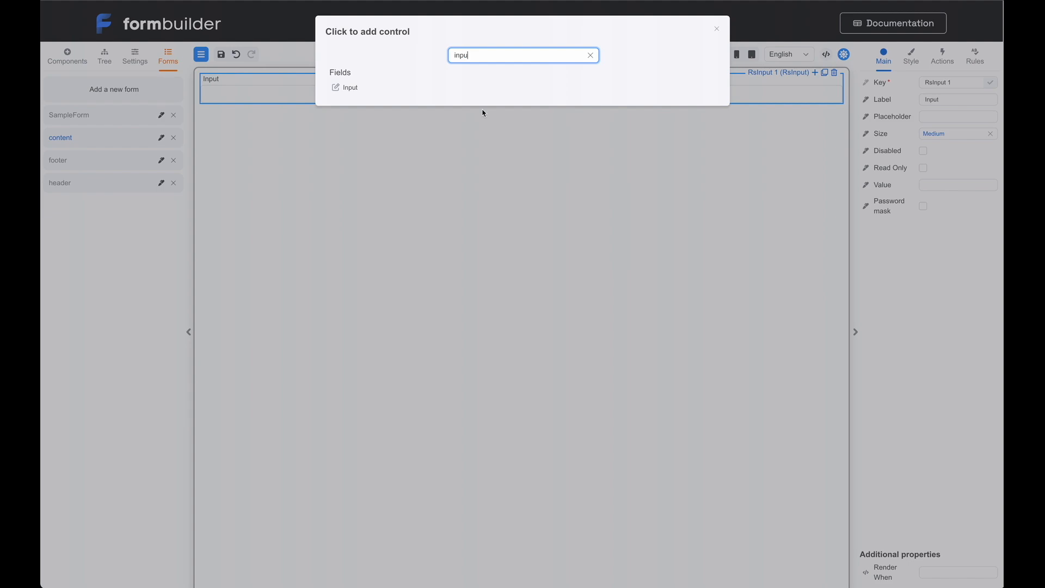
pyautogui.click(350, 87)
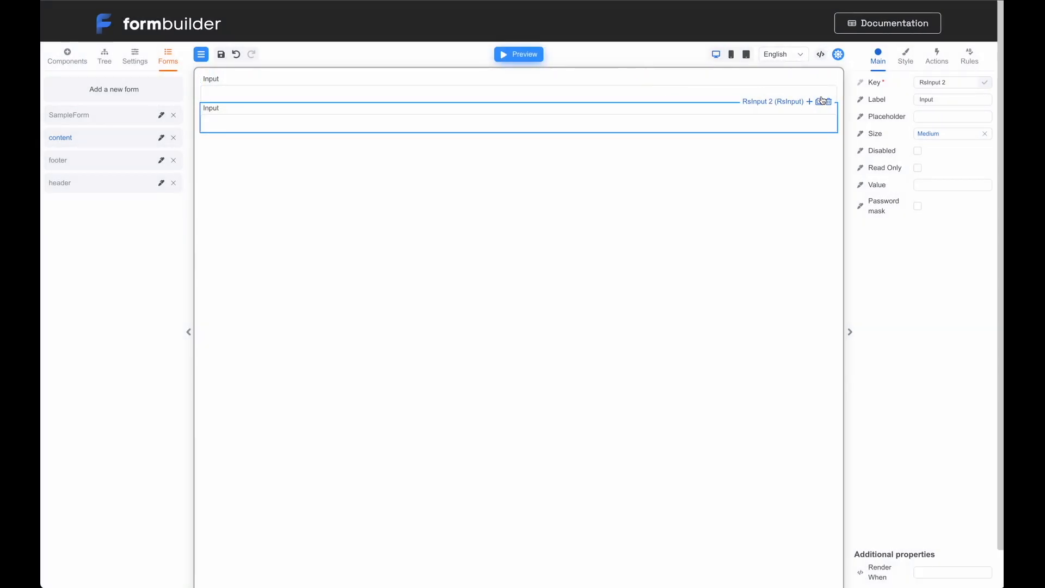
# Step: Look up a Button control to add after the second input
pyautogui.click(808, 102)
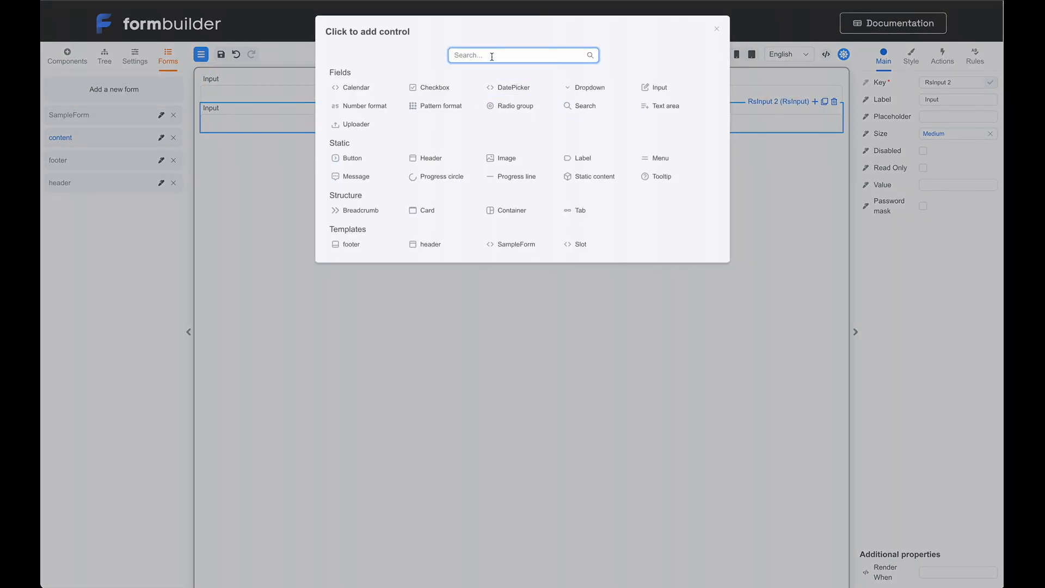
pyautogui.write('button')
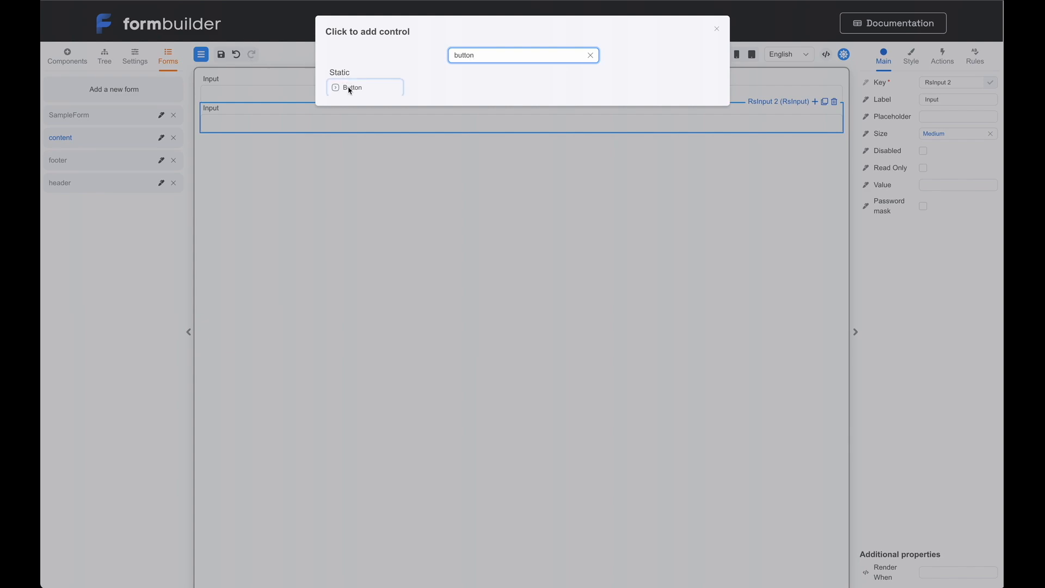
# Step: Add a Button below the inputs with content Submit
pyautogui.click(353, 87)
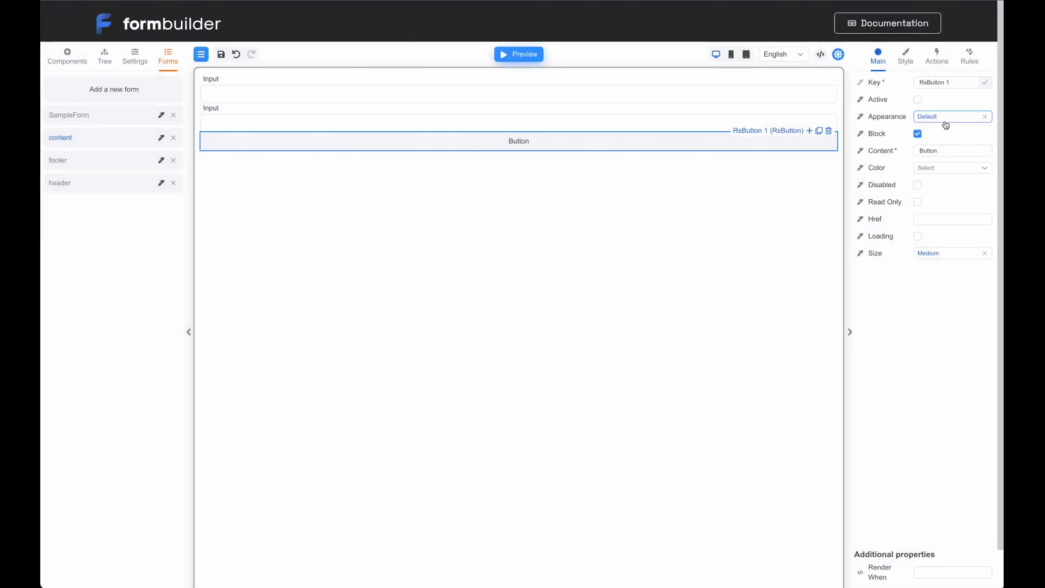
pyautogui.click(949, 150)
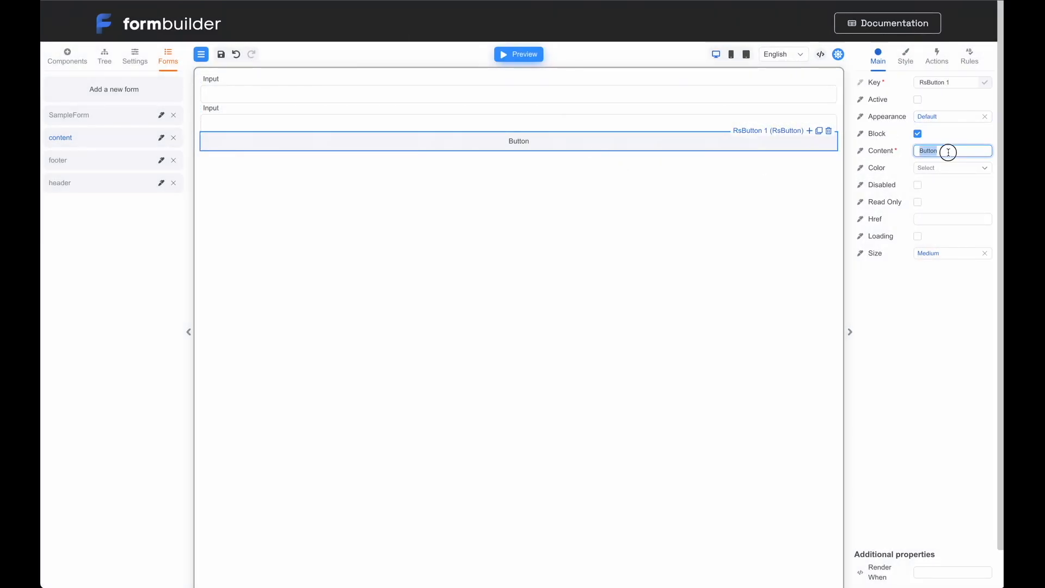
pyautogui.write('Submit')
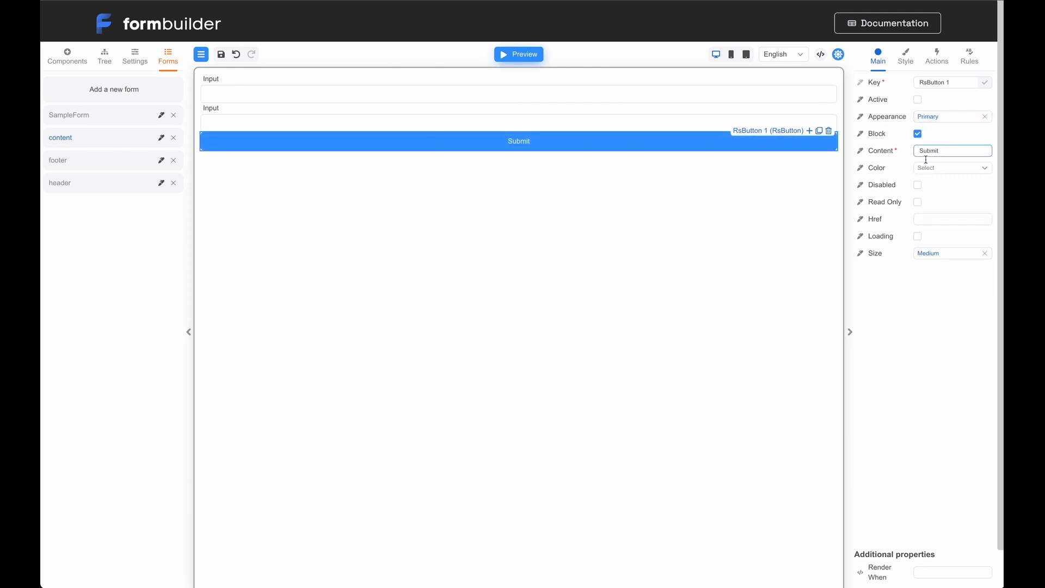
# Step: Make the Submit button primary and cyan after trying blue and violet
pyautogui.click(951, 167)
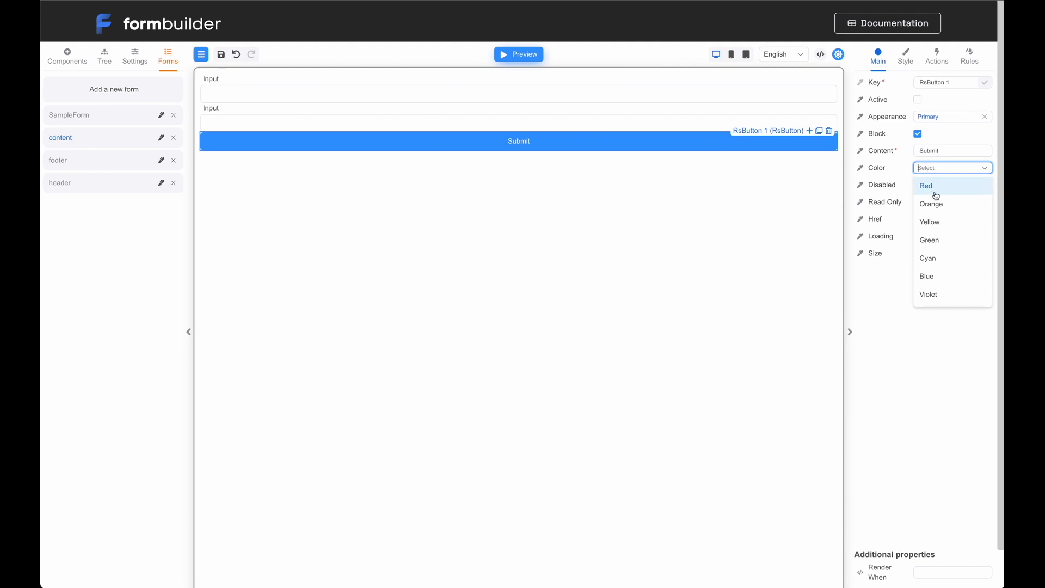
pyautogui.click(926, 276)
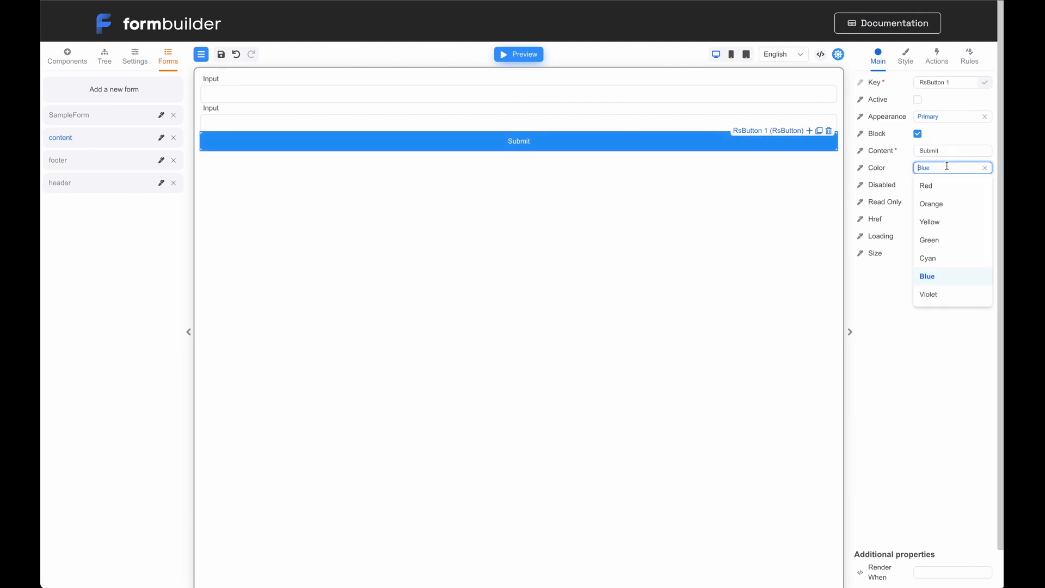
pyautogui.click(927, 294)
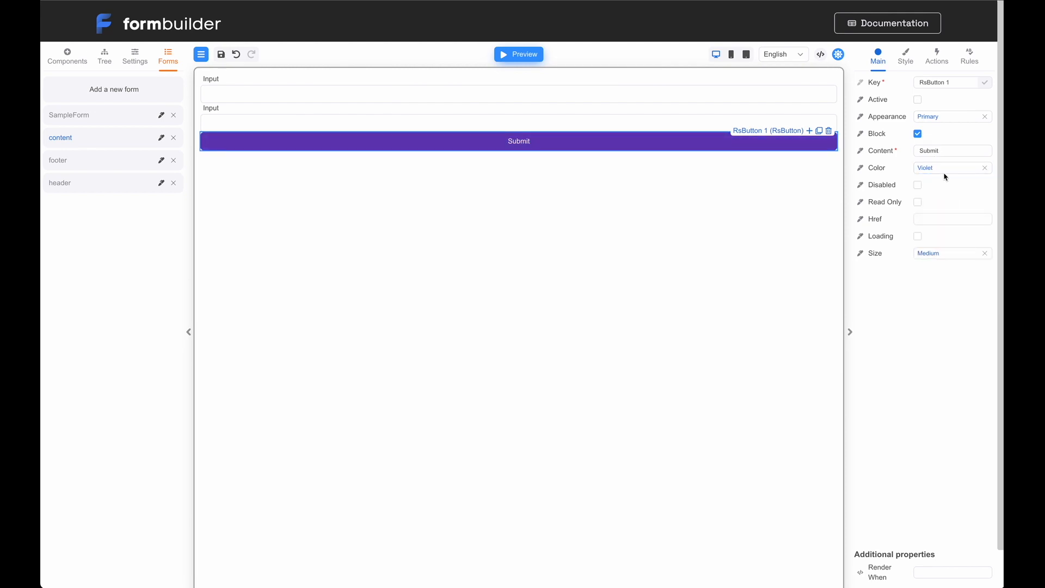
pyautogui.click(950, 168)
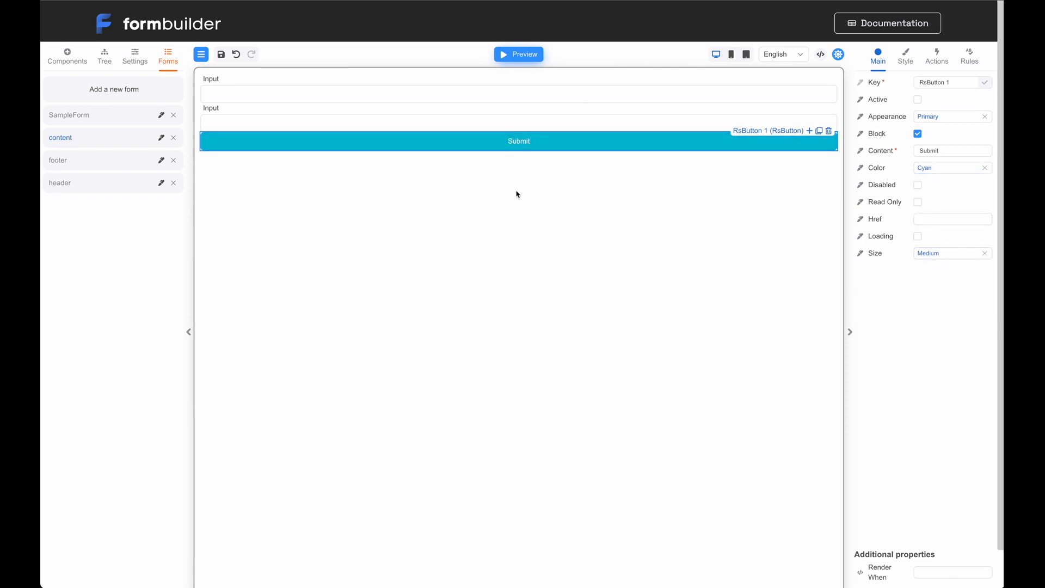
pyautogui.click(518, 104)
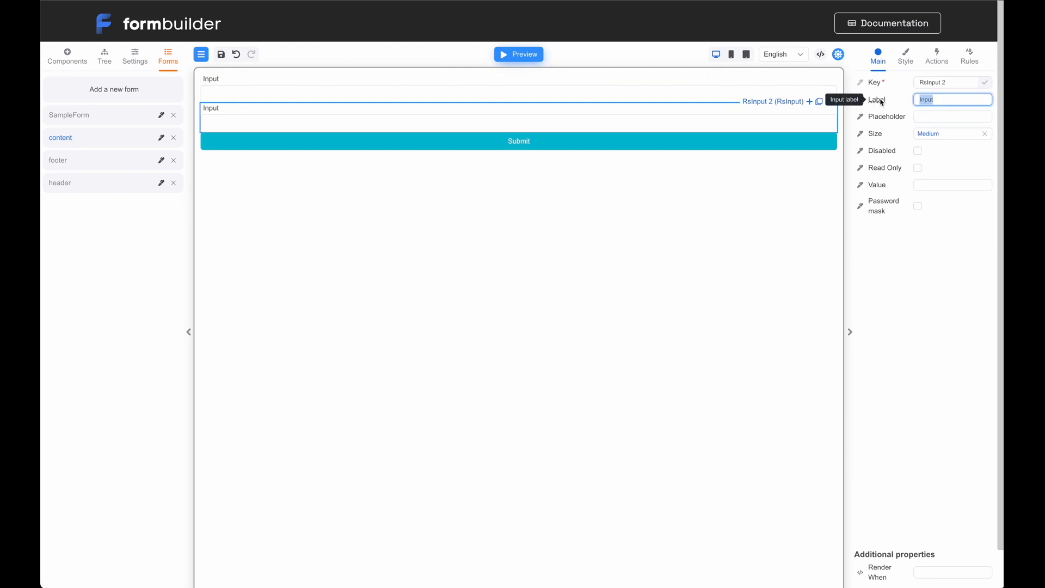
# Step: Label the second input Password with a password mask and key 'password'
pyautogui.write('Password')
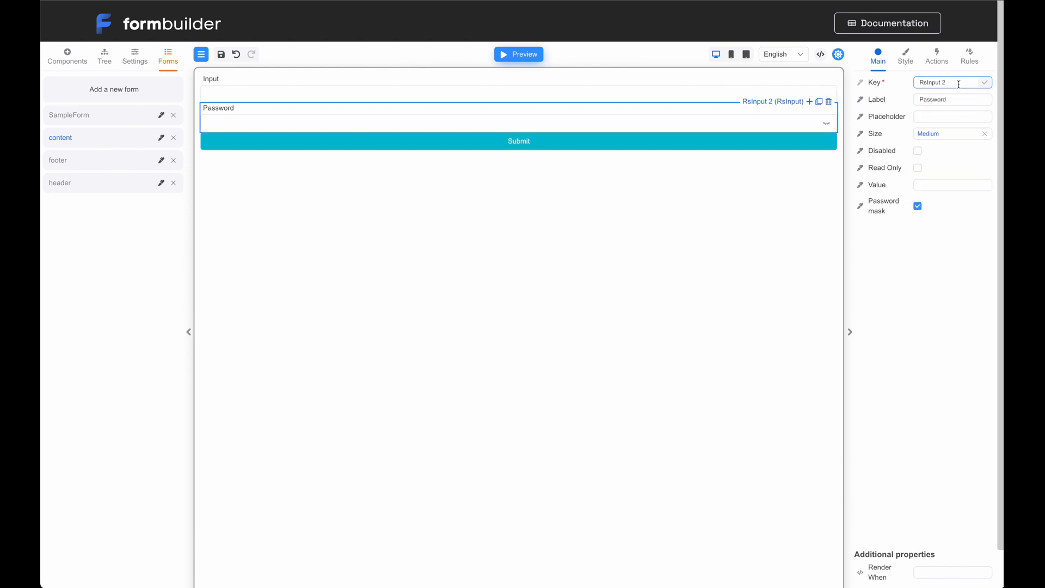
pyautogui.write('password')
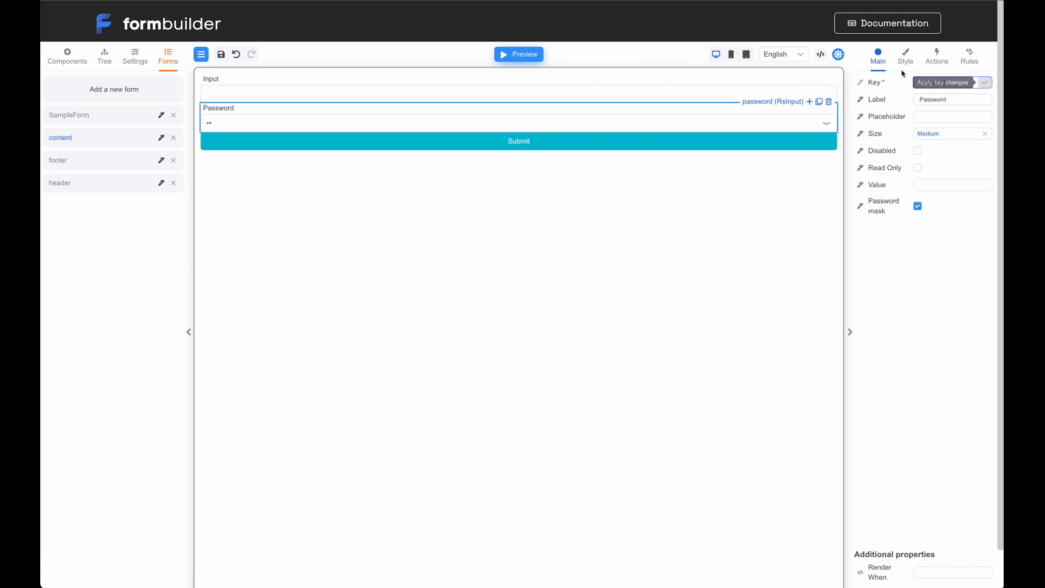
# Step: Key the first input 'name', label it Name with placeholder 'Enter your name', and save the form
pyautogui.click(518, 81)
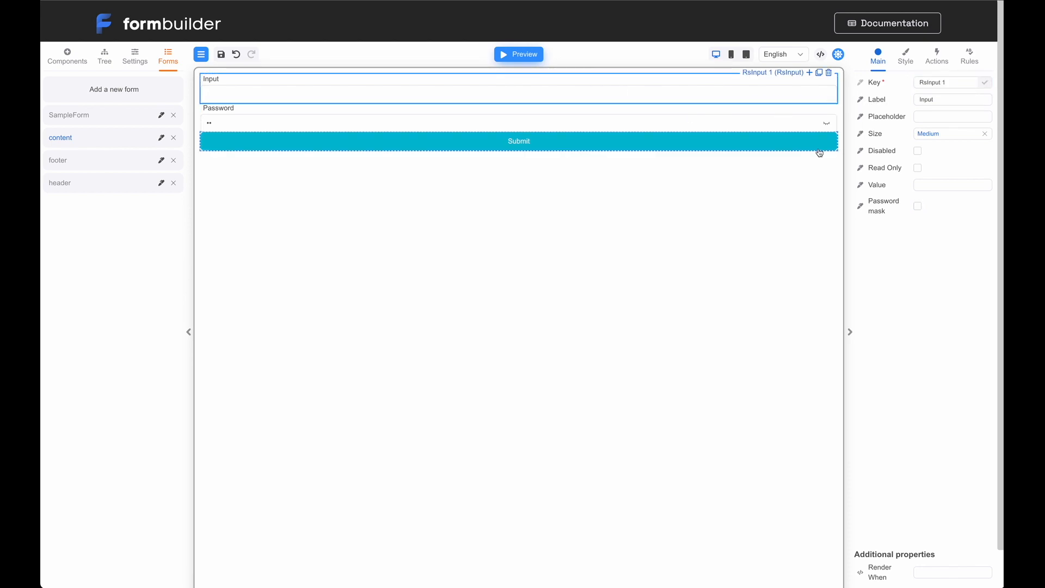
pyautogui.click(952, 99)
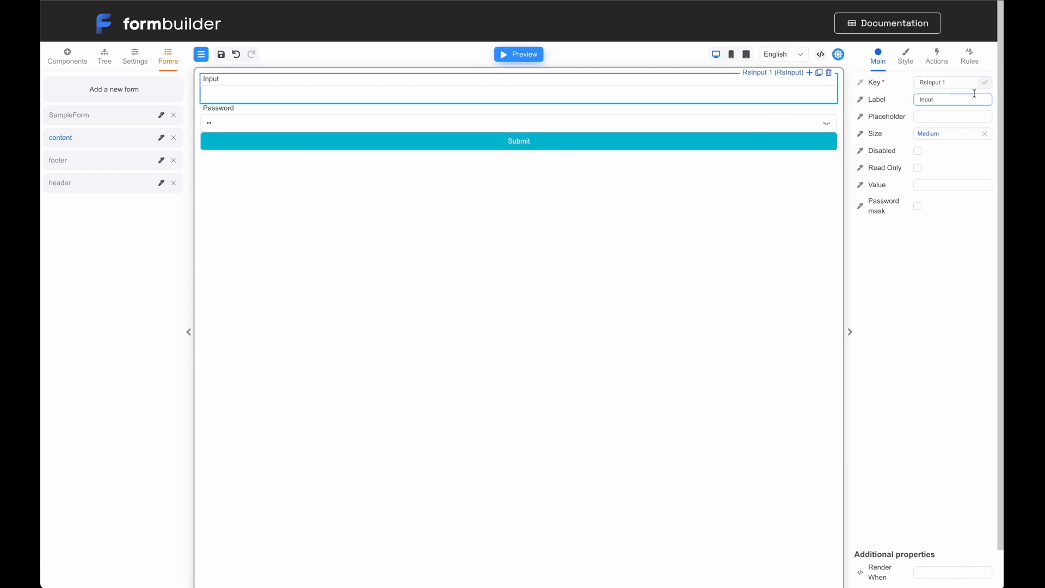
pyautogui.write('name')
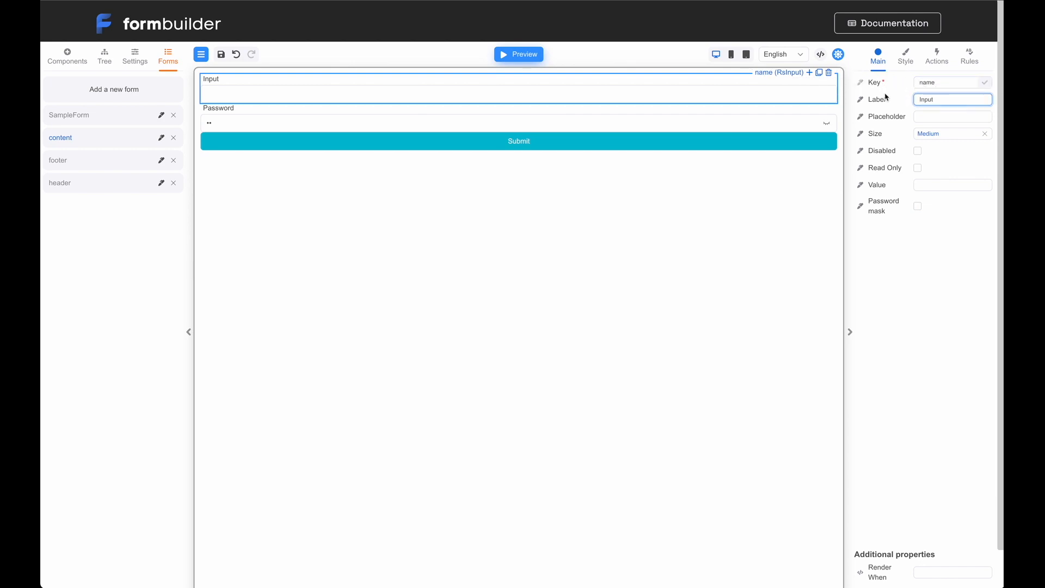
pyautogui.click(952, 117)
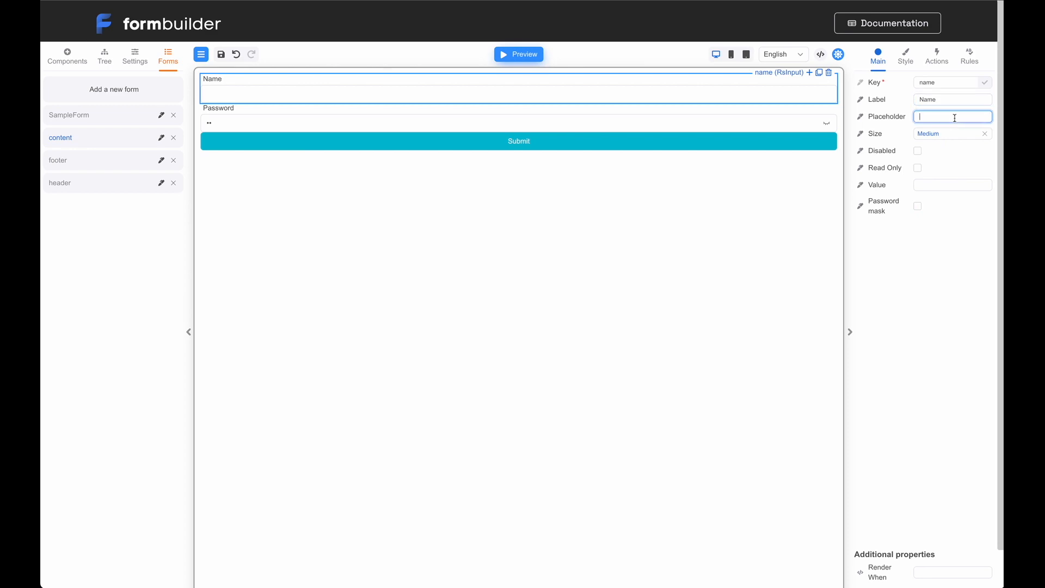
pyautogui.write('Enter')
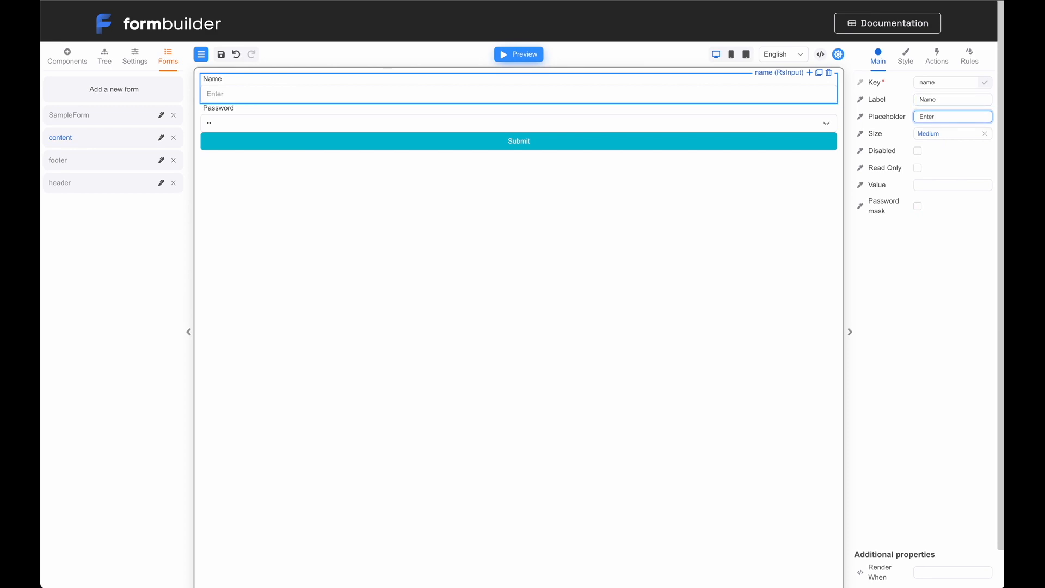
pyautogui.write('your name')
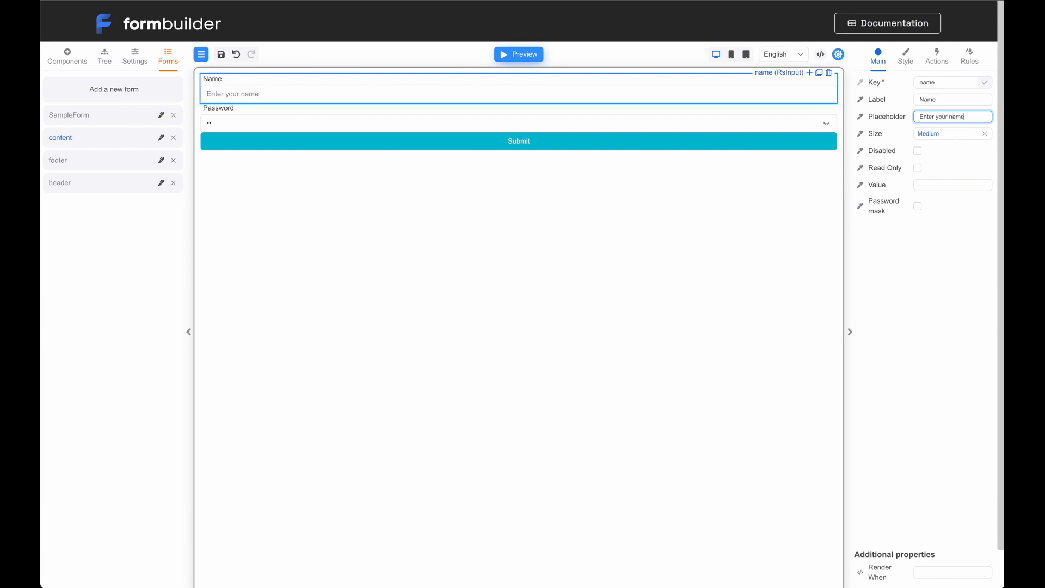
pyautogui.moveTo(835, 204)
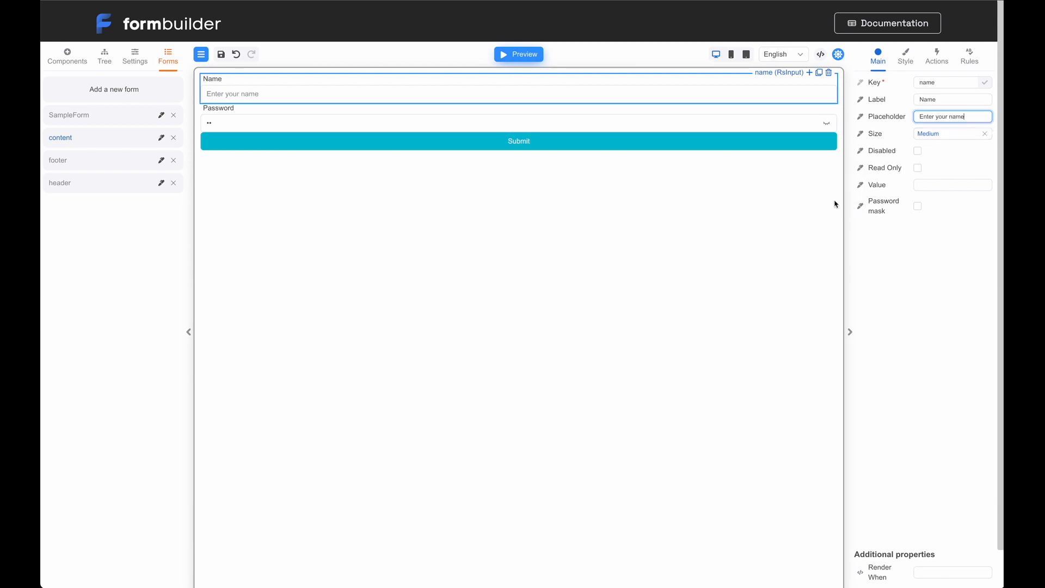
pyautogui.click(529, 104)
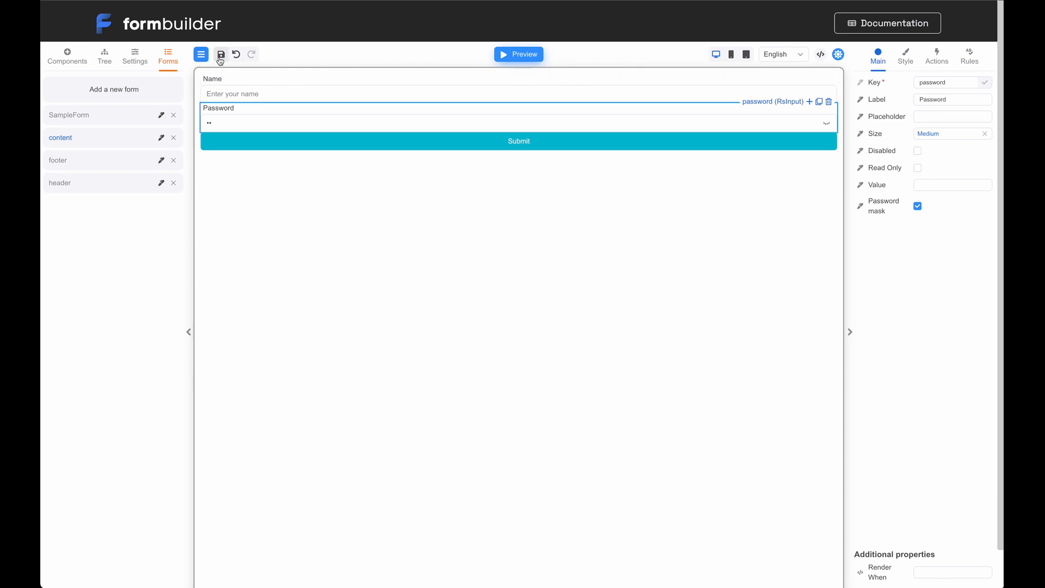
pyautogui.click(222, 55)
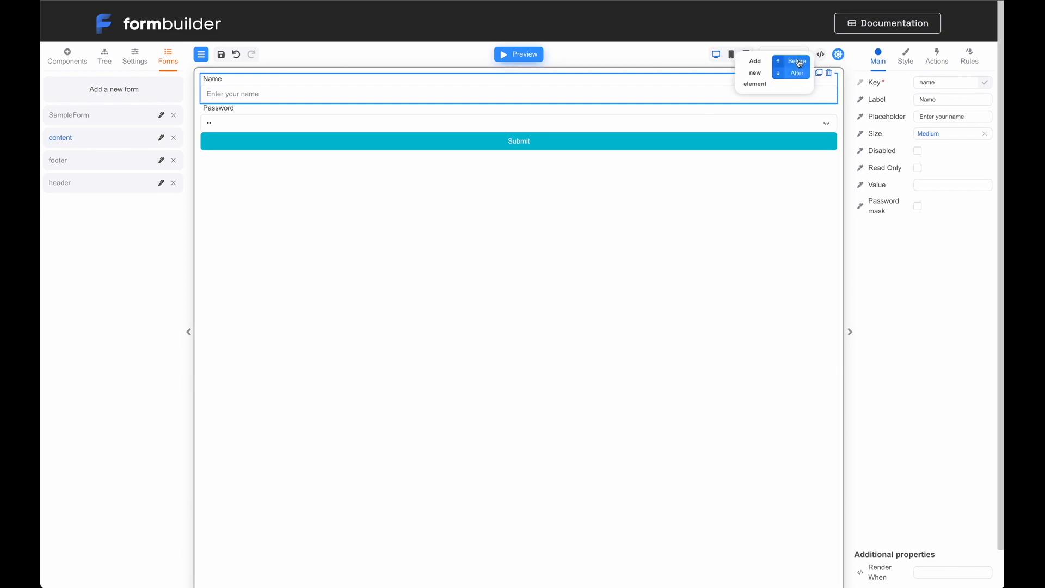
# Step: Wrap the fields in Slot 1, add a second slot below Submit, and save the content form
pyautogui.click(796, 61)
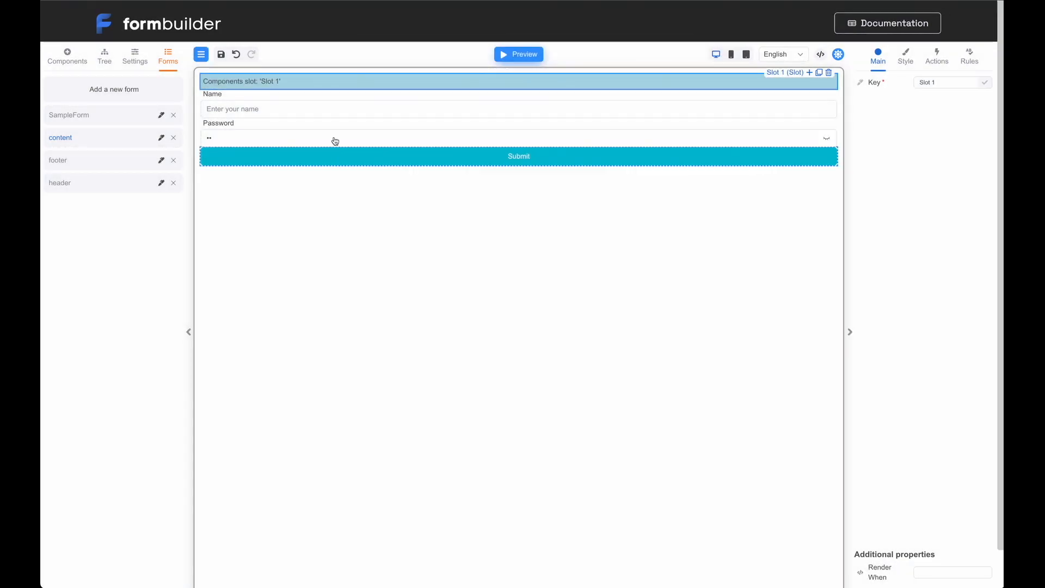
pyautogui.click(518, 157)
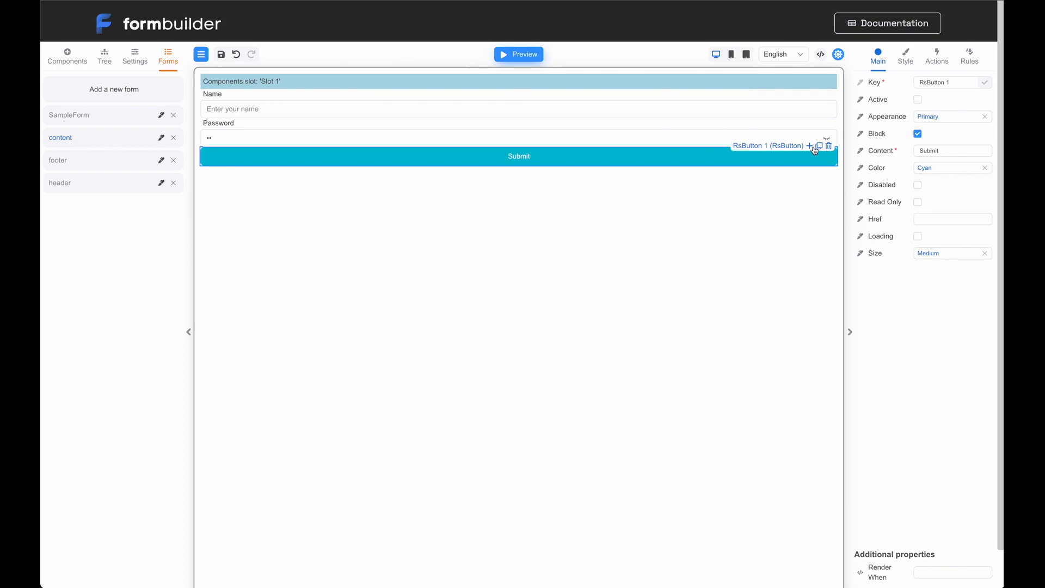
pyautogui.click(808, 146)
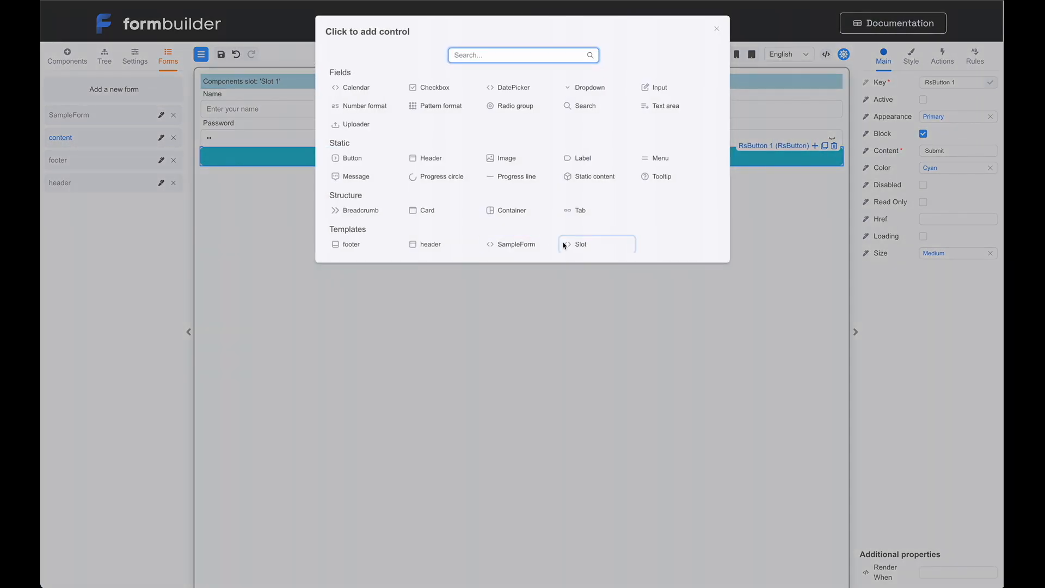
pyautogui.click(581, 244)
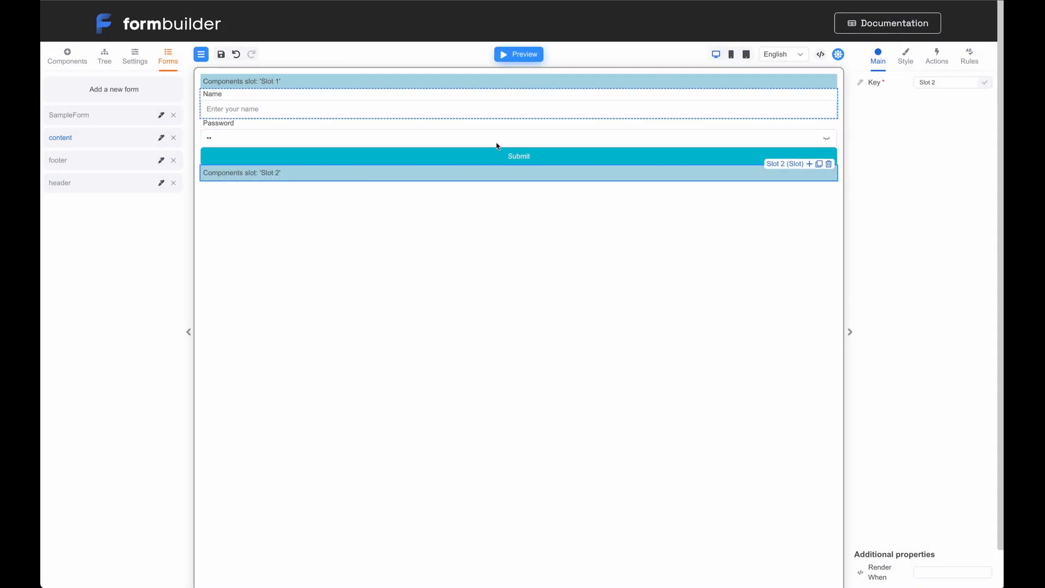
pyautogui.click(220, 55)
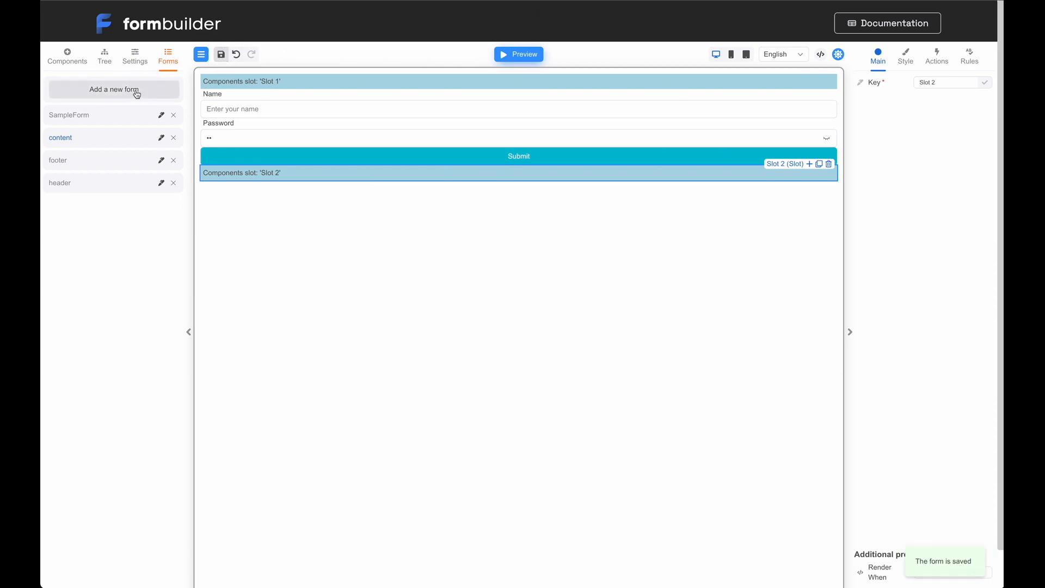
# Step: Create a new form named 'my form'
pyautogui.click(113, 89)
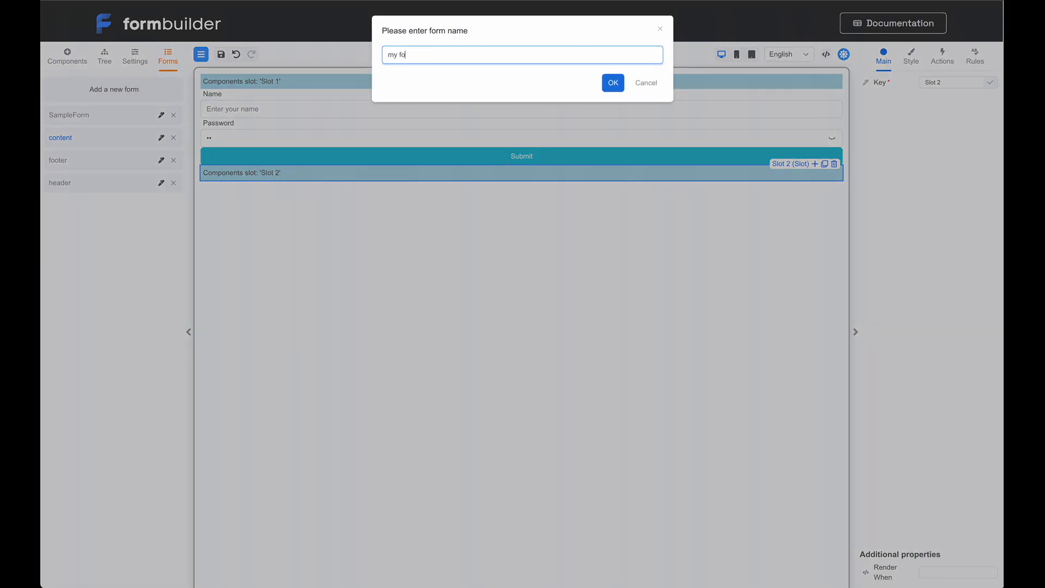
pyautogui.click(613, 83)
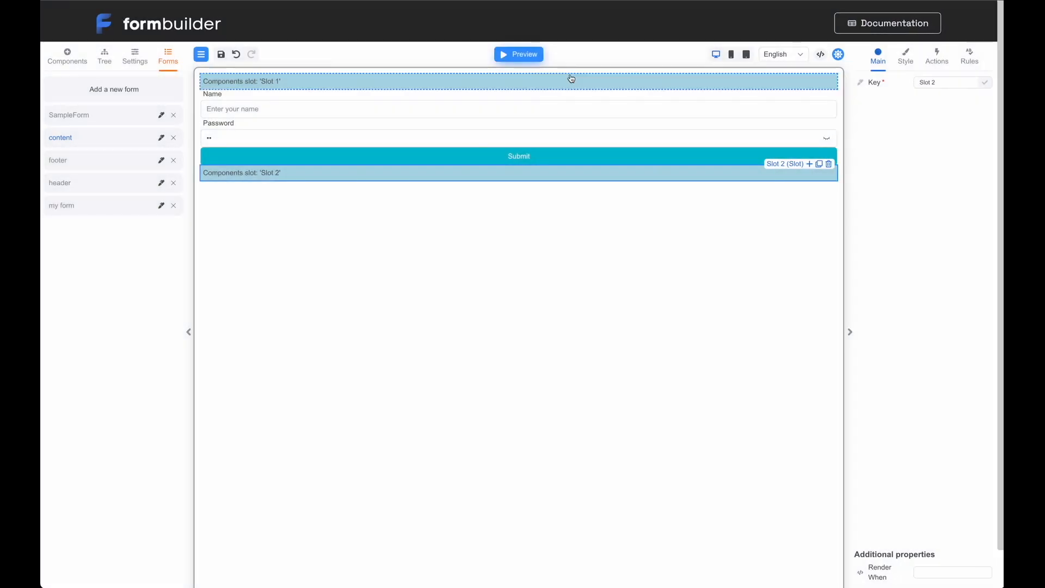
pyautogui.moveTo(161, 206)
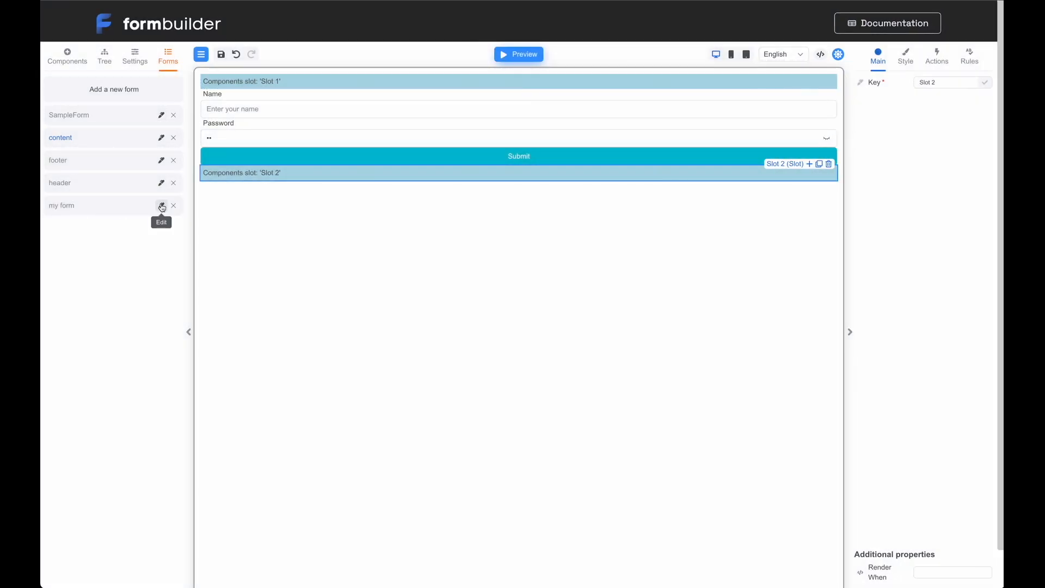
# Step: Add the header template into 'my form' and save the form
pyautogui.click(161, 205)
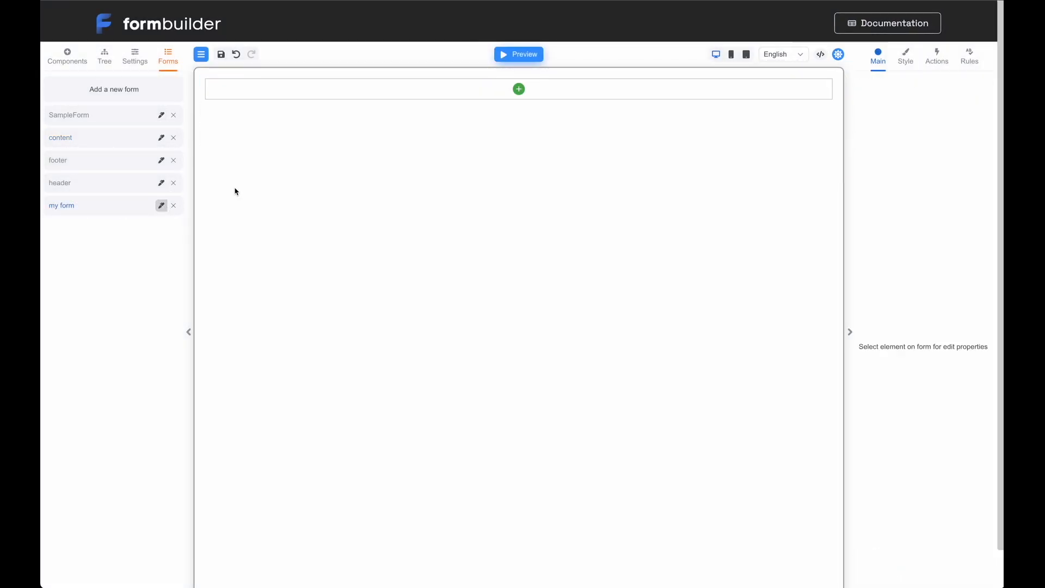
pyautogui.click(518, 90)
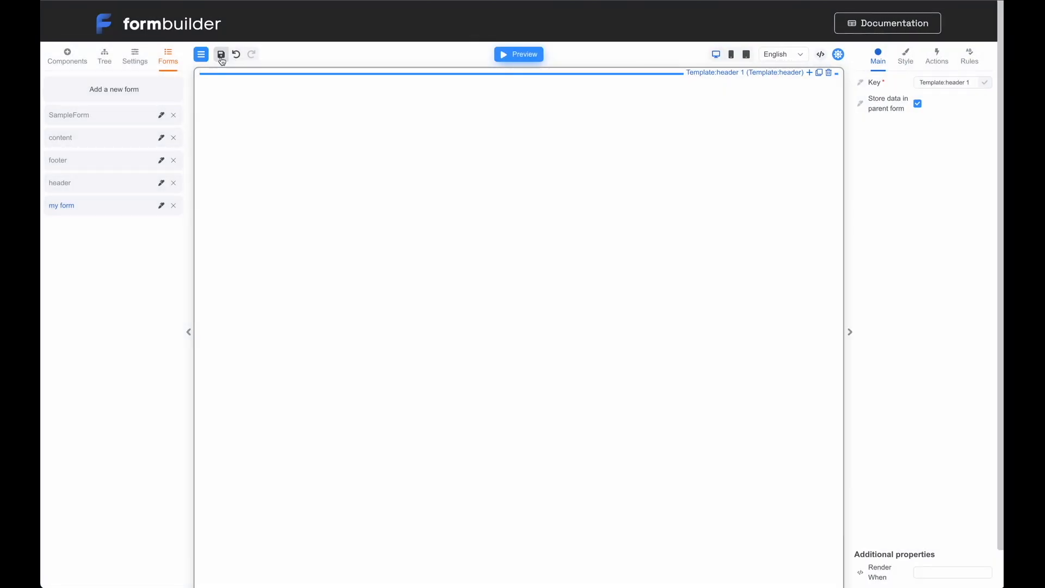
pyautogui.click(219, 55)
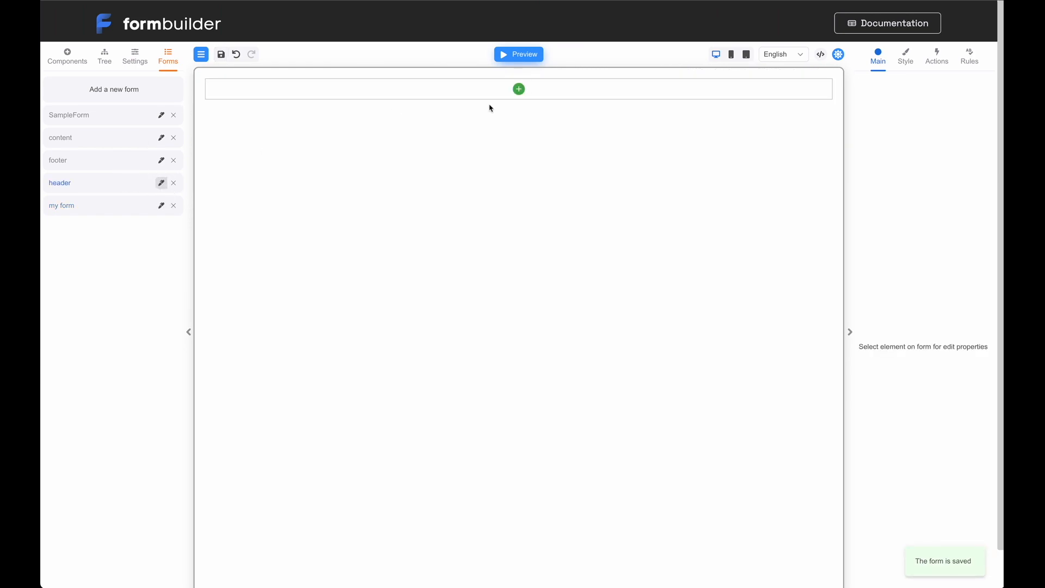
# Step: Add a Header control styled H1 and centered, then save the header form
pyautogui.click(518, 89)
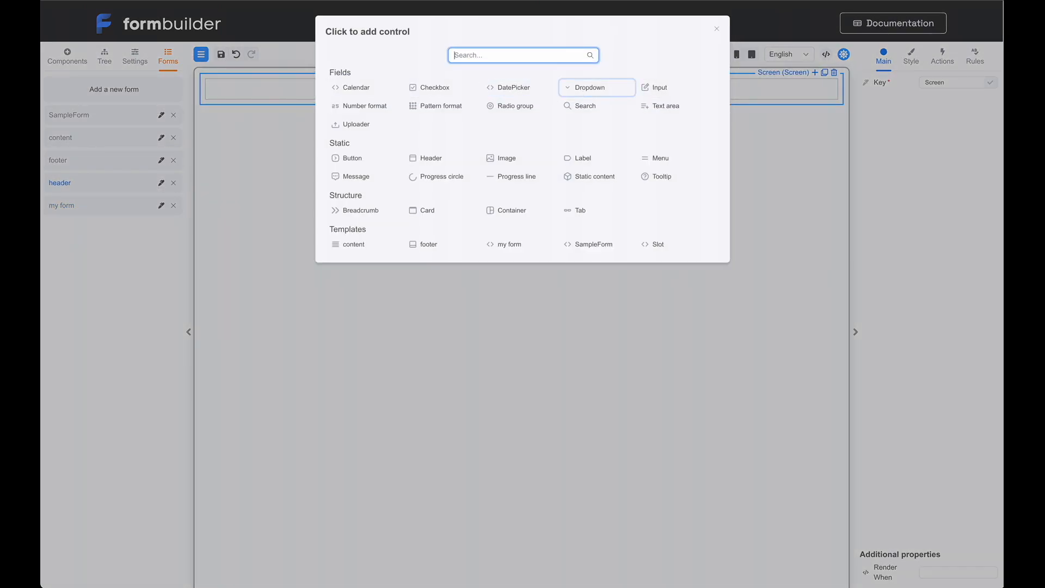
pyautogui.click(431, 158)
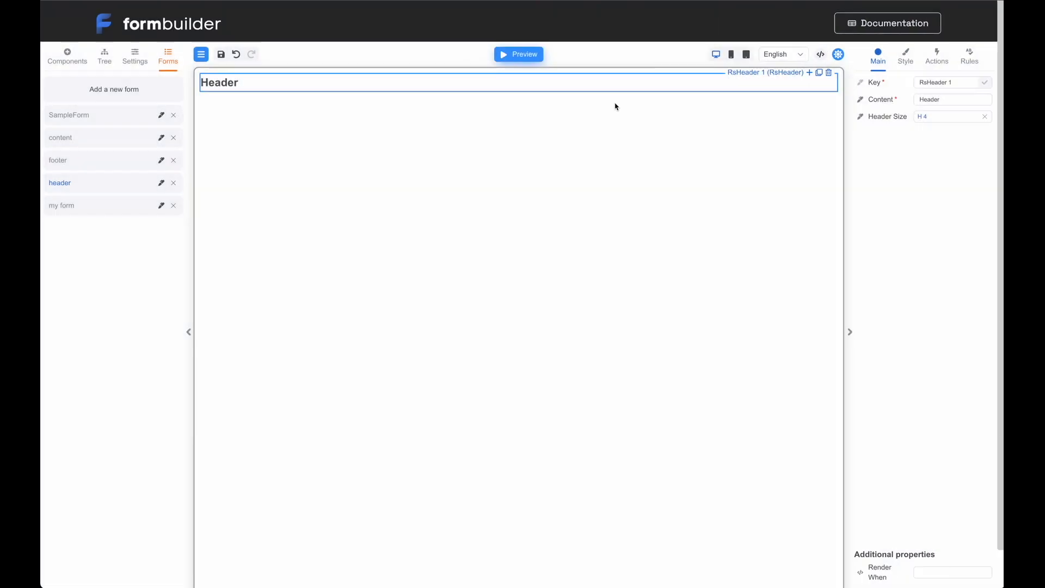
pyautogui.click(953, 116)
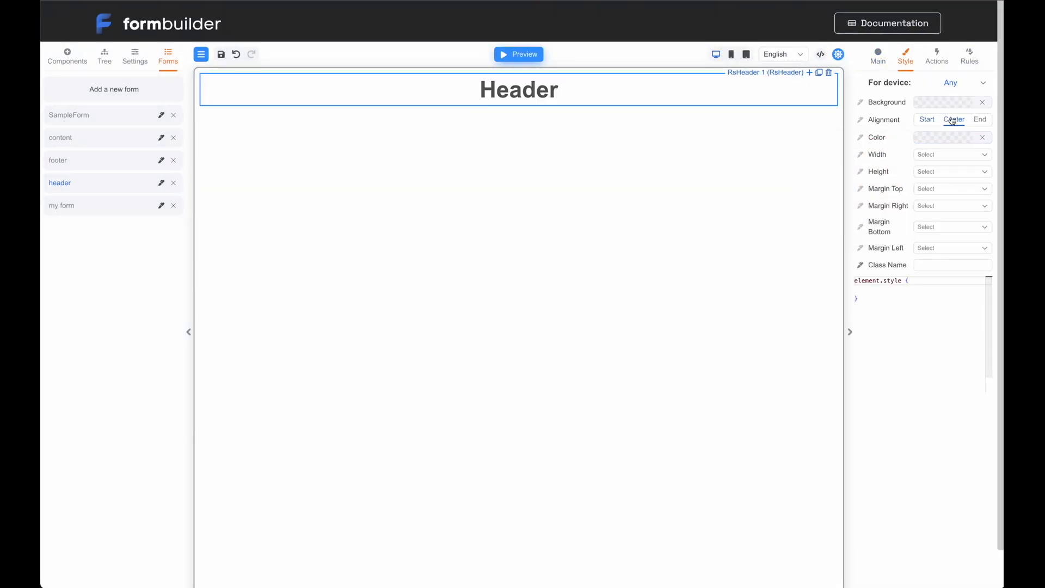
pyautogui.click(946, 137)
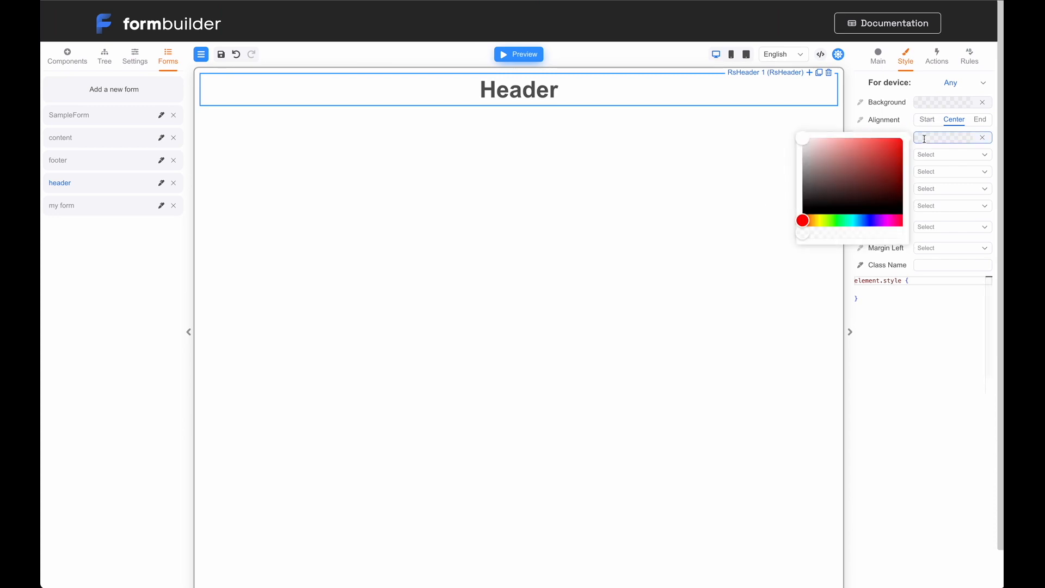
pyautogui.click(877, 57)
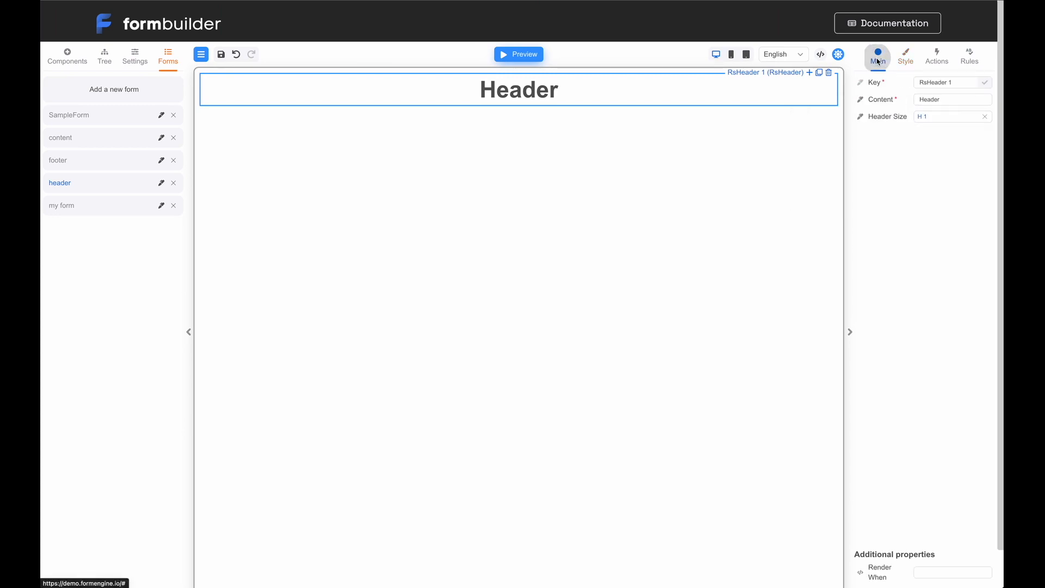
pyautogui.click(220, 54)
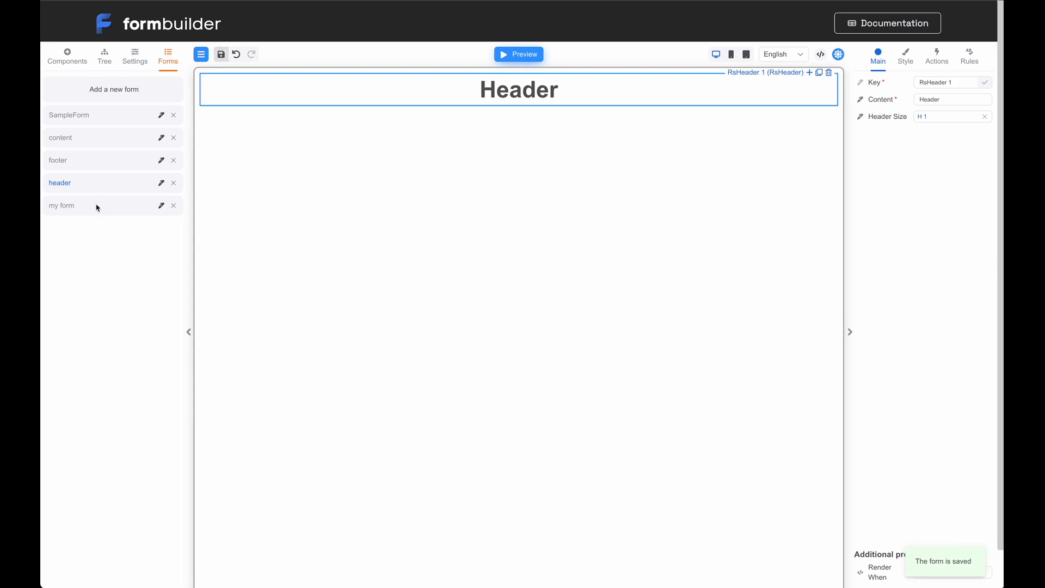
# Step: Reopen 'my form' showing the updated Template:header and start adding an element after it
pyautogui.click(61, 205)
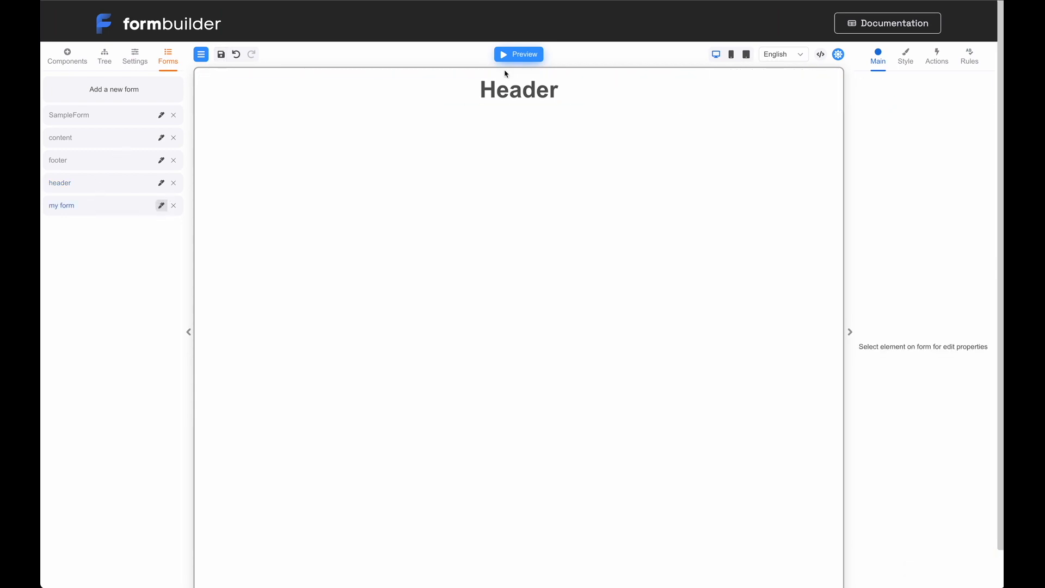
pyautogui.click(518, 89)
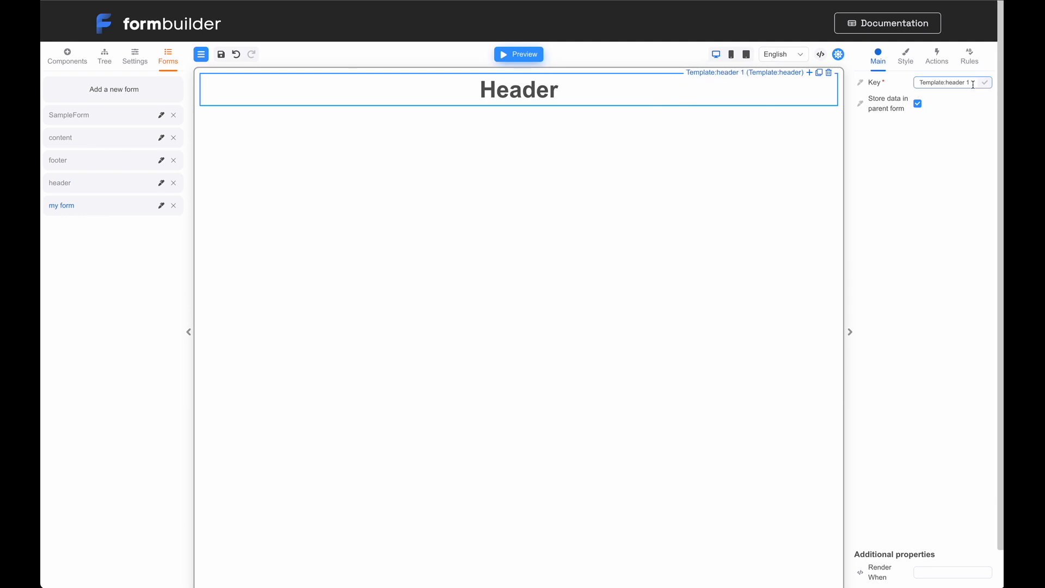
pyautogui.moveTo(888, 104)
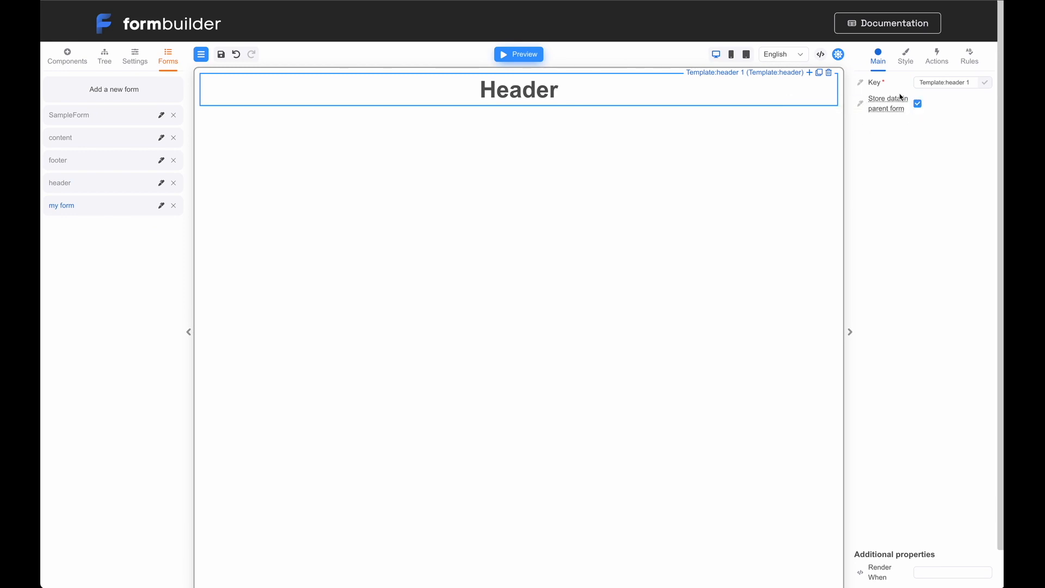
pyautogui.moveTo(527, 127)
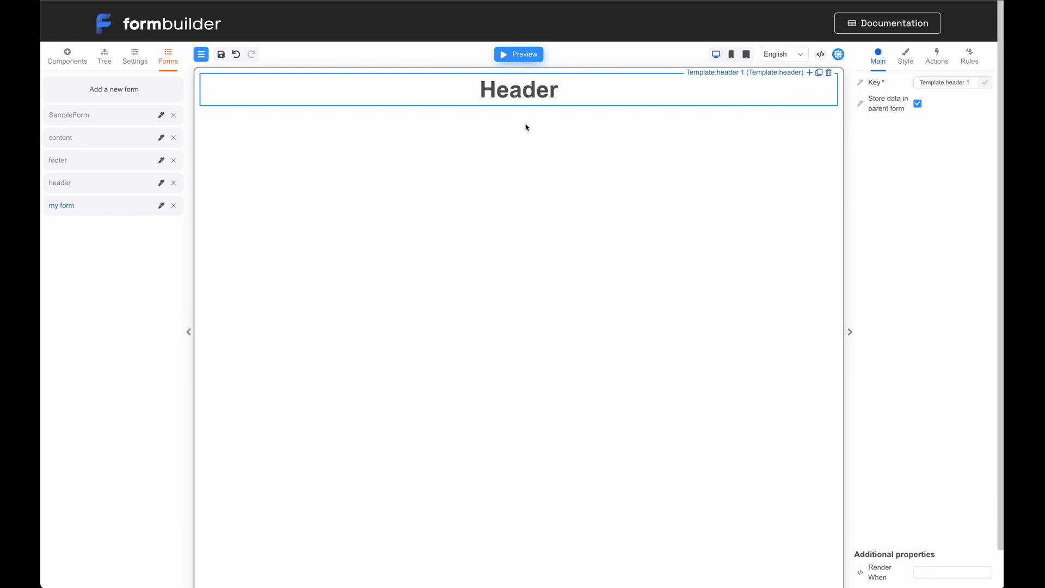
pyautogui.moveTo(547, 120)
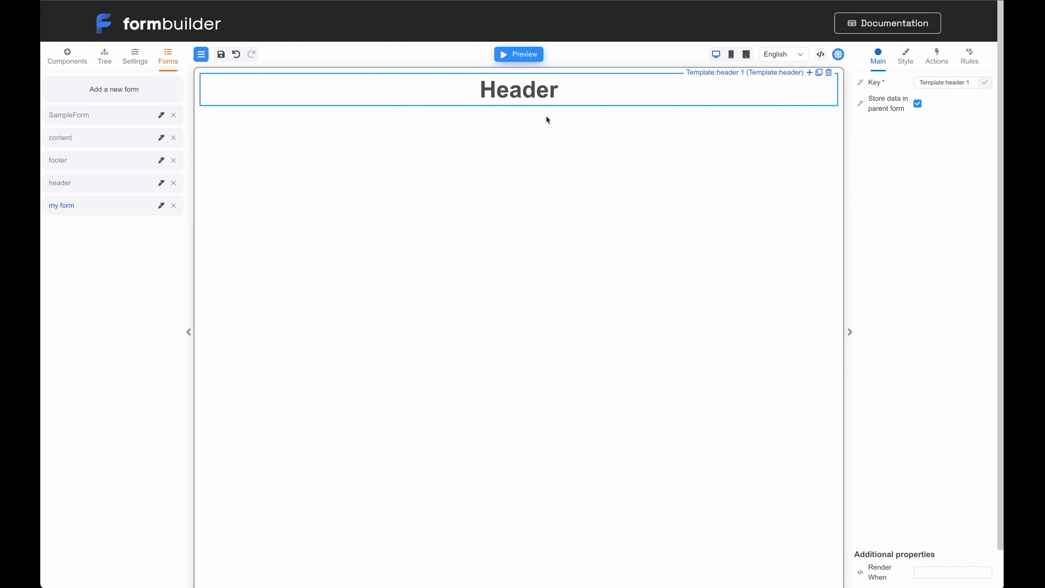
pyautogui.click(807, 72)
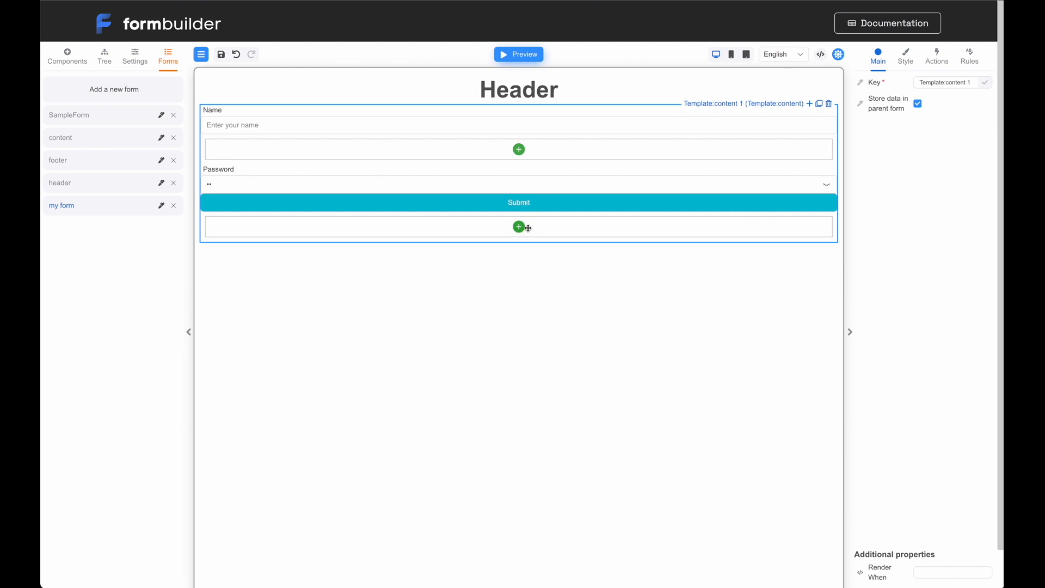
# Step: Fill the content template's slots with an Image and a Progress line
pyautogui.click(518, 226)
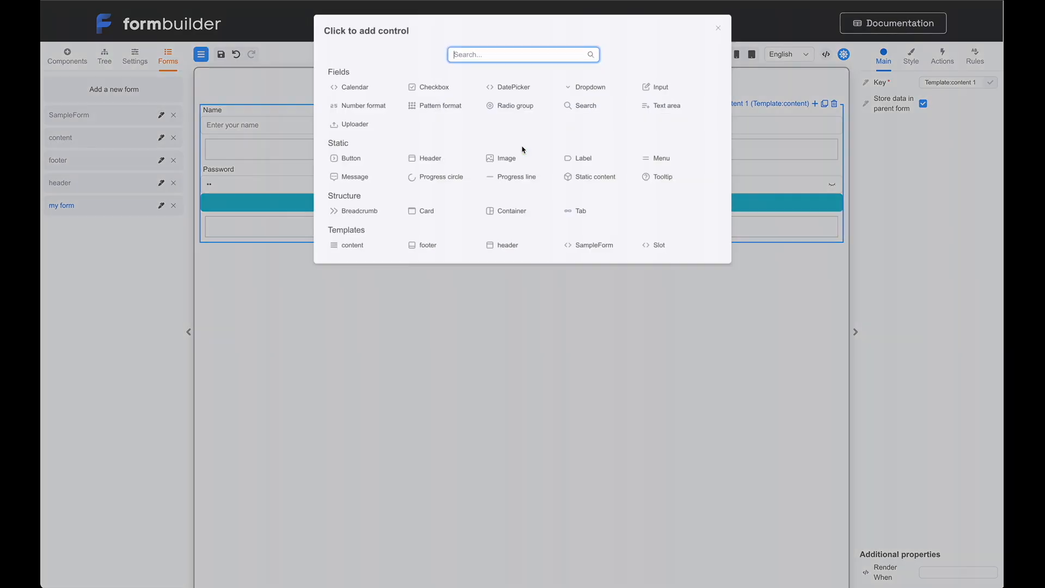
pyautogui.click(505, 159)
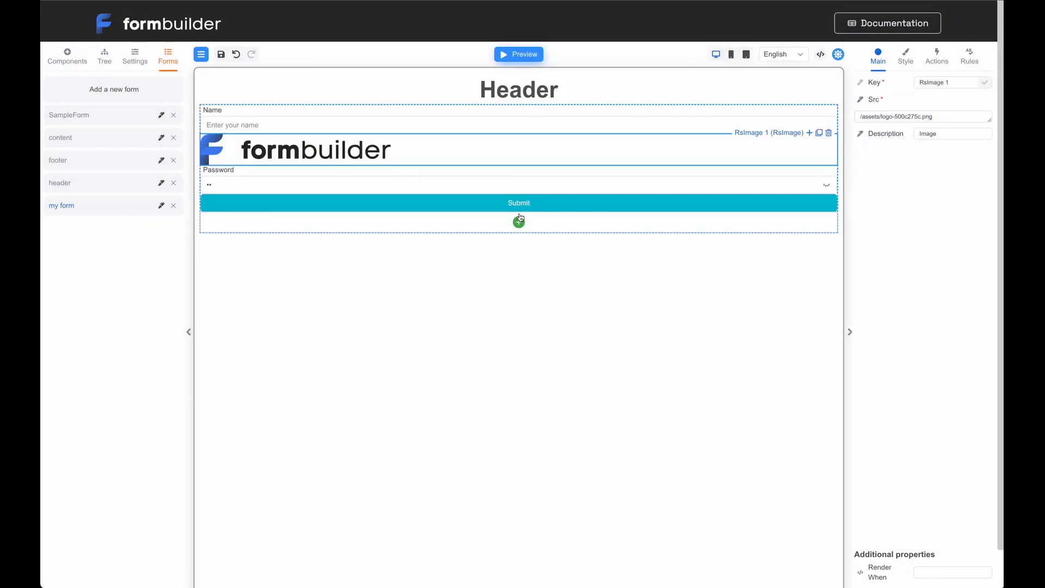
pyautogui.click(518, 221)
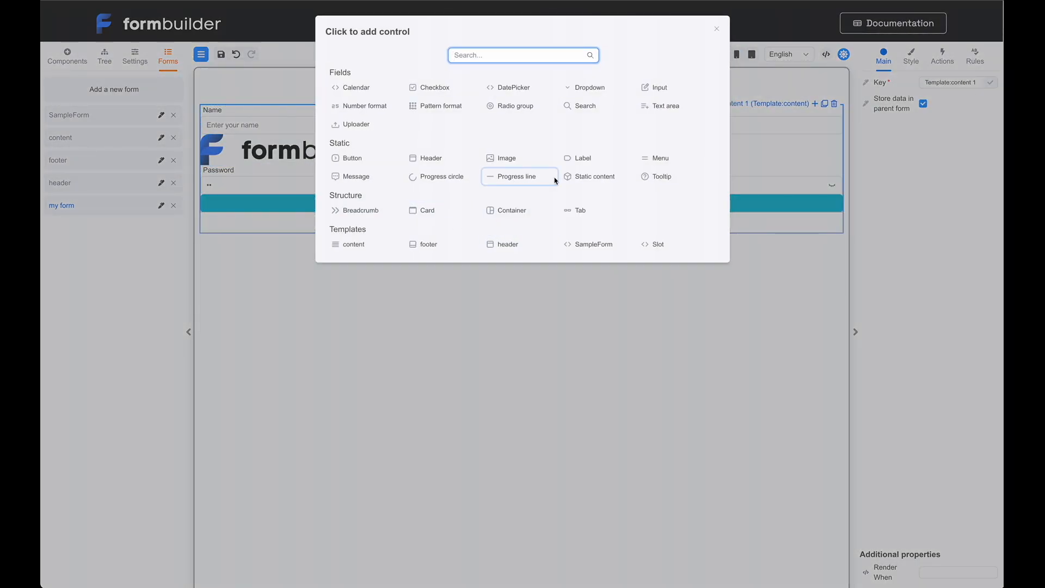
pyautogui.moveTo(446, 177)
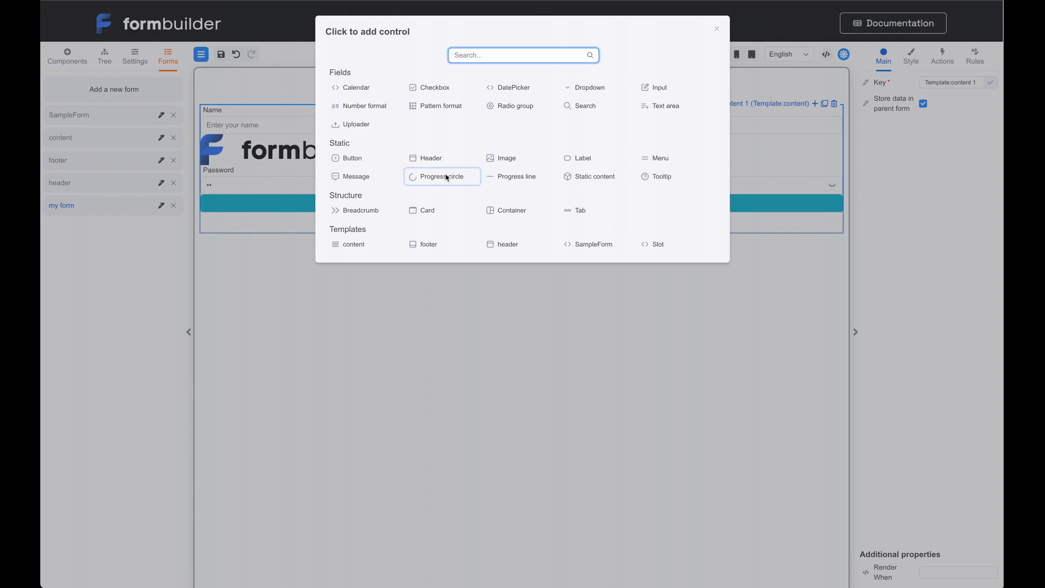
pyautogui.moveTo(524, 183)
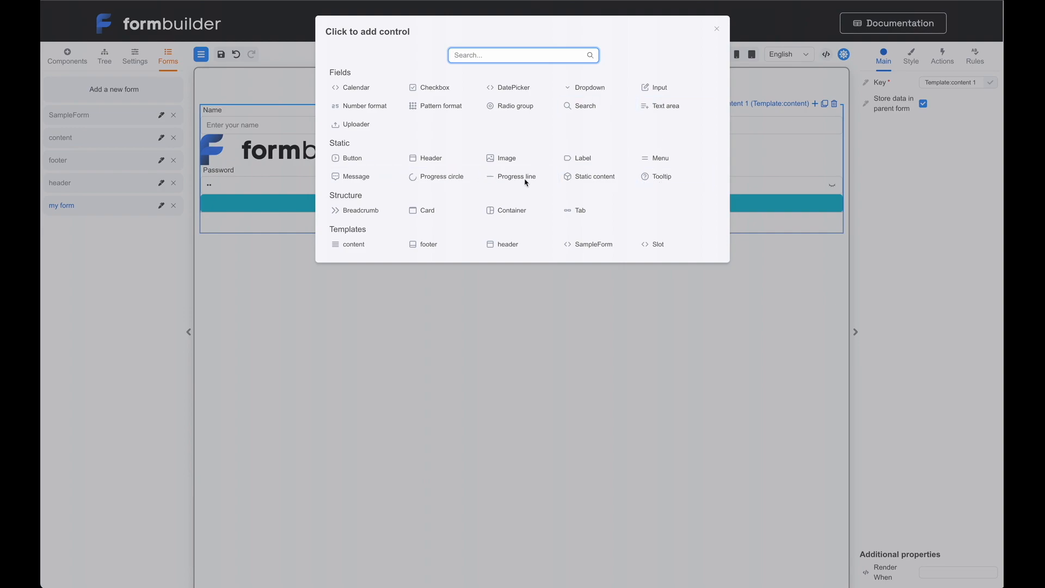
pyautogui.click(516, 176)
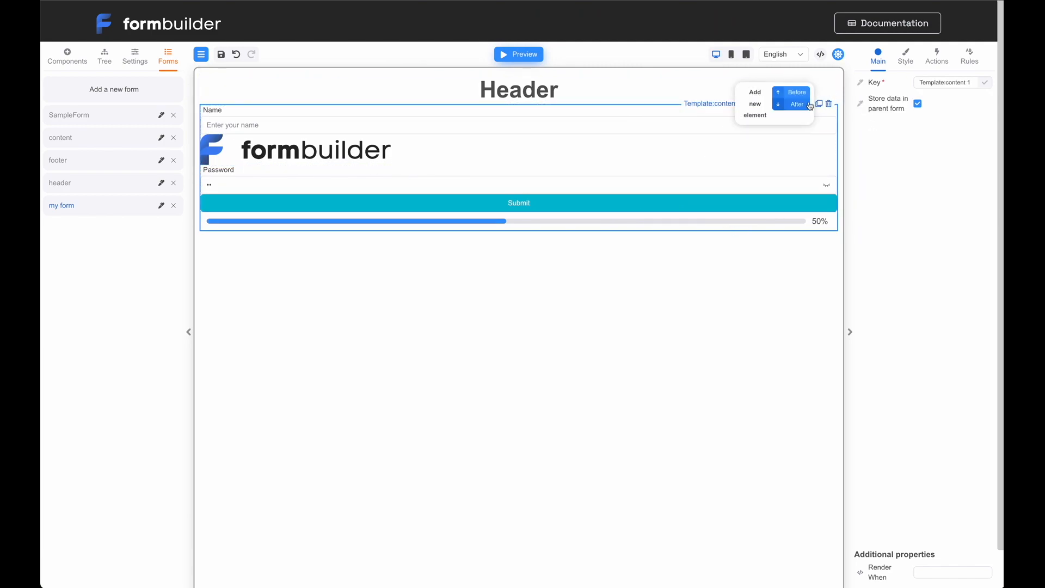
# Step: Add the footer template below the content and set its static content to 'Bye'
pyautogui.click(796, 104)
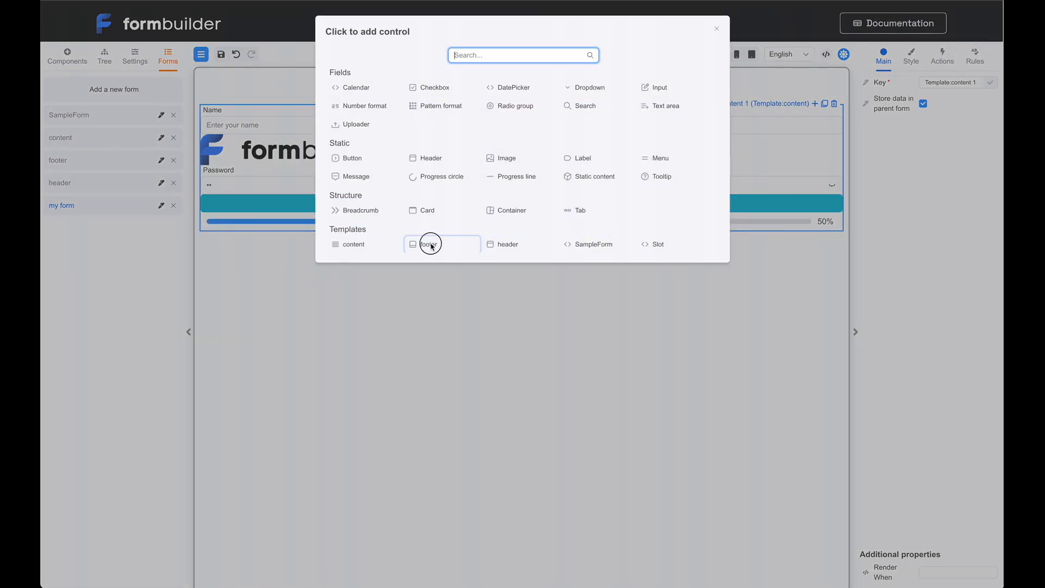
pyautogui.click(430, 244)
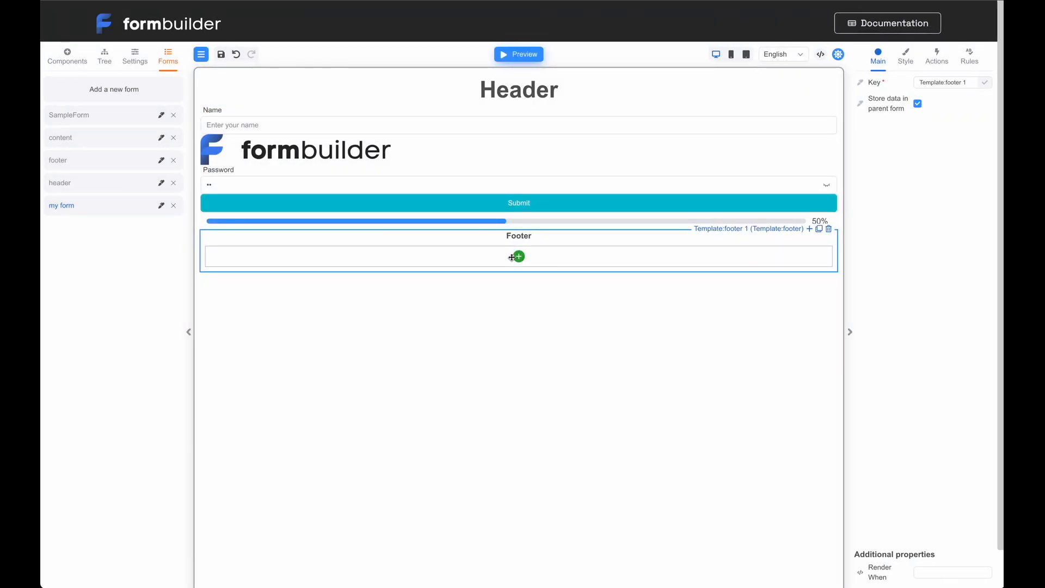
pyautogui.moveTo(485, 262)
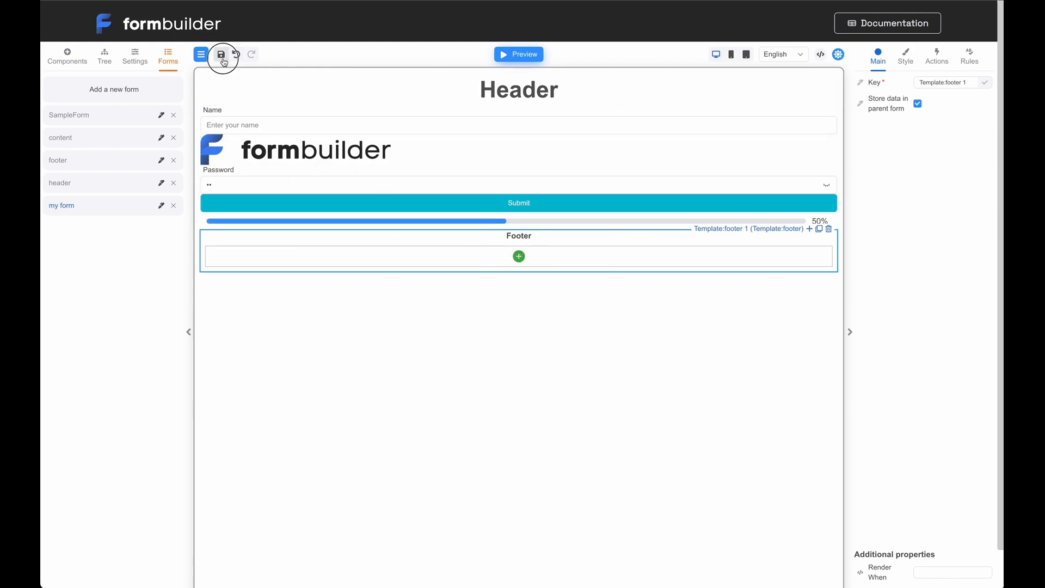
pyautogui.click(518, 256)
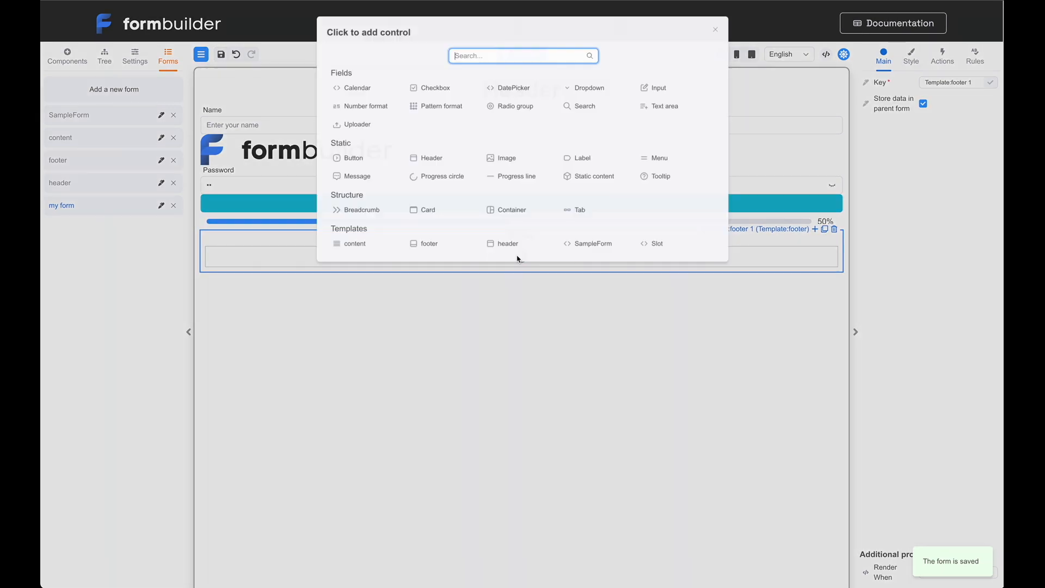
pyautogui.write('st')
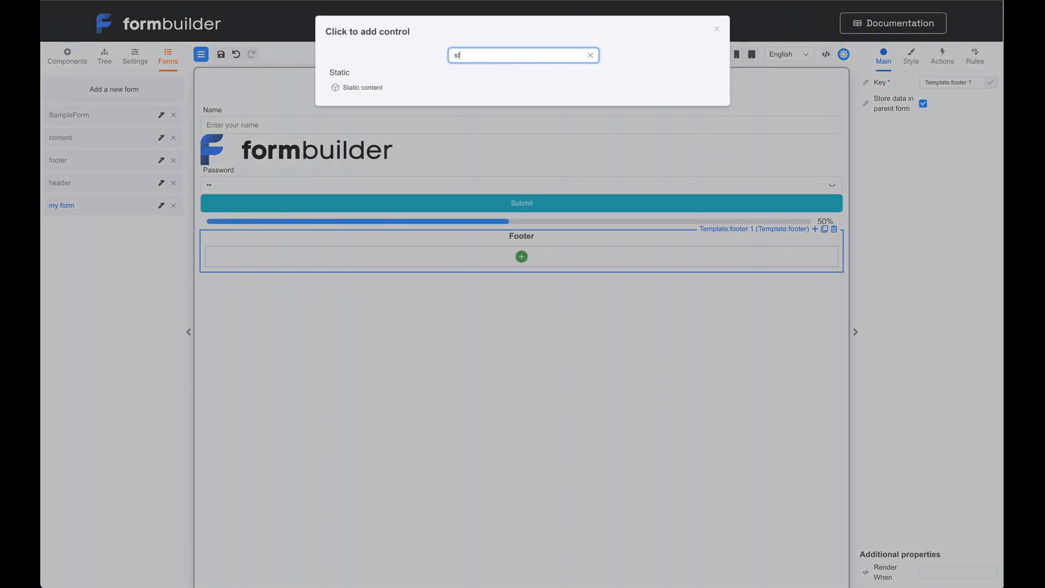
pyautogui.click(363, 87)
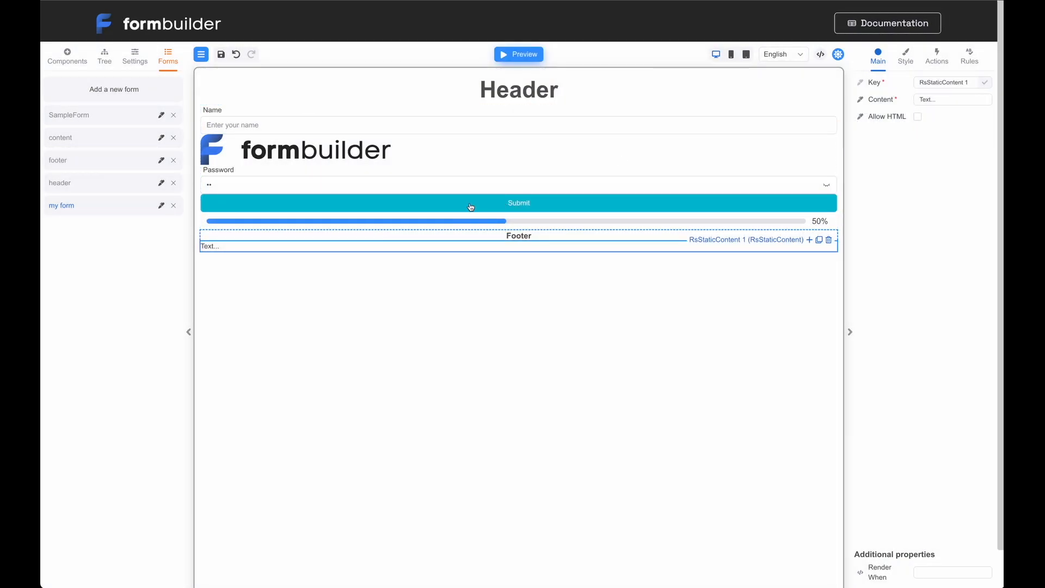
pyautogui.click(952, 99)
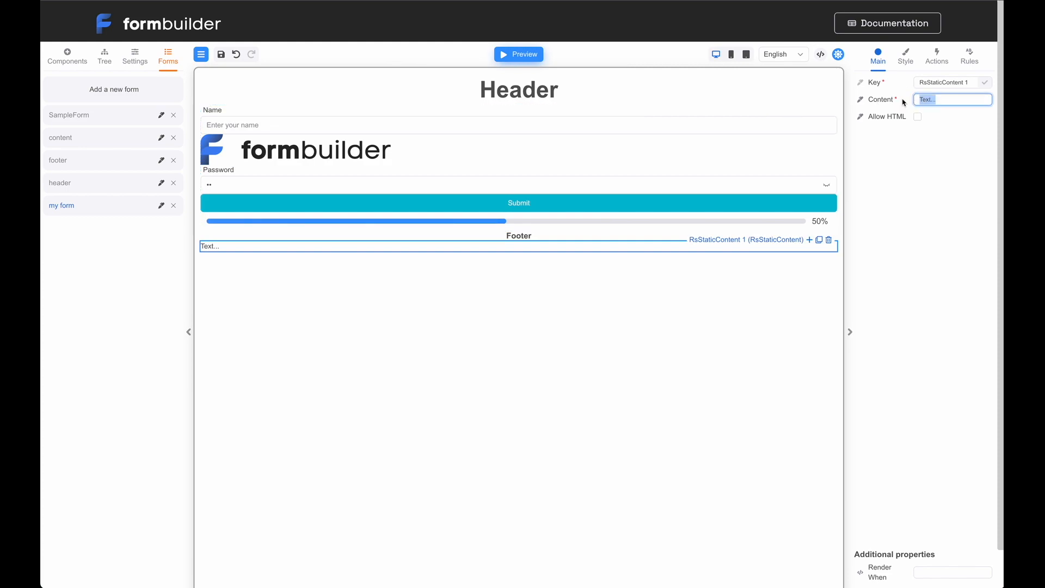
pyautogui.write('Bye')
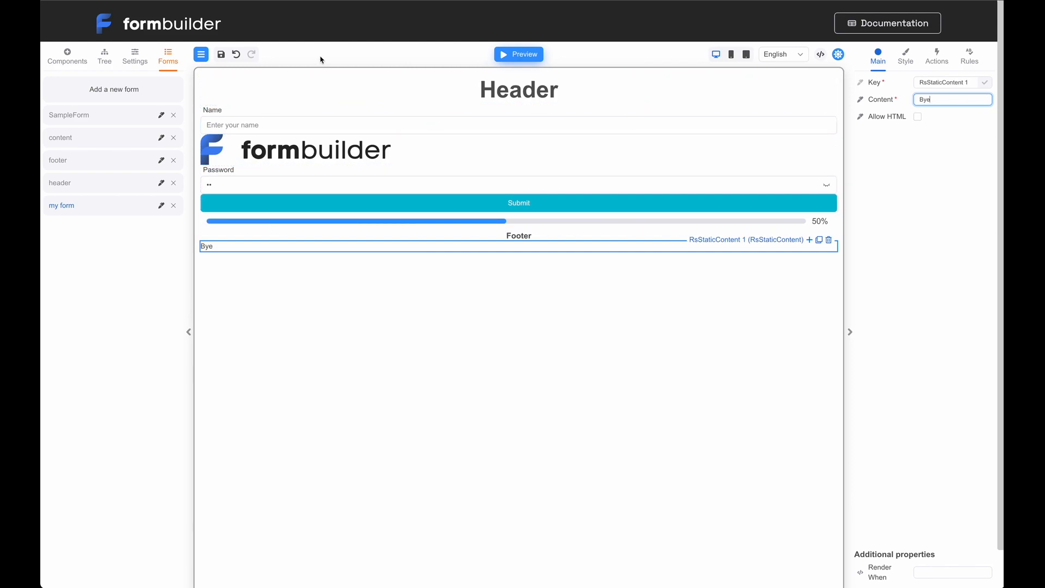
# Step: Save 'my form' and switch to its preview
pyautogui.click(222, 55)
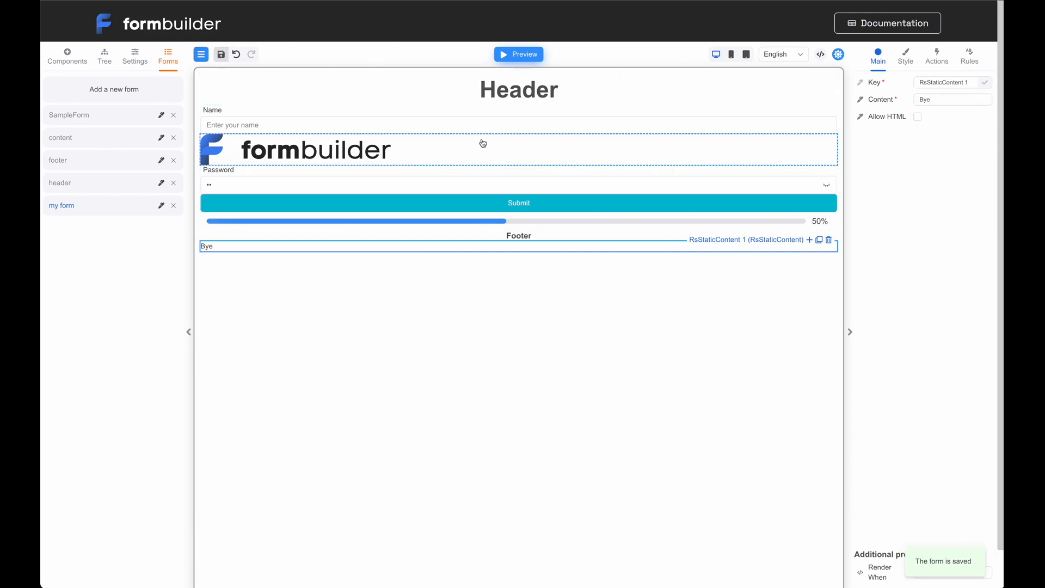
pyautogui.click(518, 55)
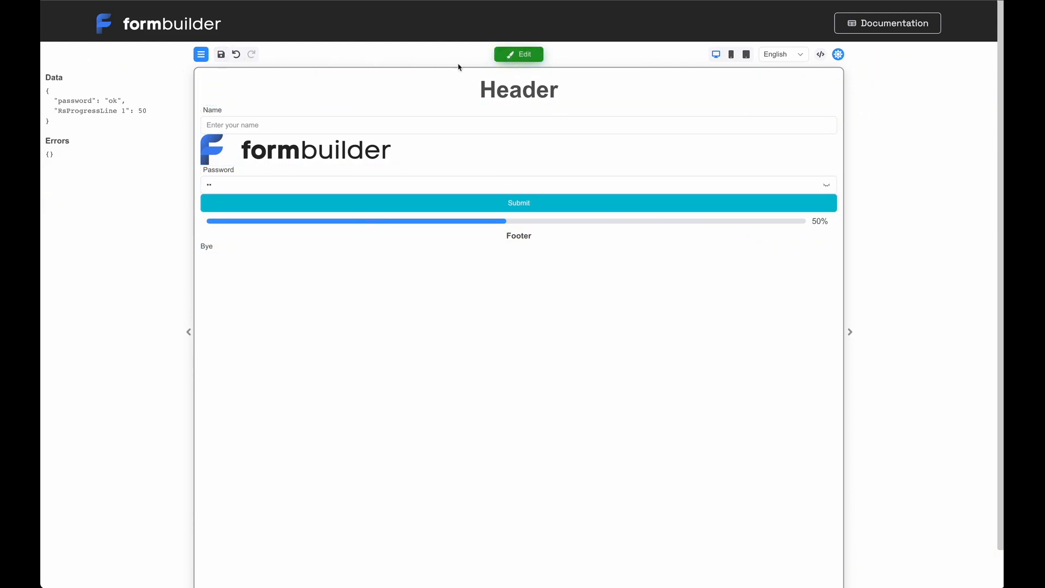
# Step: Enter test values 'asdfasdfa' and 'asdfasdfas' in Name and Password, then return to editing
pyautogui.click(518, 133)
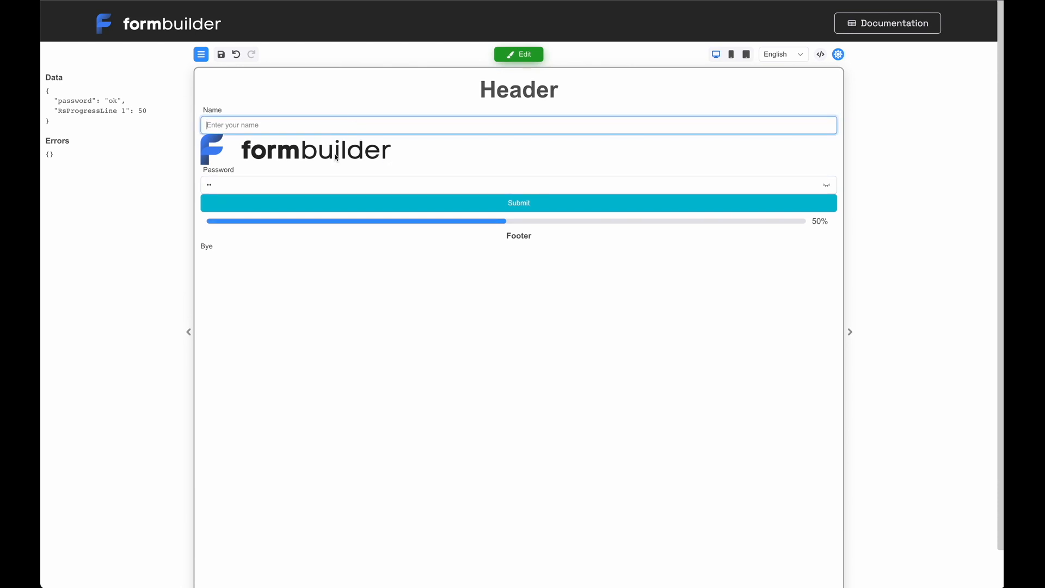
pyautogui.write('asdfasdfasdf')
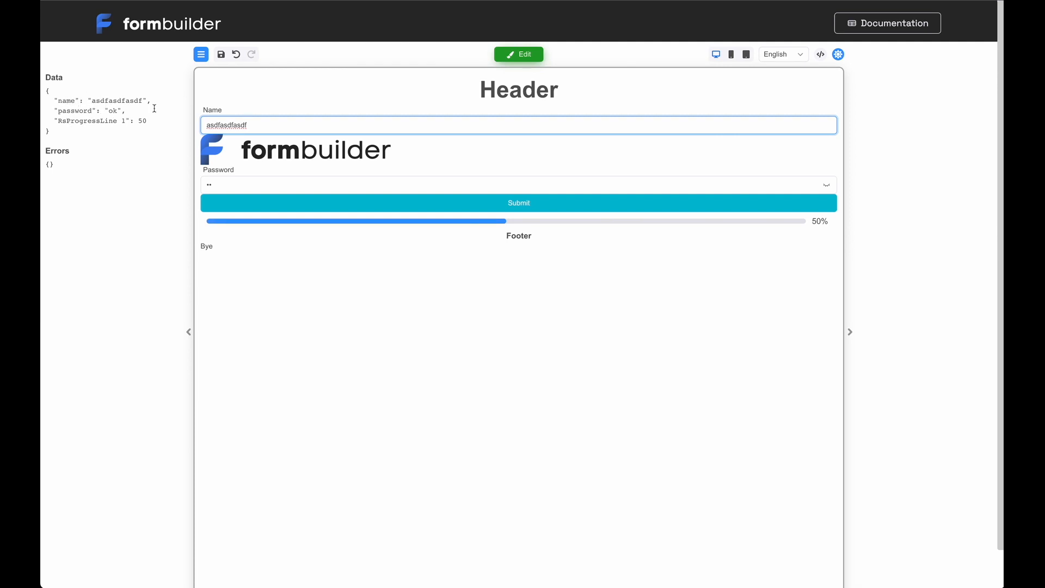
pyautogui.click(518, 177)
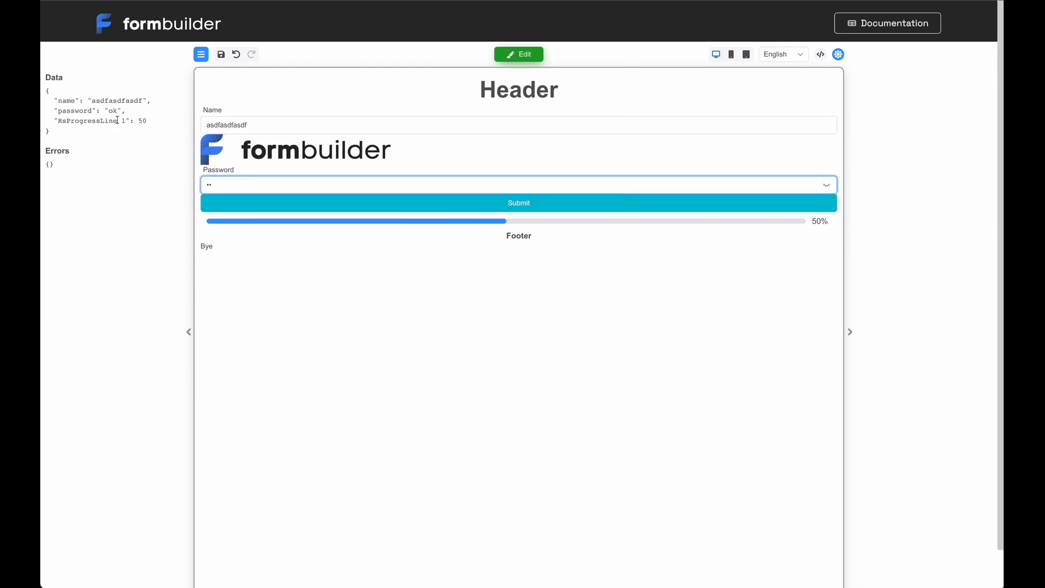
pyautogui.moveTo(180, 155)
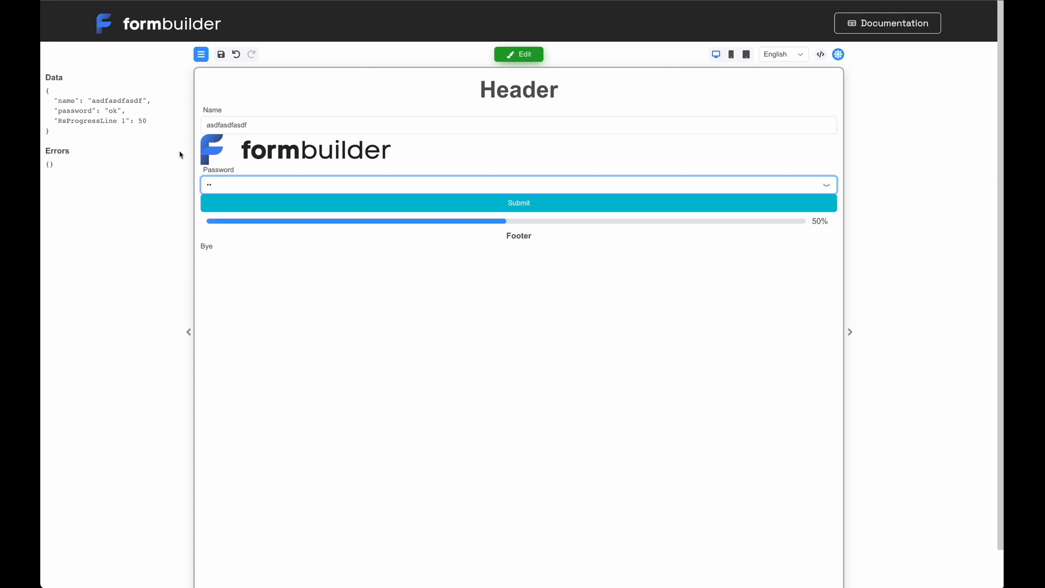
pyautogui.write('asdfasdfas')
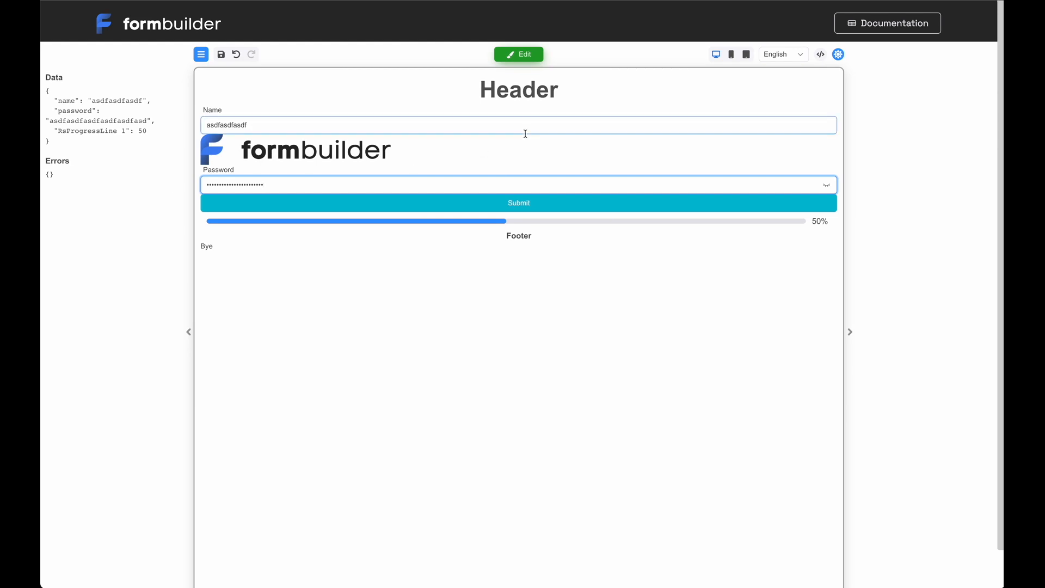
pyautogui.click(518, 54)
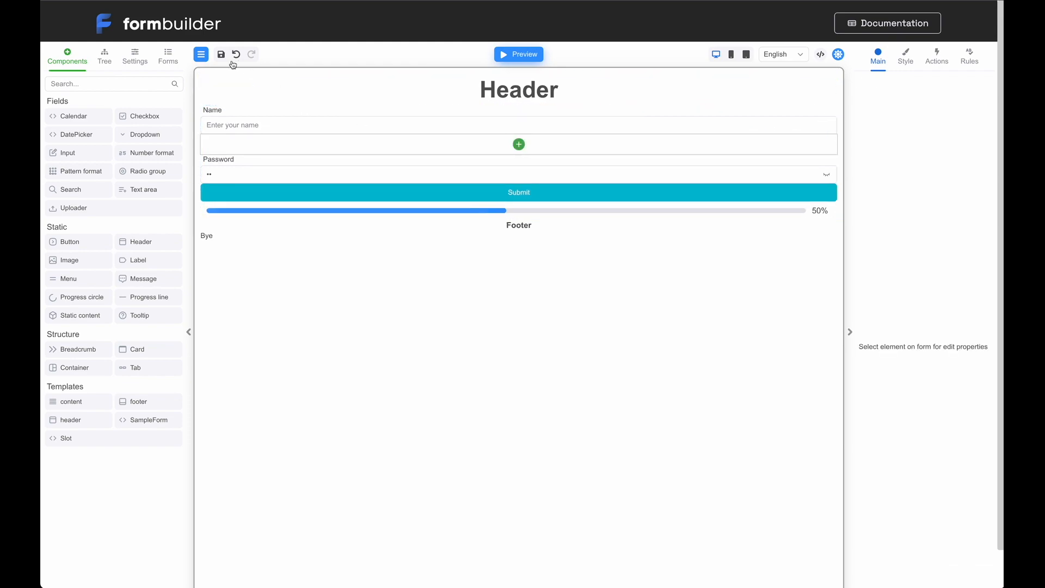
# Step: Save, preview again with Name and Password focused, then return to the editor
pyautogui.click(220, 55)
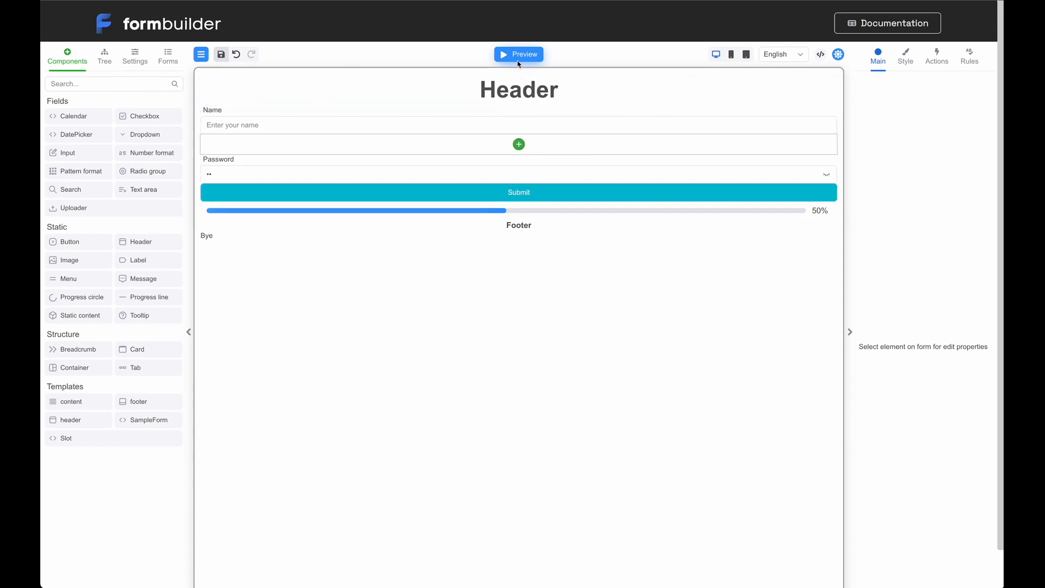
pyautogui.click(518, 54)
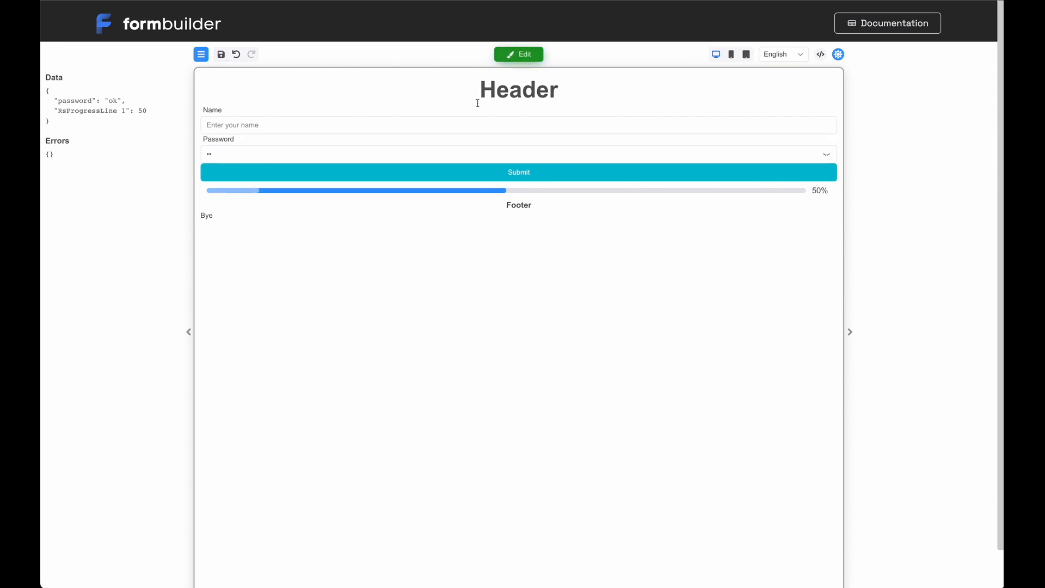
pyautogui.click(488, 125)
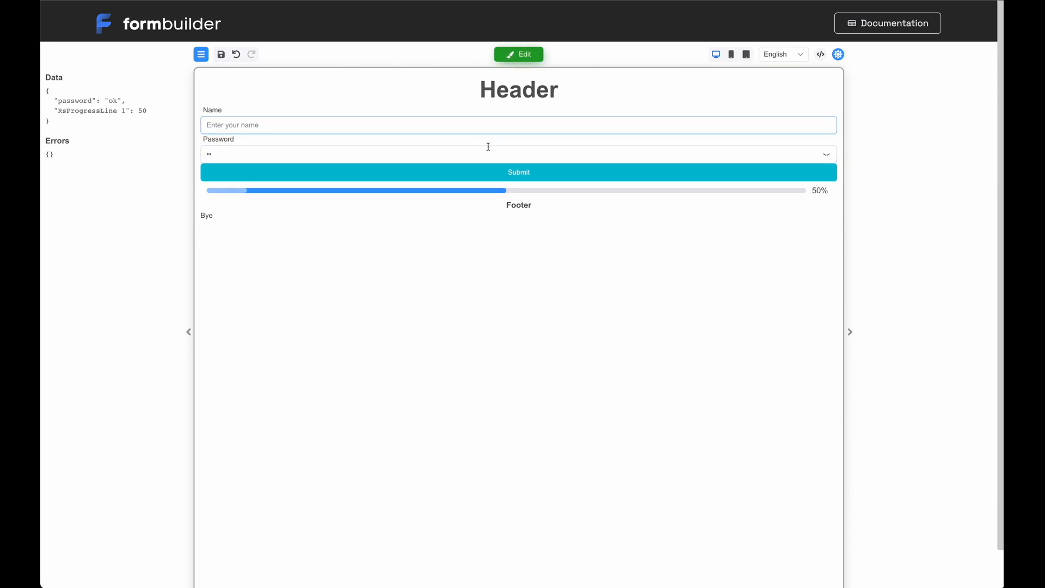
pyautogui.click(436, 152)
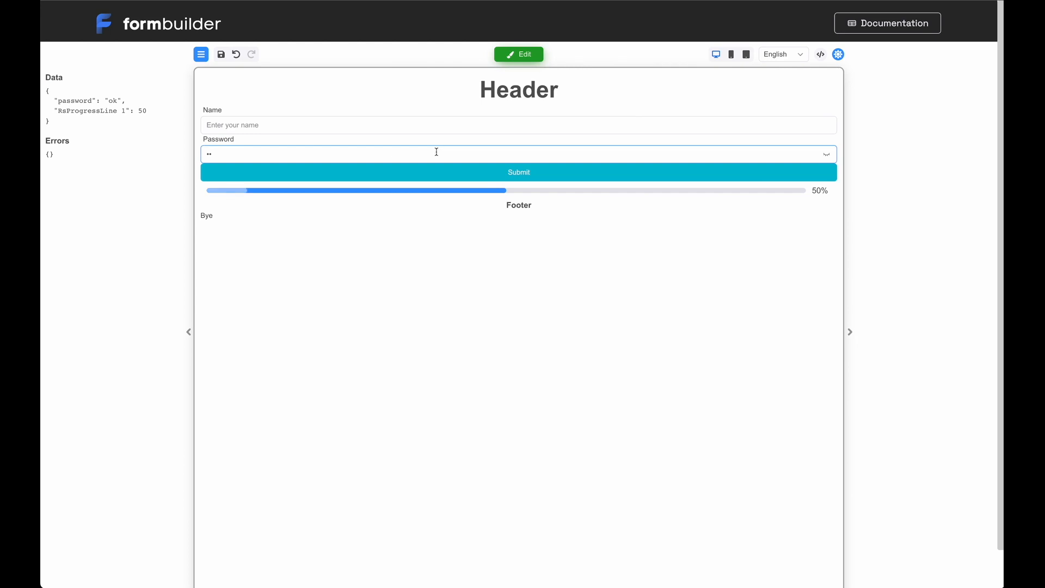
pyautogui.click(518, 54)
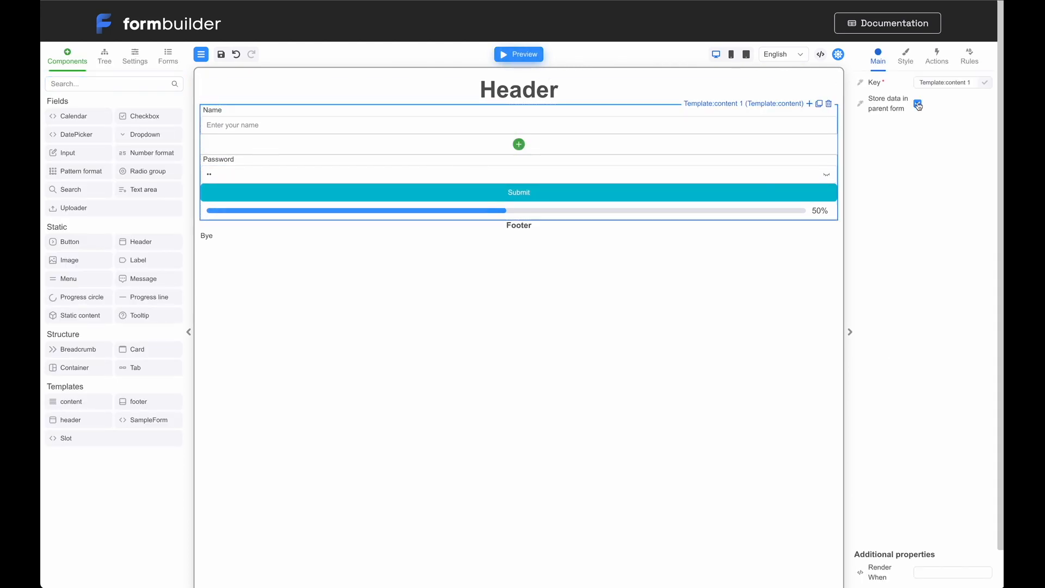
# Step: Uncheck 'Store data in parent form' and preview test name and password nesting under the template key
pyautogui.click(916, 103)
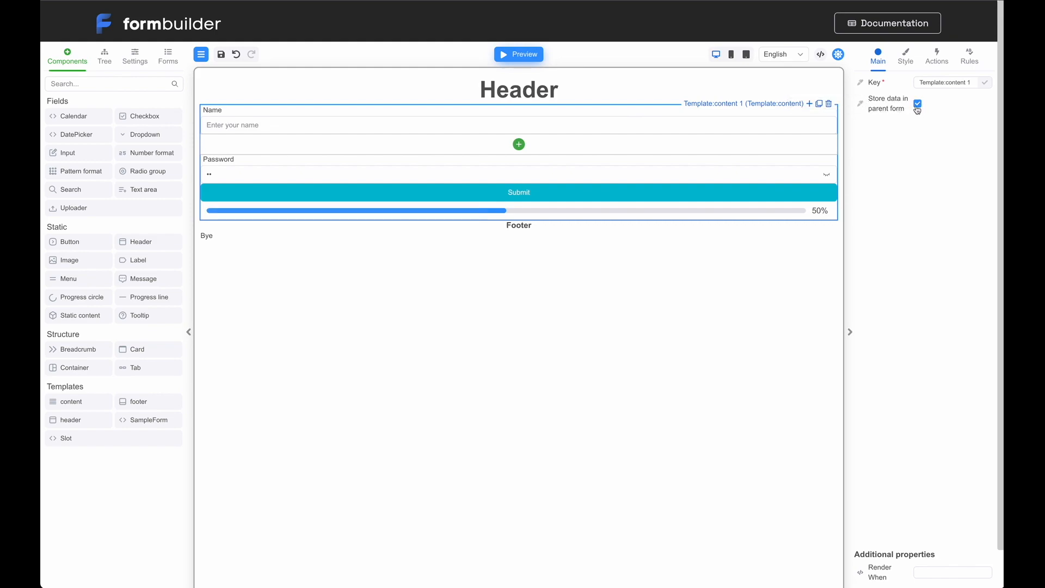
pyautogui.click(917, 104)
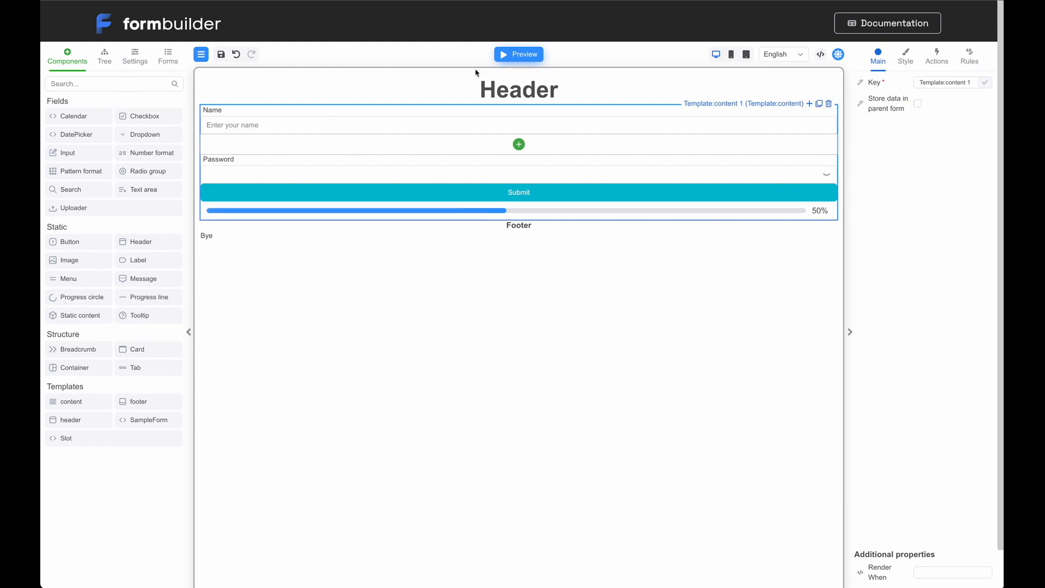
pyautogui.click(518, 55)
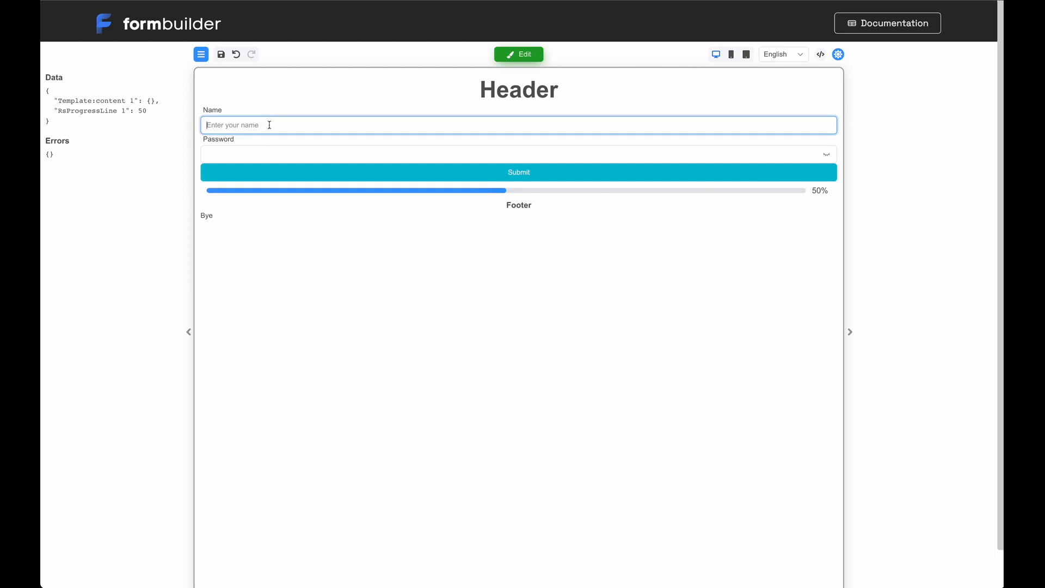
pyautogui.write('asdfasdfa')
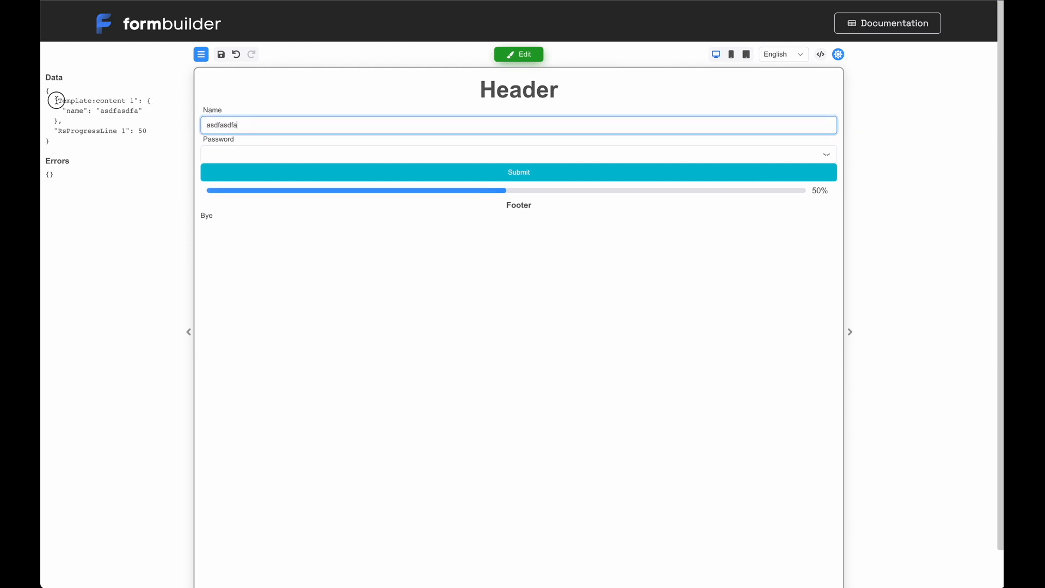
pyautogui.click(518, 148)
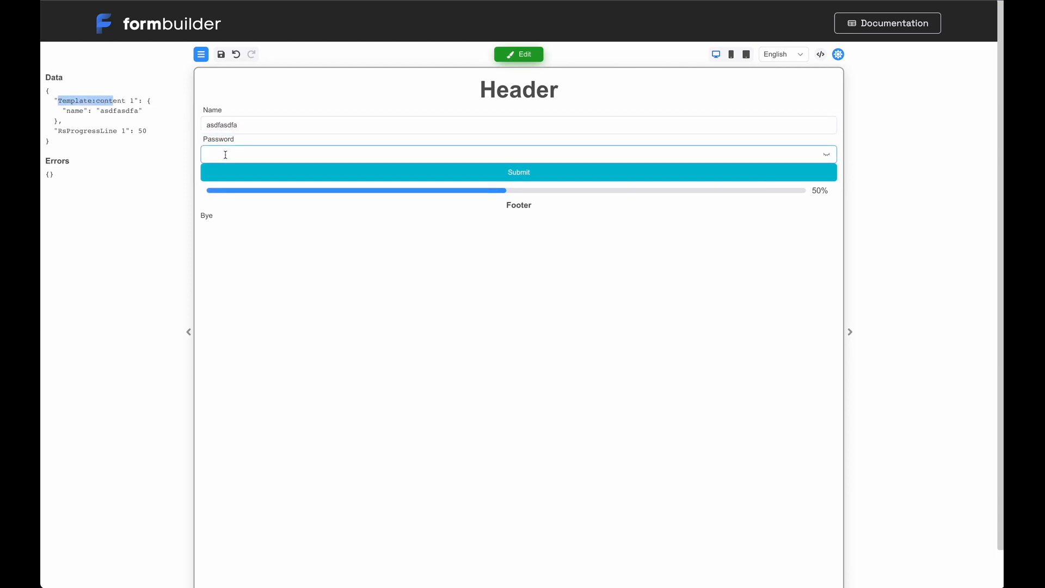
pyautogui.write('asdfasdfasdf')
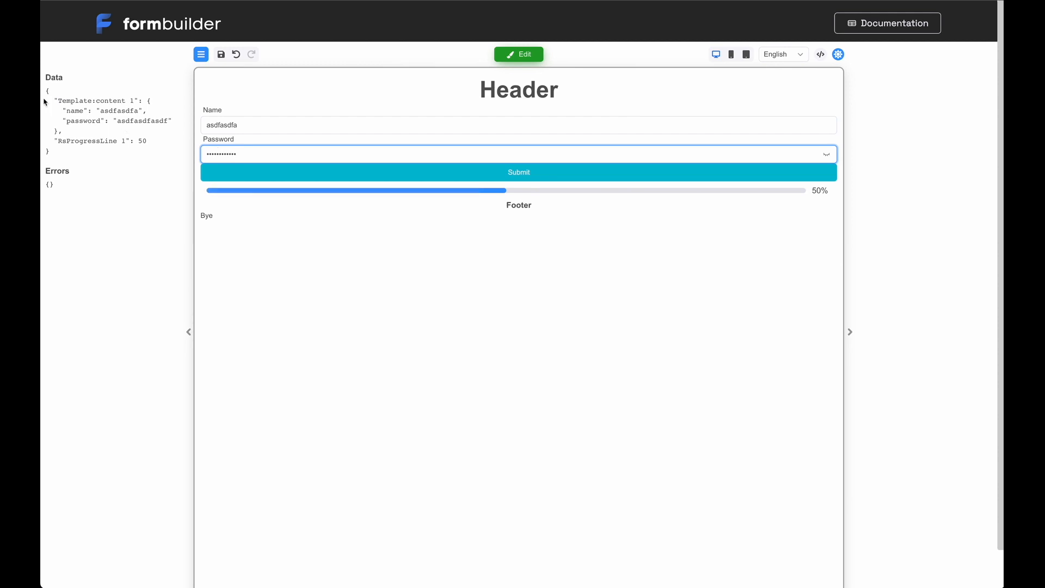
pyautogui.doubleClick(98, 101)
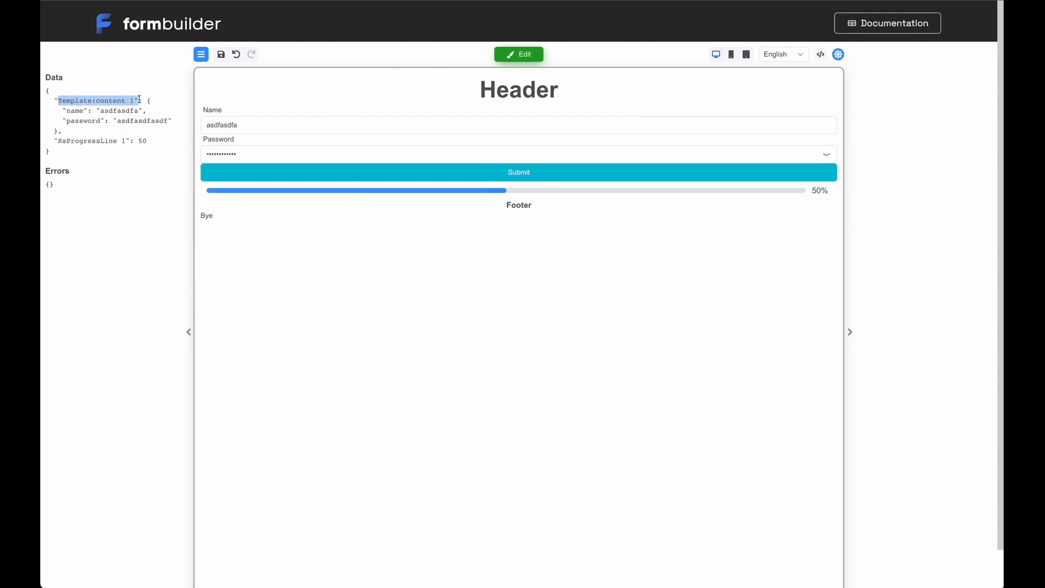
pyautogui.click(518, 54)
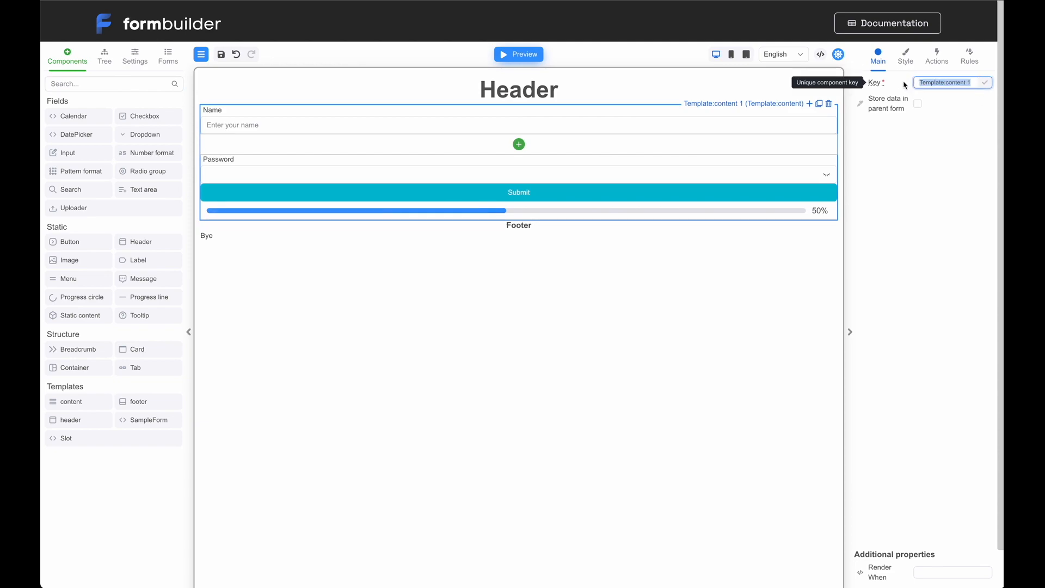
# Step: Rename the content template's key to 'loginData' and preview test data nesting under it
pyautogui.write('loginData')
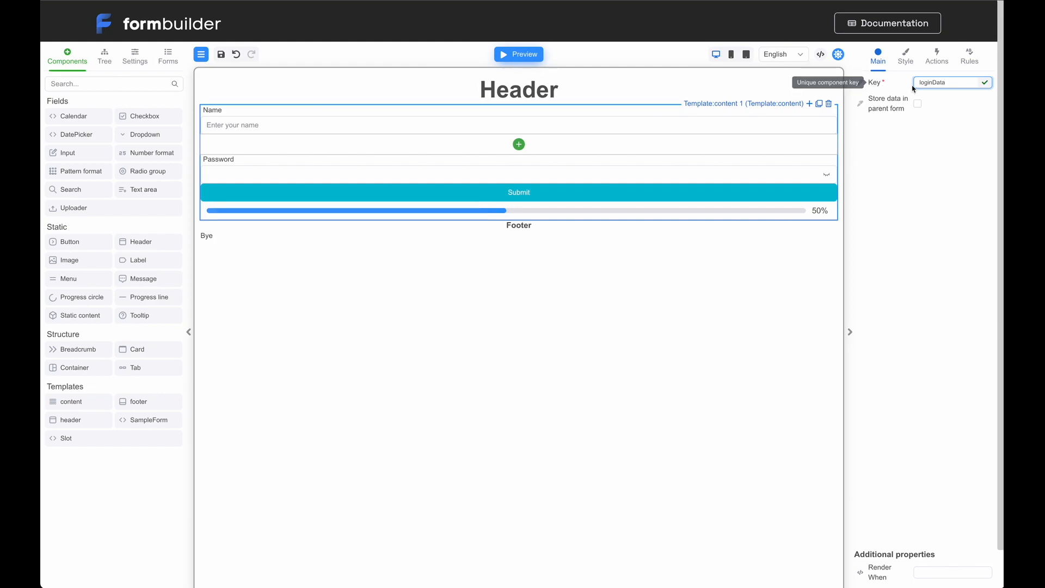
pyautogui.click(519, 54)
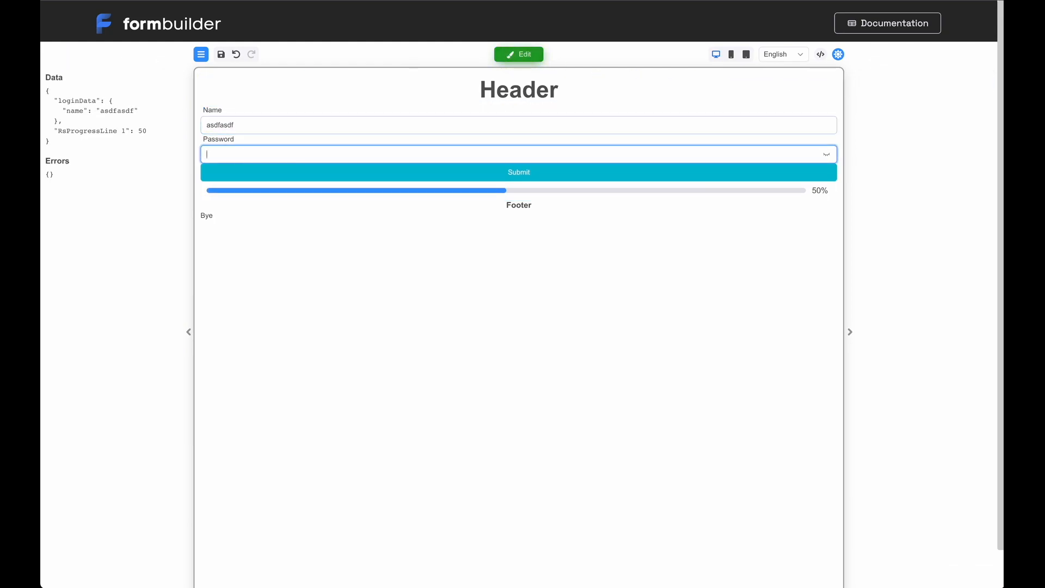
pyautogui.write('asdfasdf')
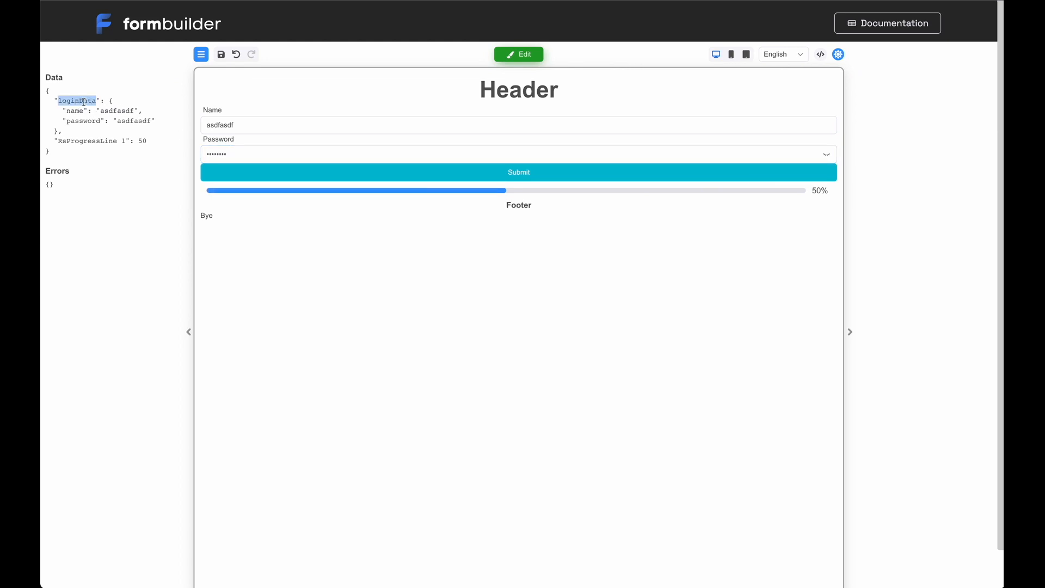
pyautogui.moveTo(107, 141)
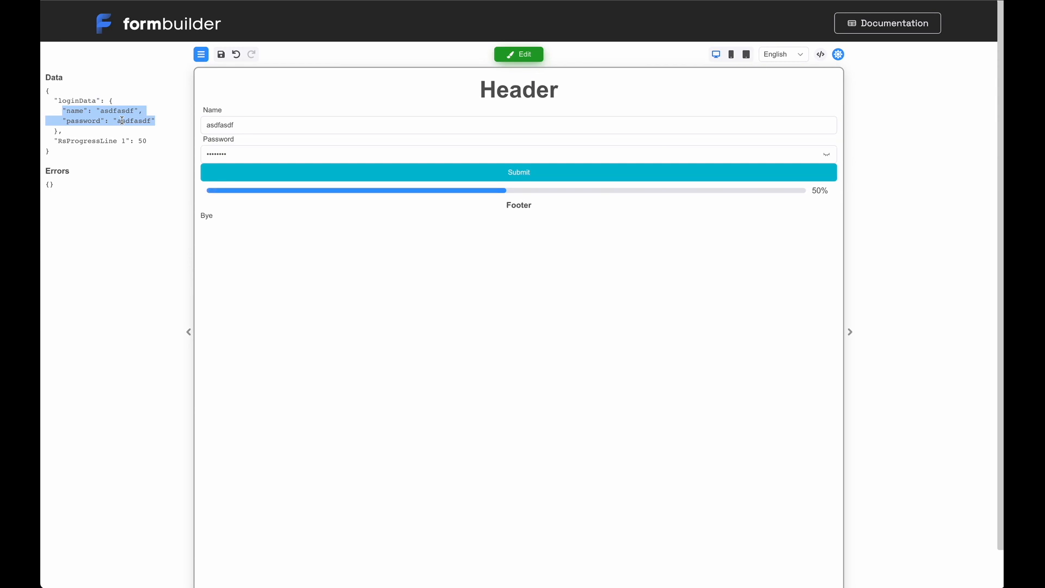
pyautogui.moveTo(453, 273)
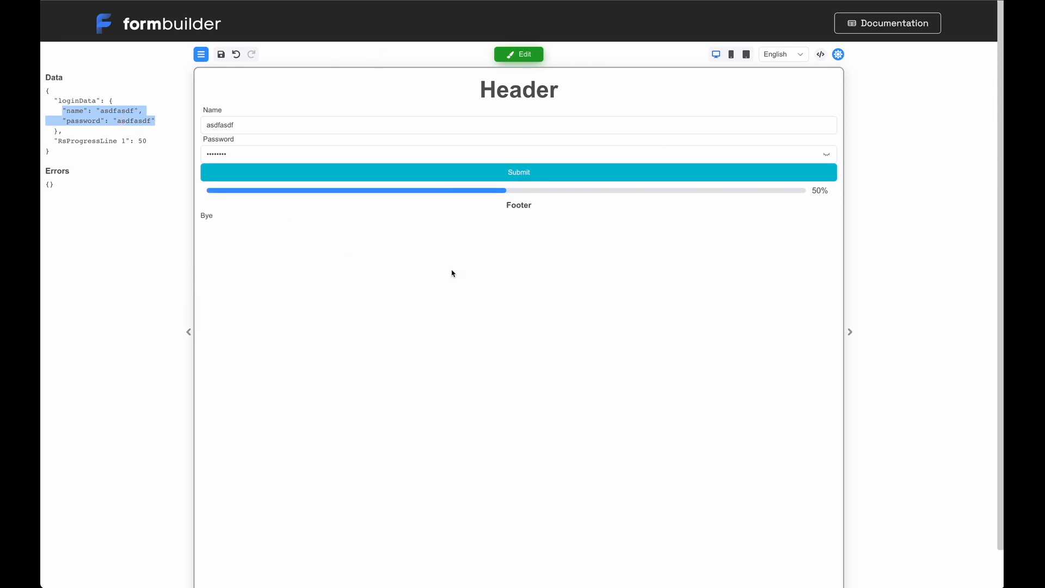
pyautogui.moveTo(445, 268)
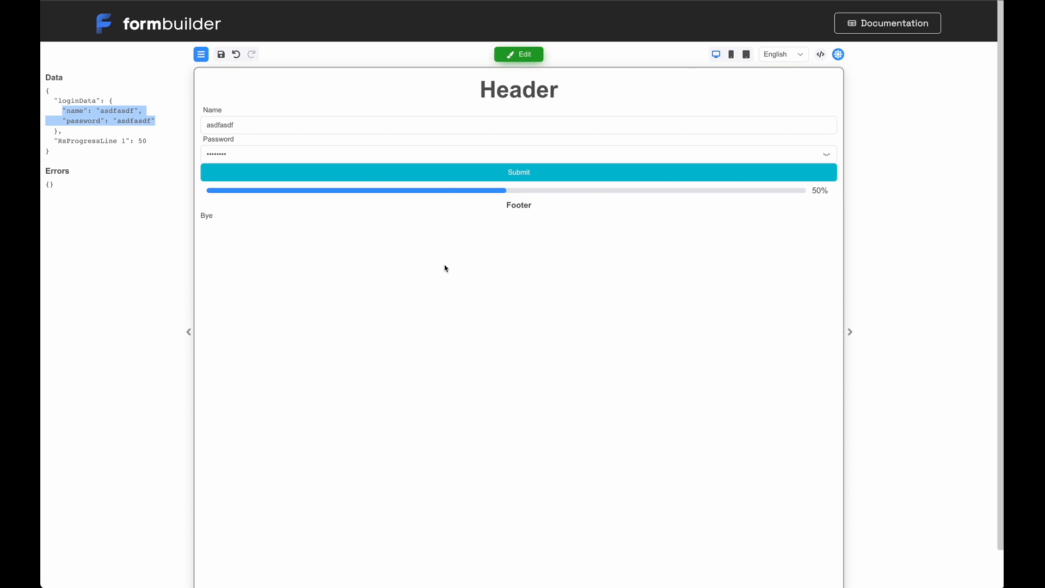